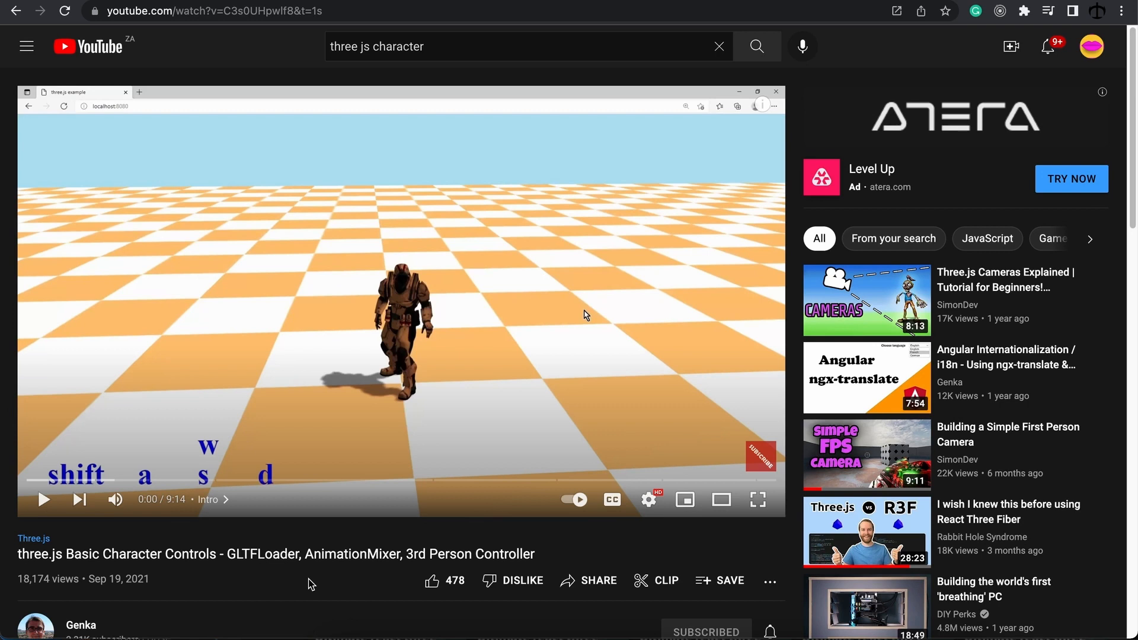
mouse_move(572, 555)
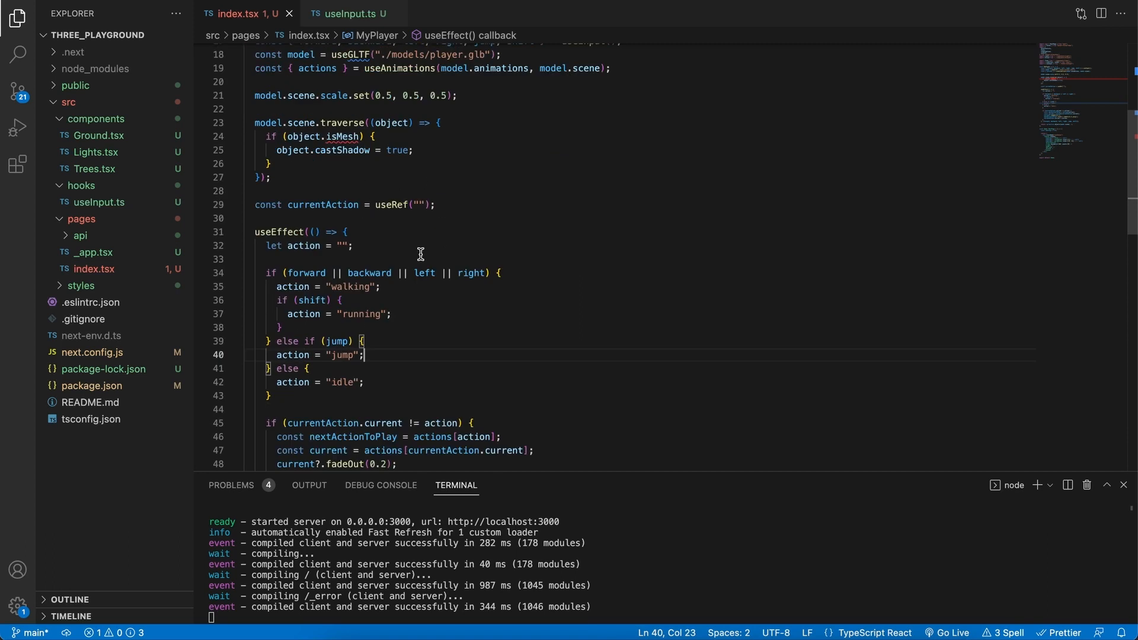
mouse_move(430, 245)
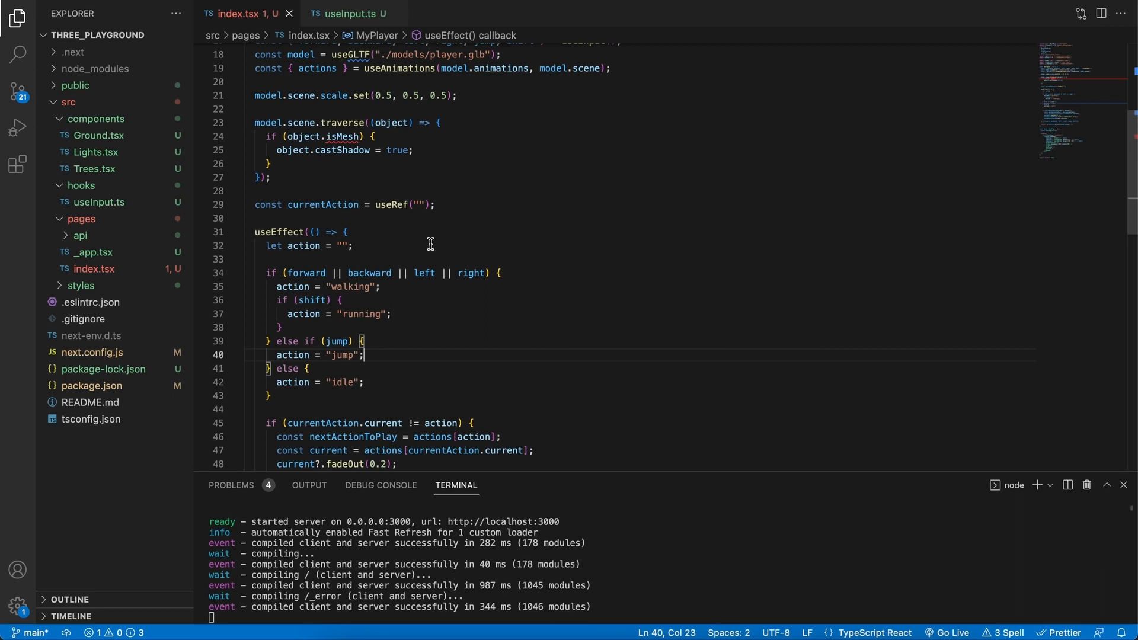
Step: Create components/Player.tsx and move the MyPlayer model-loading and animation code into it
right_click(94, 118)
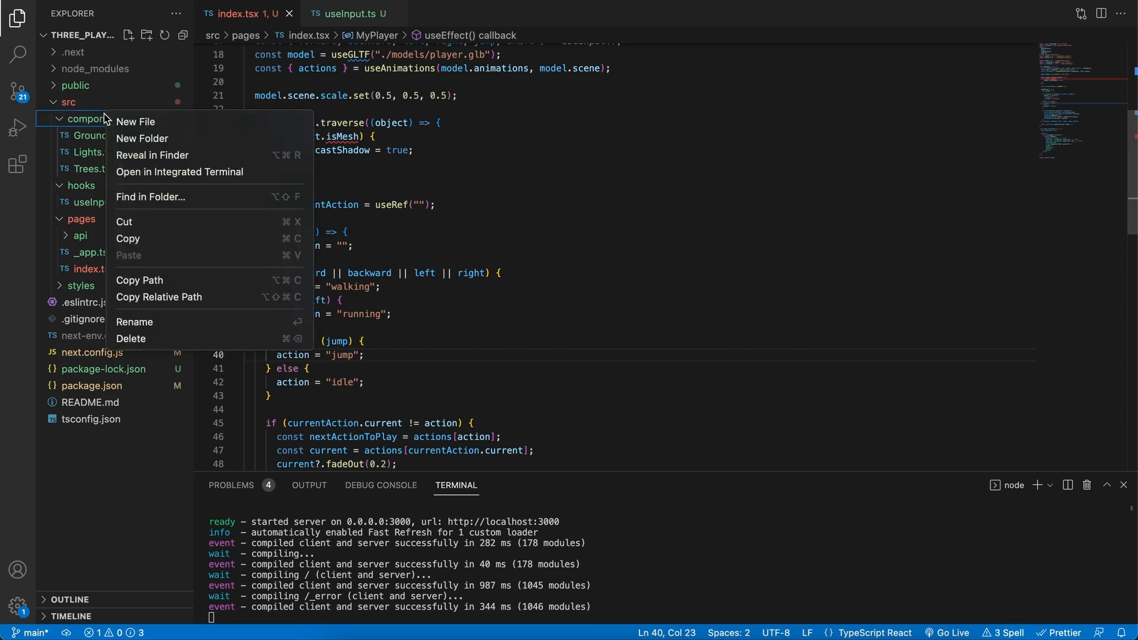
left_click(135, 121)
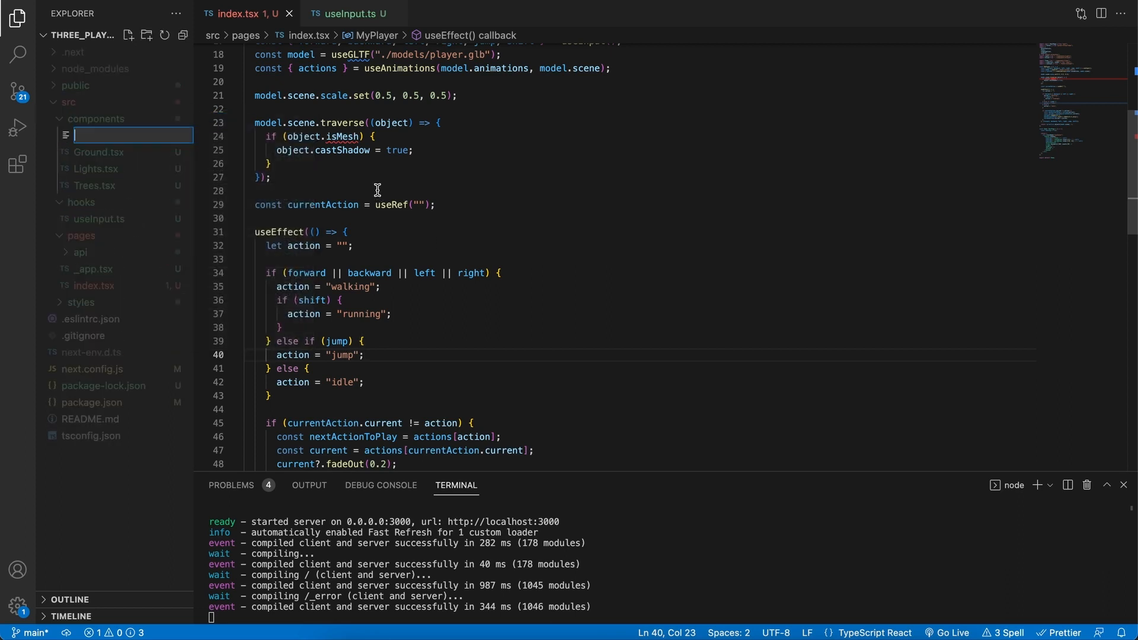
type("Player")
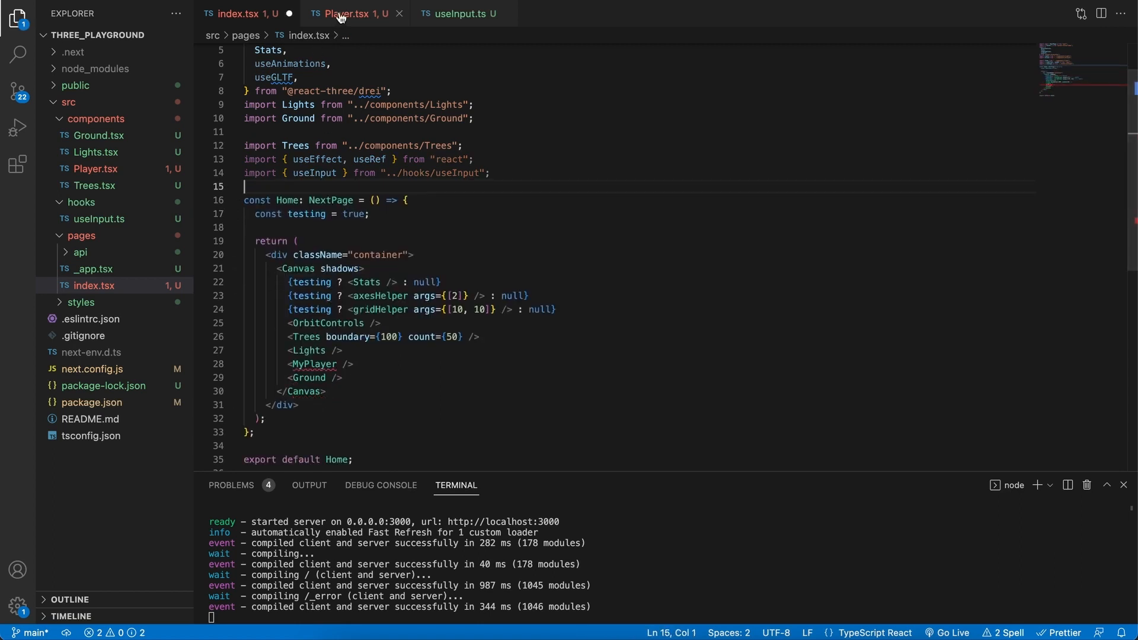
left_click(350, 13)
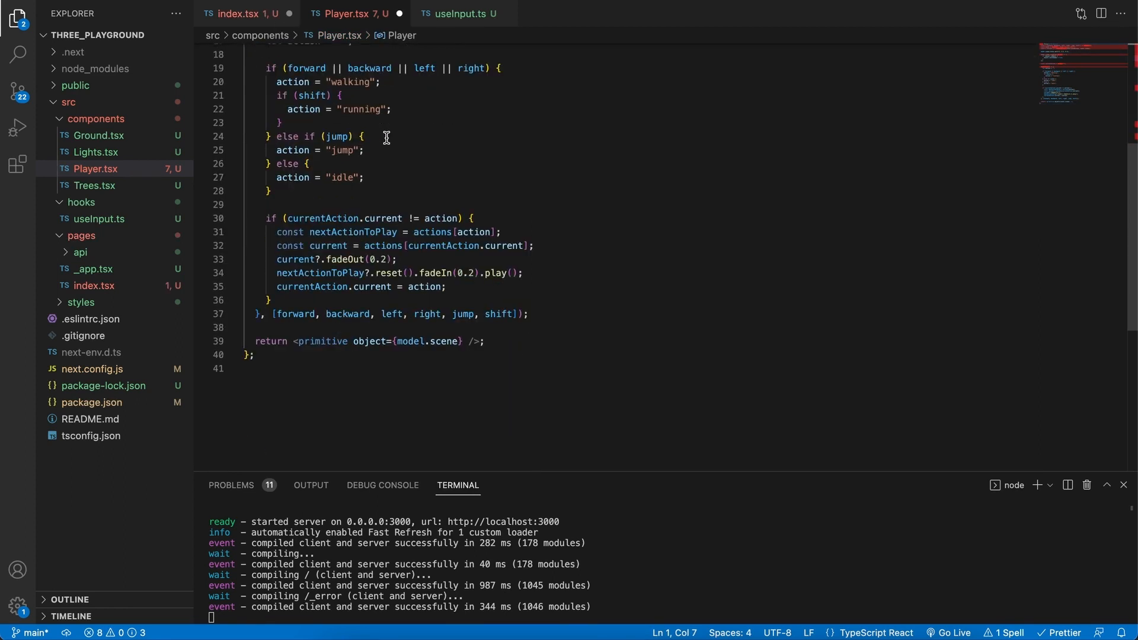
type("exp")
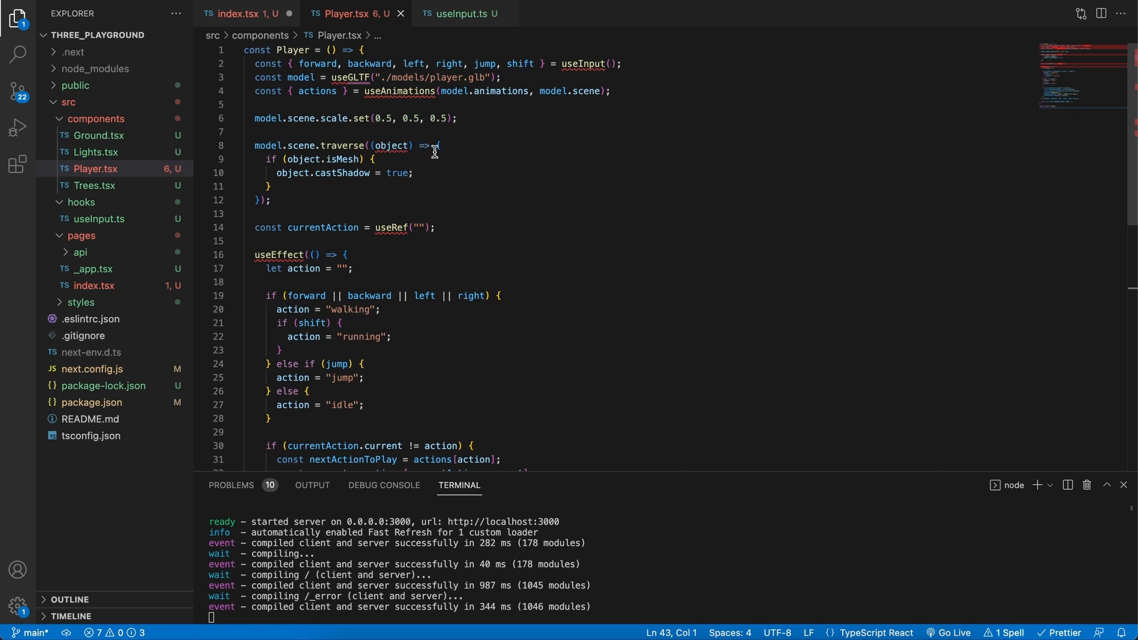
mouse_move(579, 63)
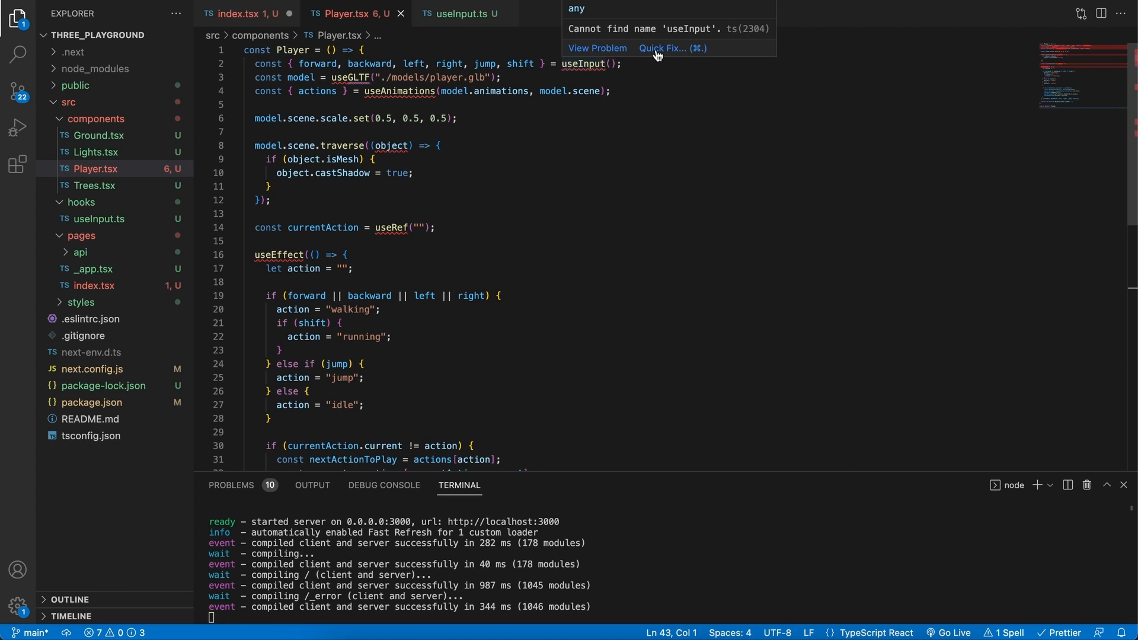
Step: Quick-fix imports for useInput from hooks, plus drei's useAnimations/useGLTF and React's useEffect/useRef
left_click(660, 48)
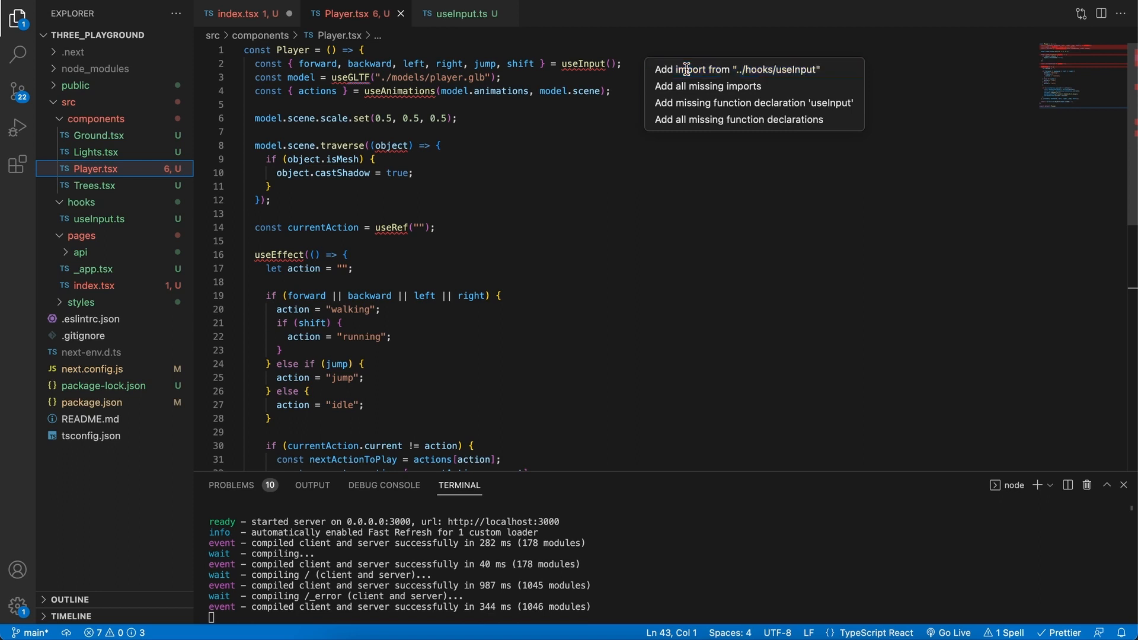
left_click(736, 69)
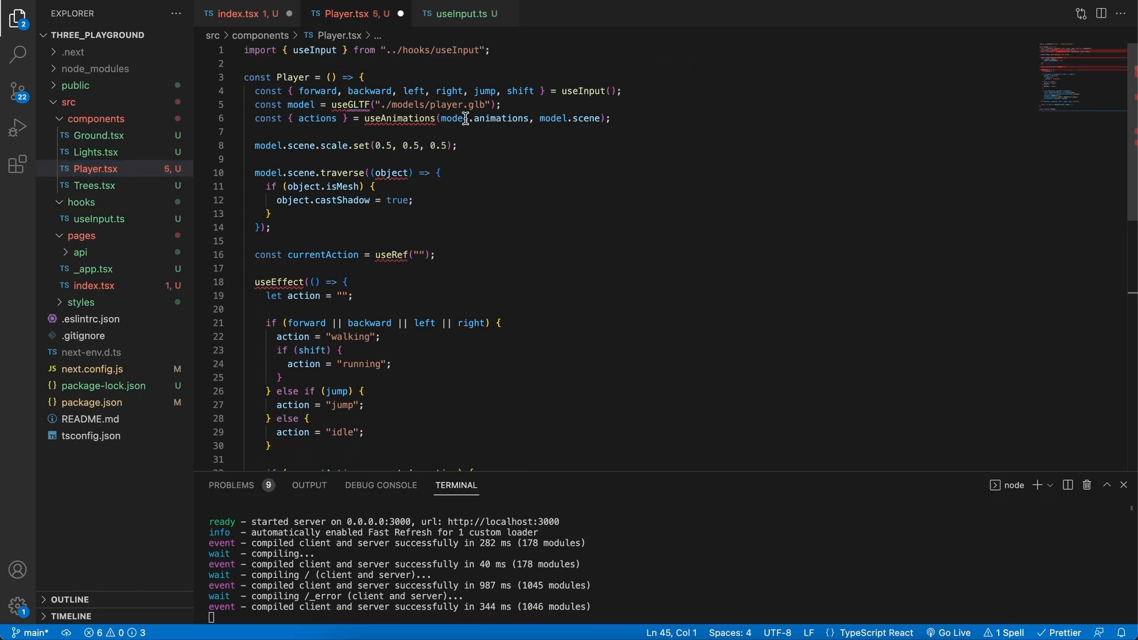
left_click(220, 50)
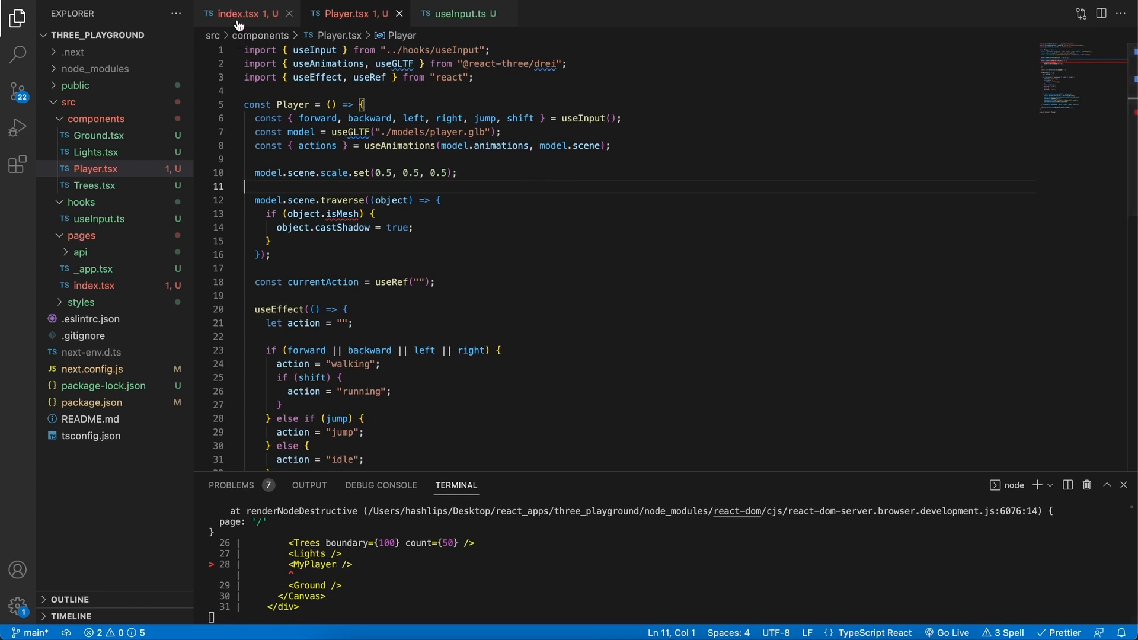
Step: In index.tsx, render <Player /> instead of <MyPlayer />, import Player, and drop useAnimations/useGLTF
left_click(246, 13)
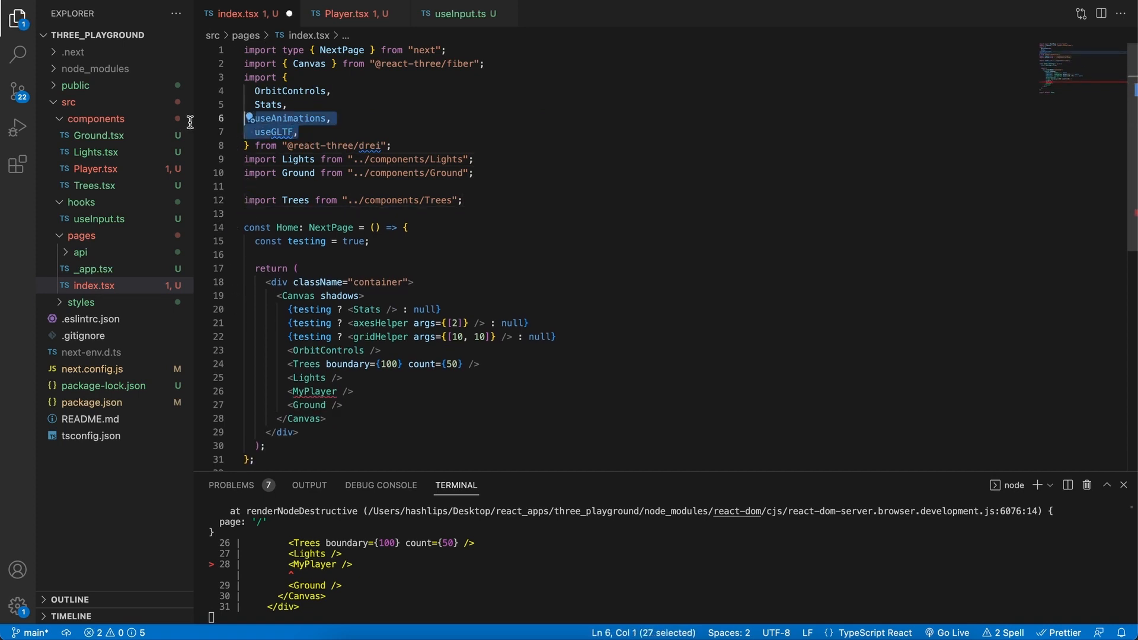
scroll("down", 3)
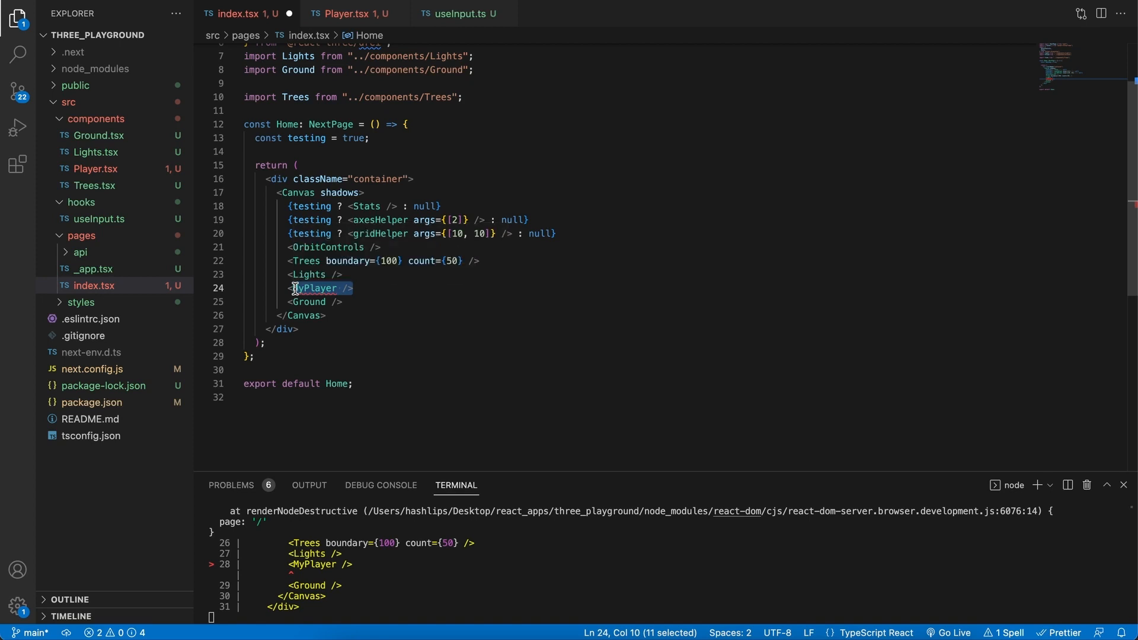
type("Pla")
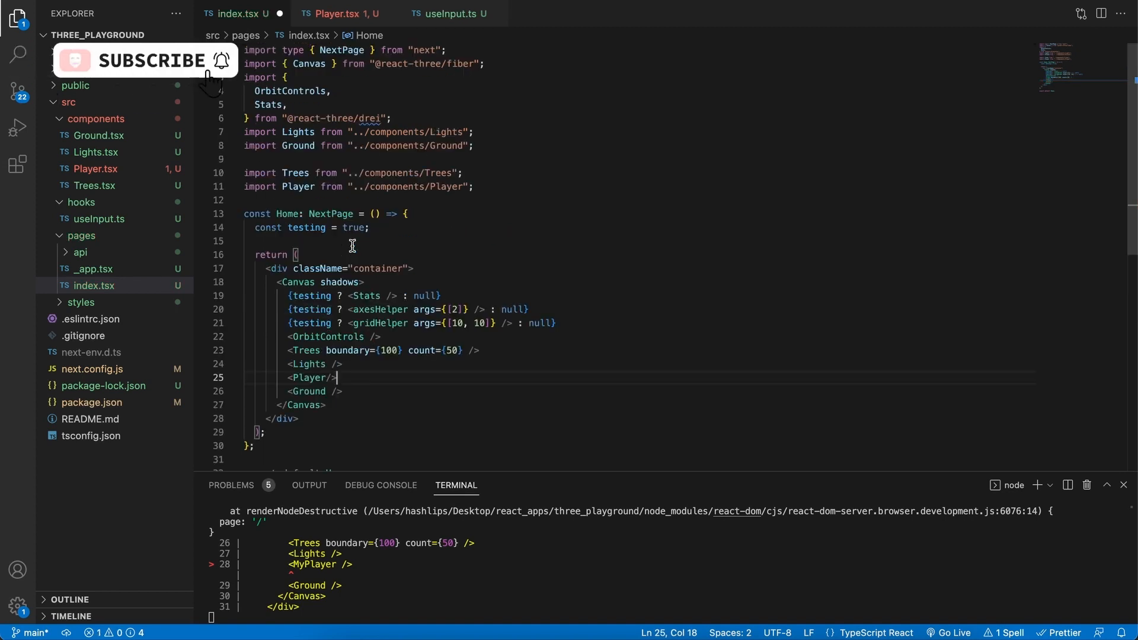
left_click_drag(369, 186, 472, 186)
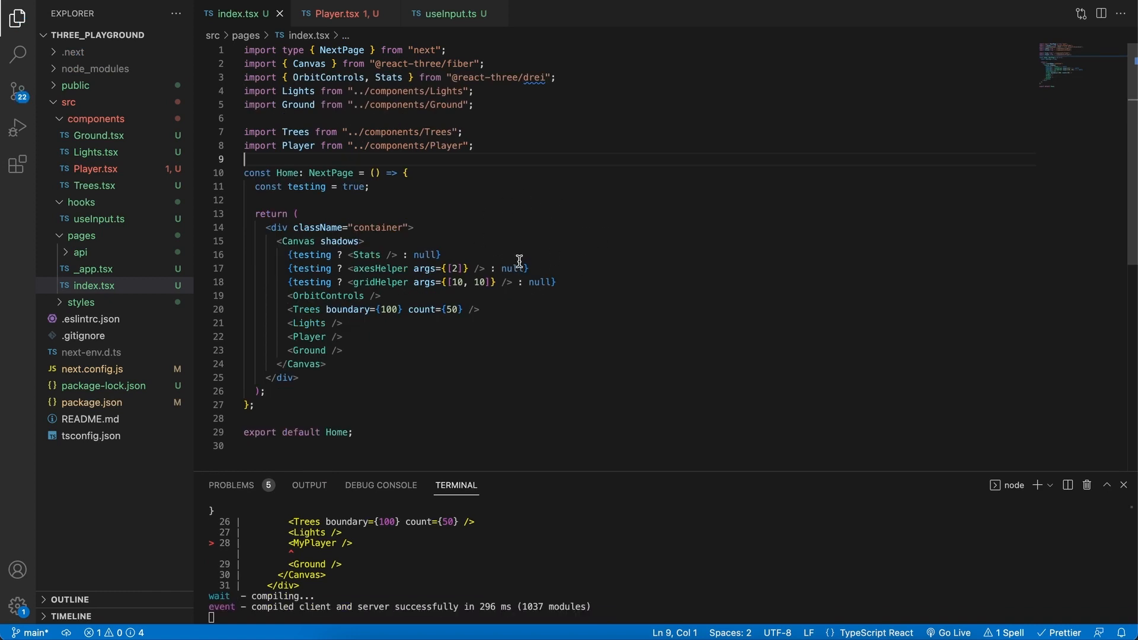
mouse_move(500, 619)
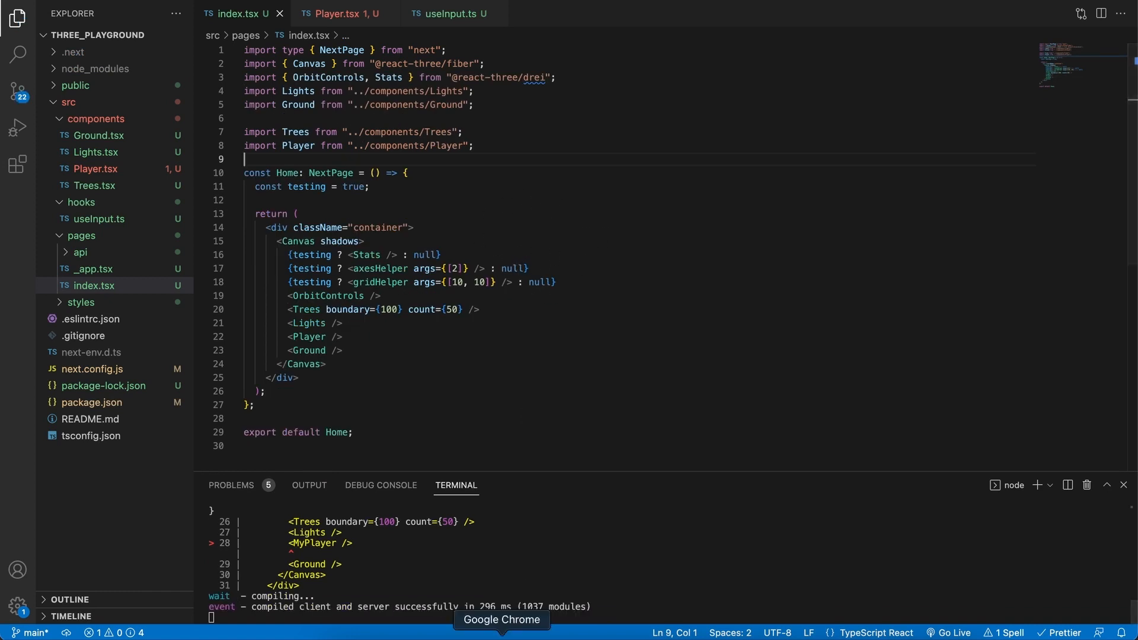
left_click(500, 619)
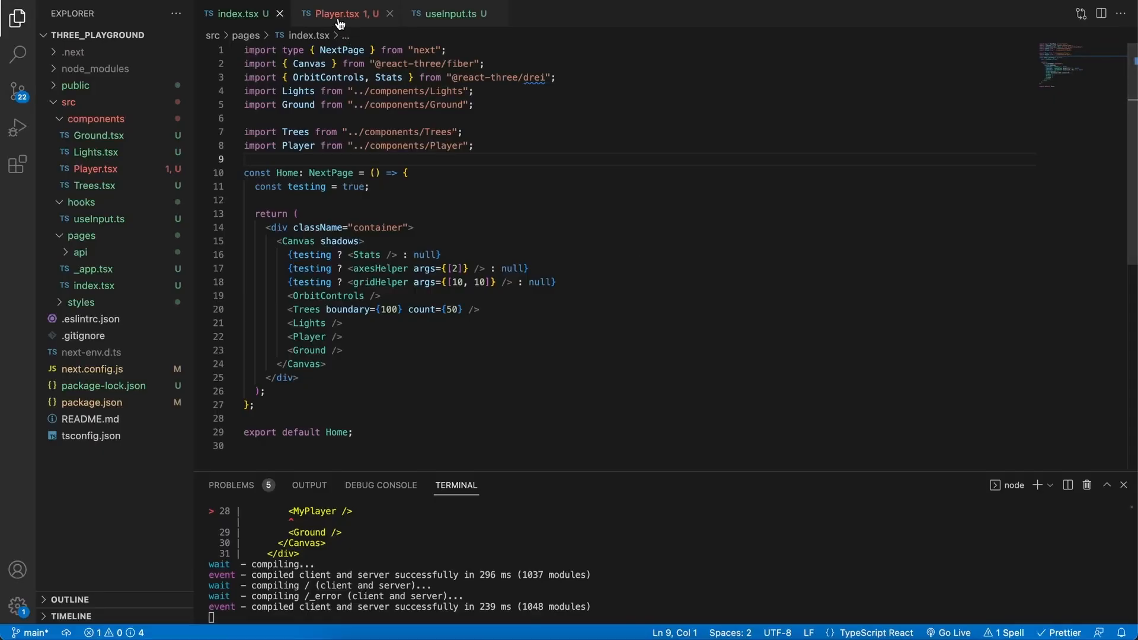
Step: Scroll Player.tsx down to the end, where it returns the model scene and exports default
left_click(342, 13)
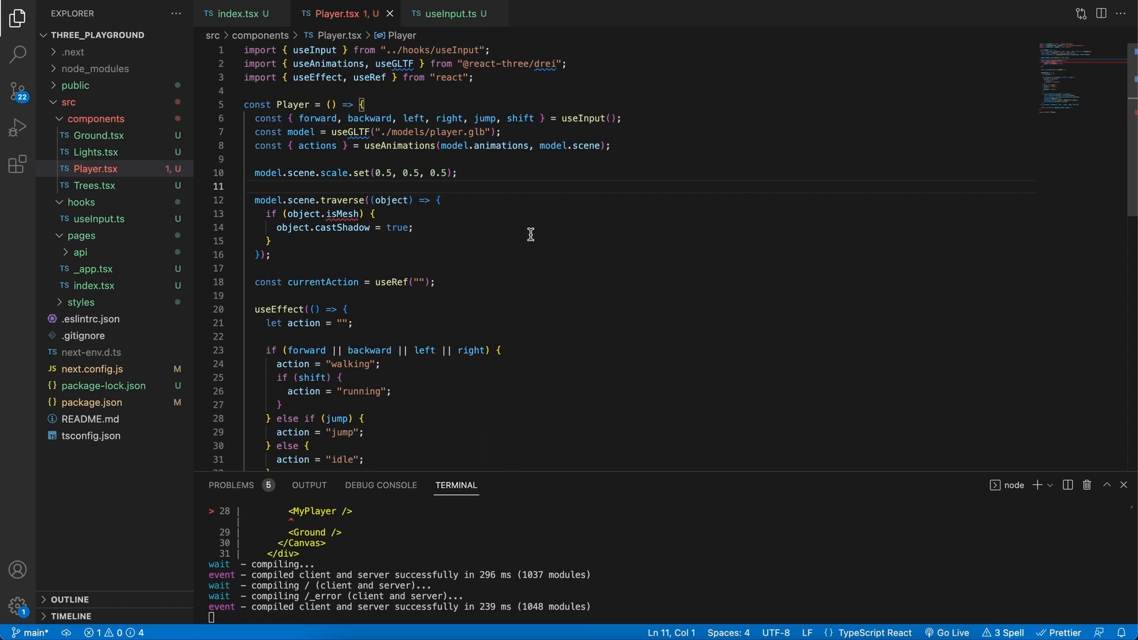
mouse_move(462, 267)
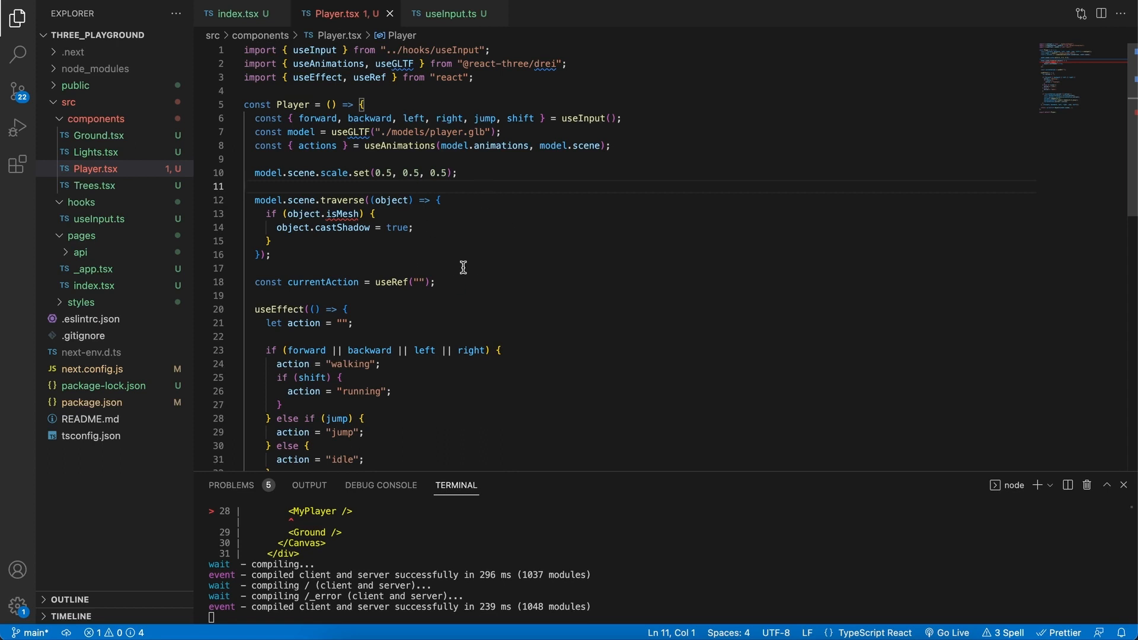
scroll("down", 3)
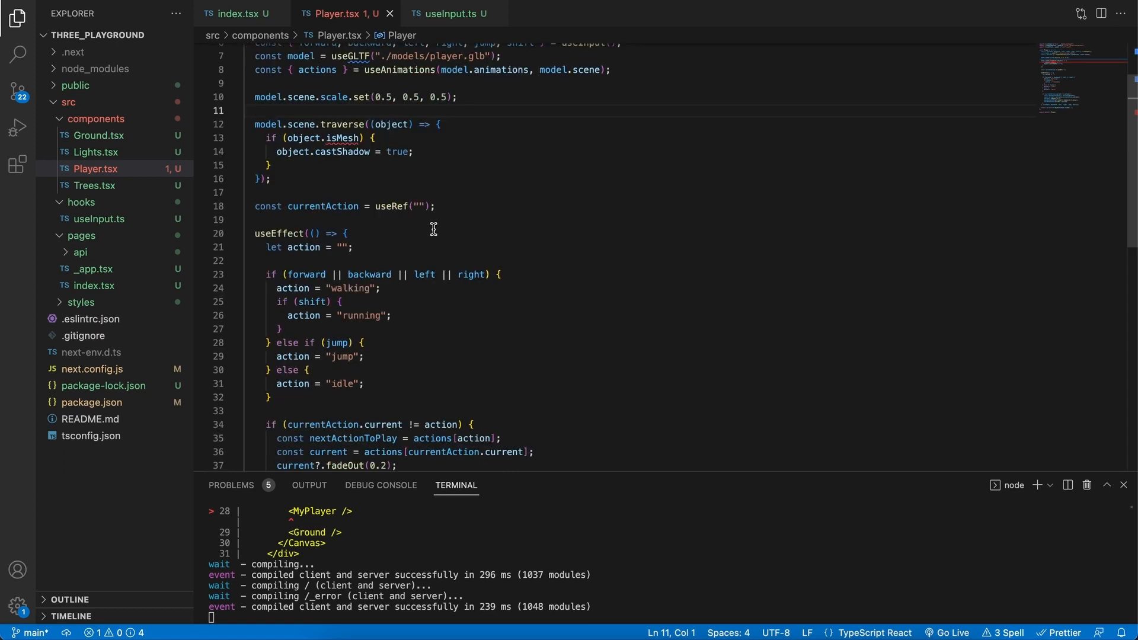
scroll("down", 3)
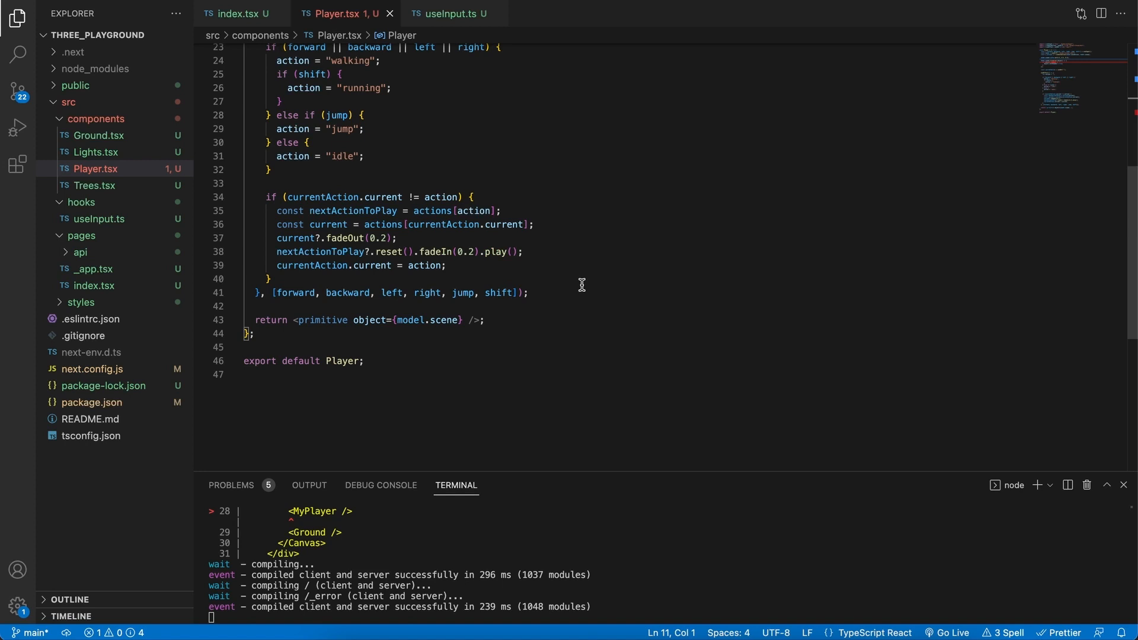
mouse_move(579, 312)
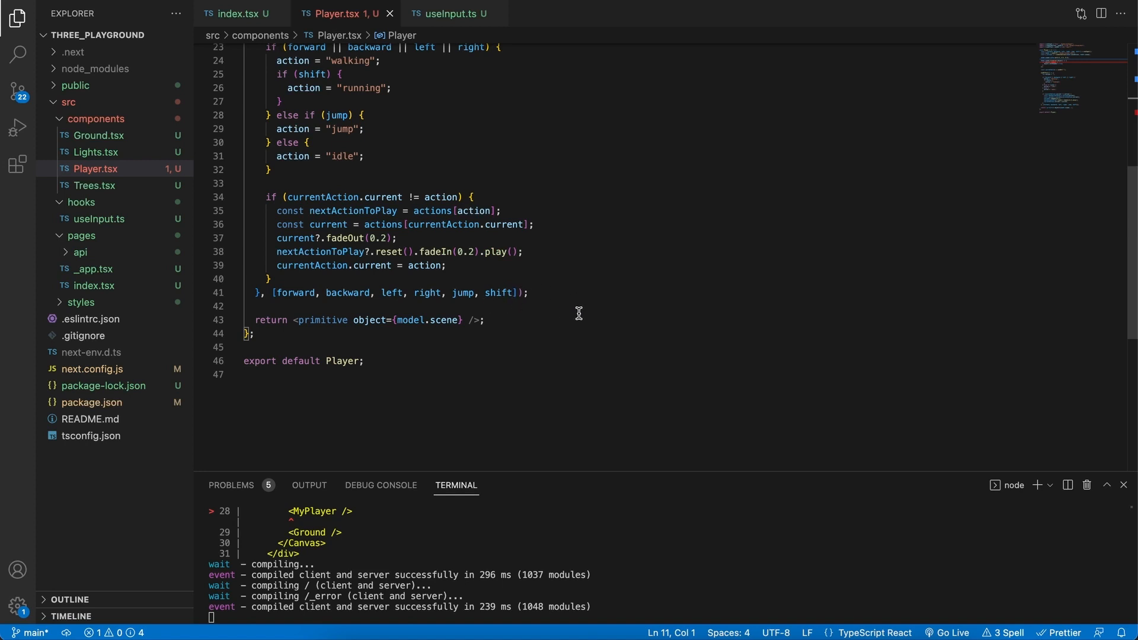
mouse_move(567, 308)
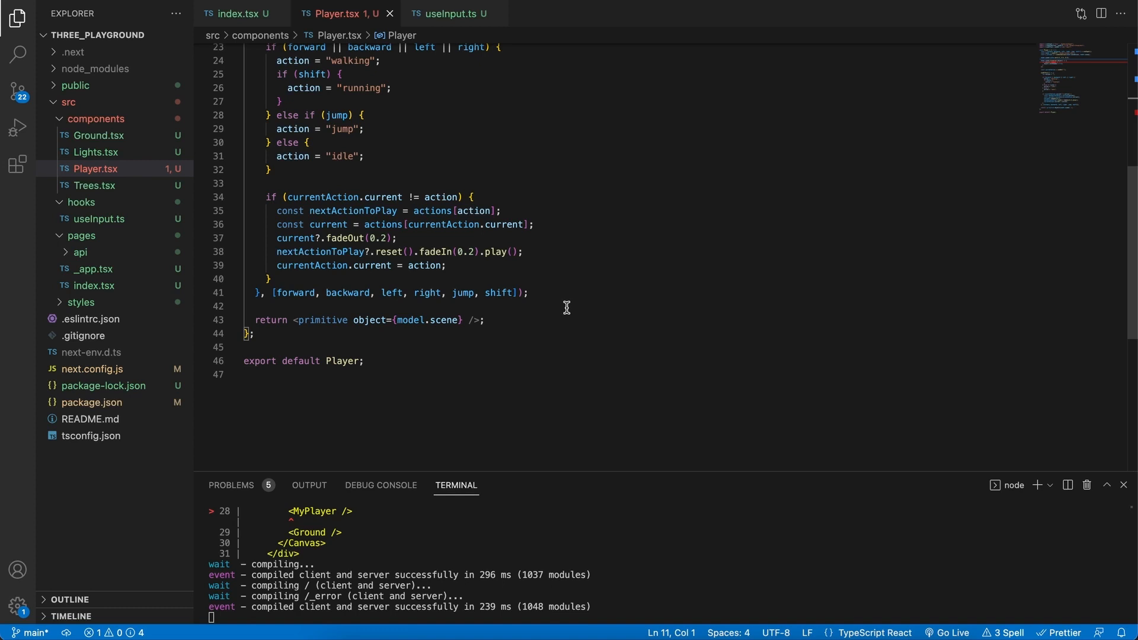
mouse_move(560, 314)
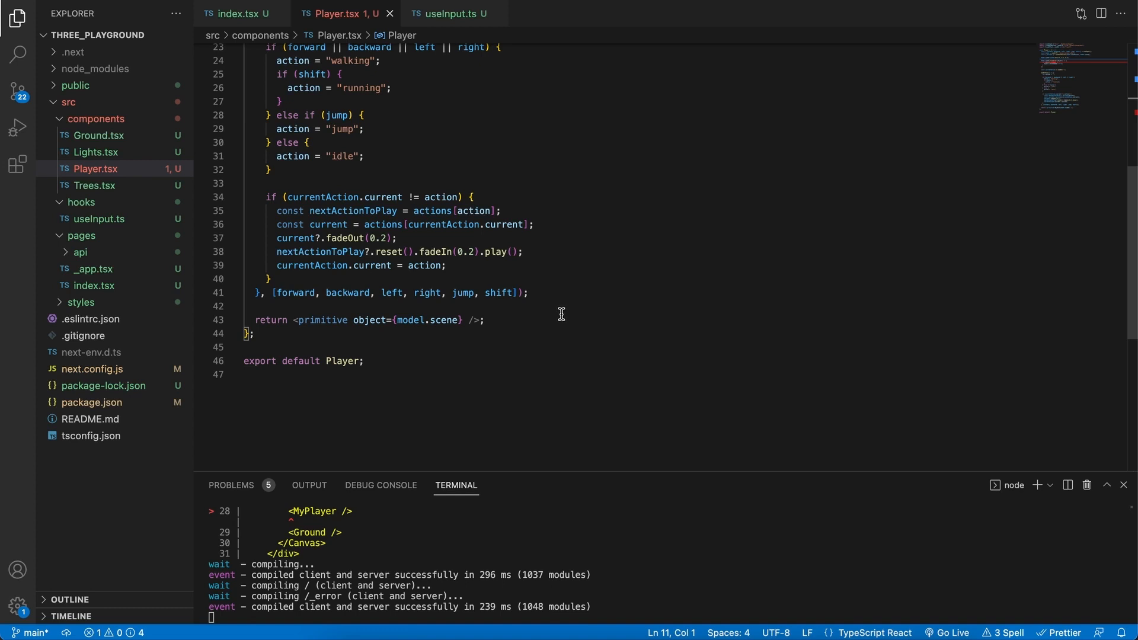
mouse_move(569, 321)
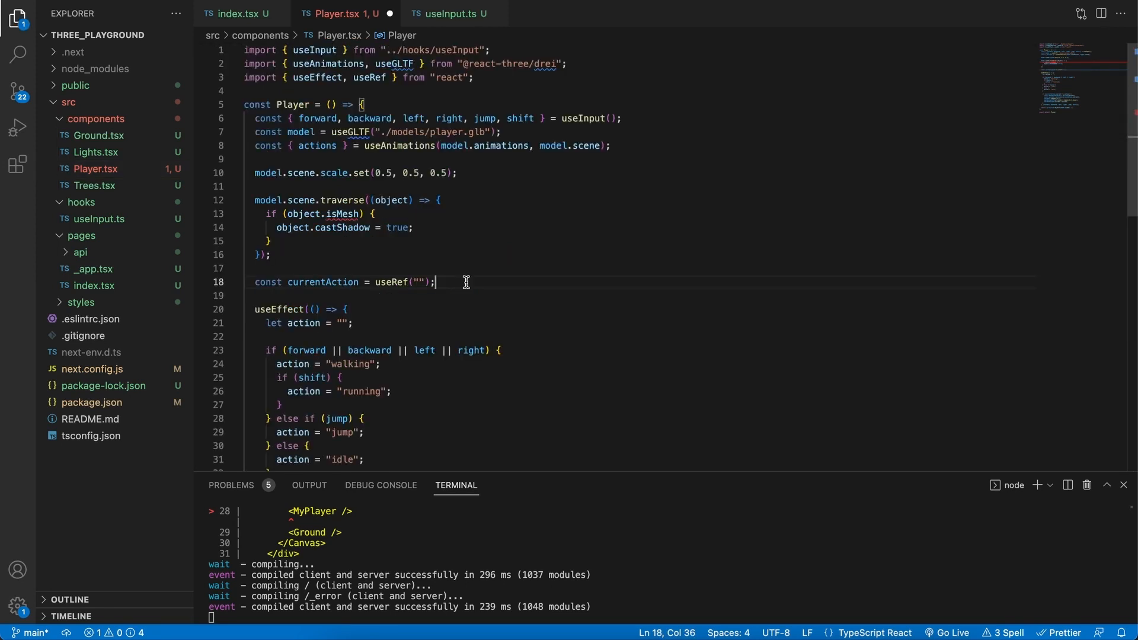
type("const controlsRef = useRef<typeof OrbitControls>();")
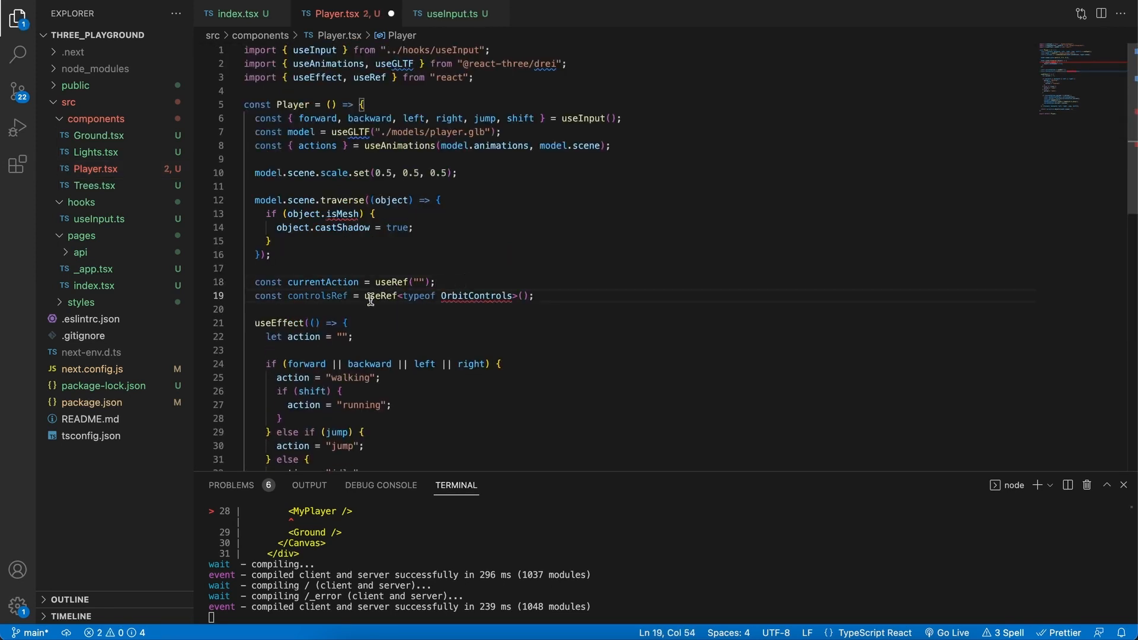
double_click(317, 296)
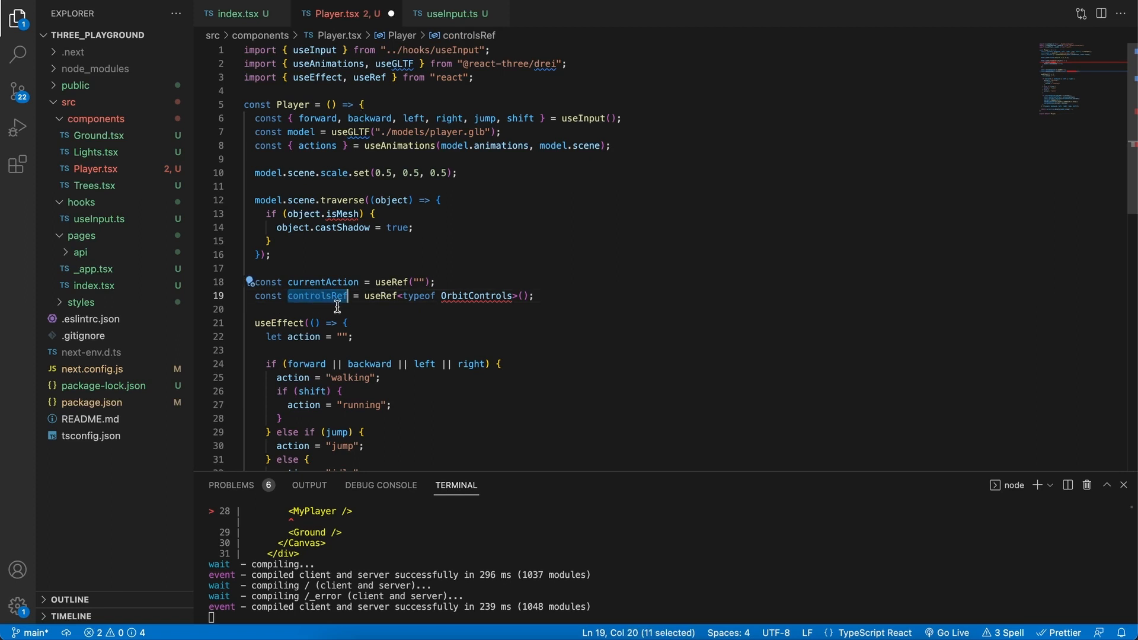
mouse_move(397, 304)
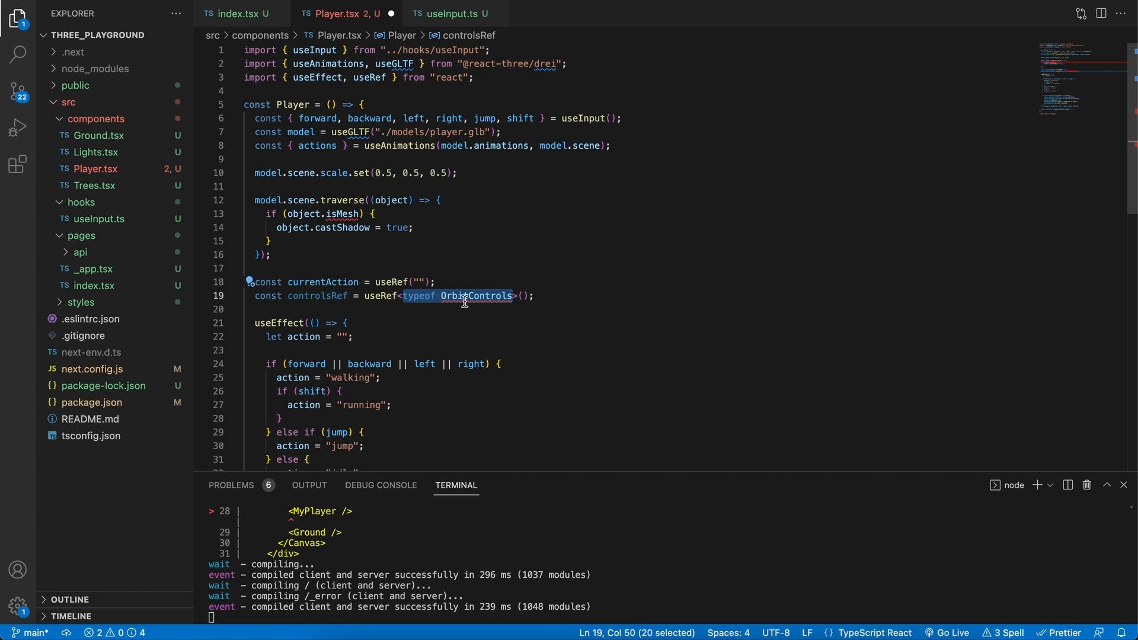
mouse_move(470, 295)
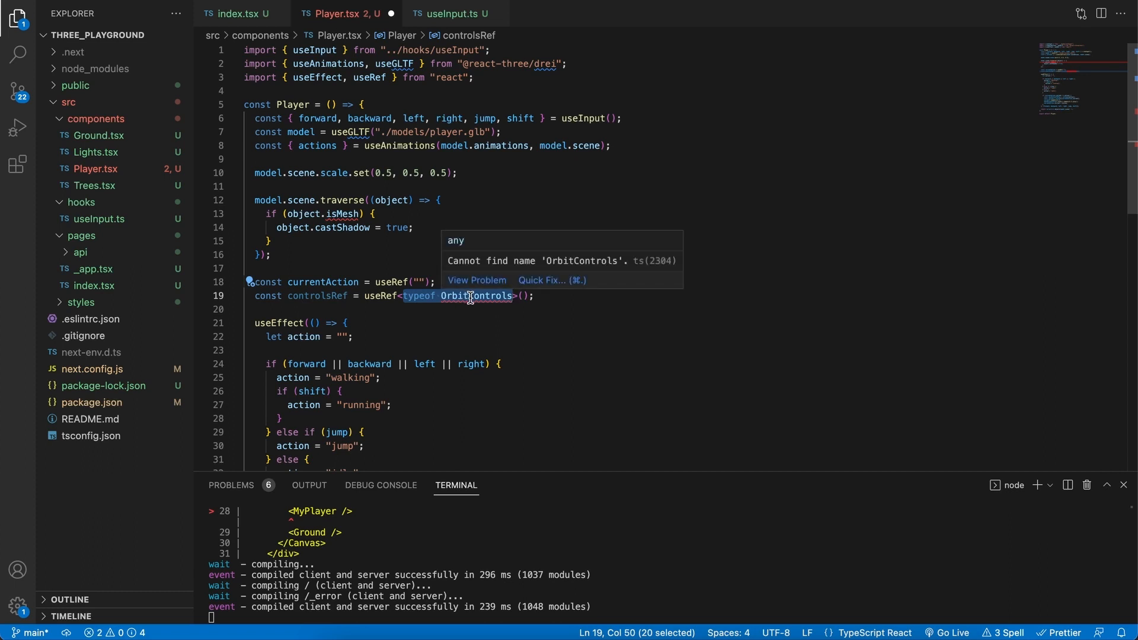
left_click(542, 280)
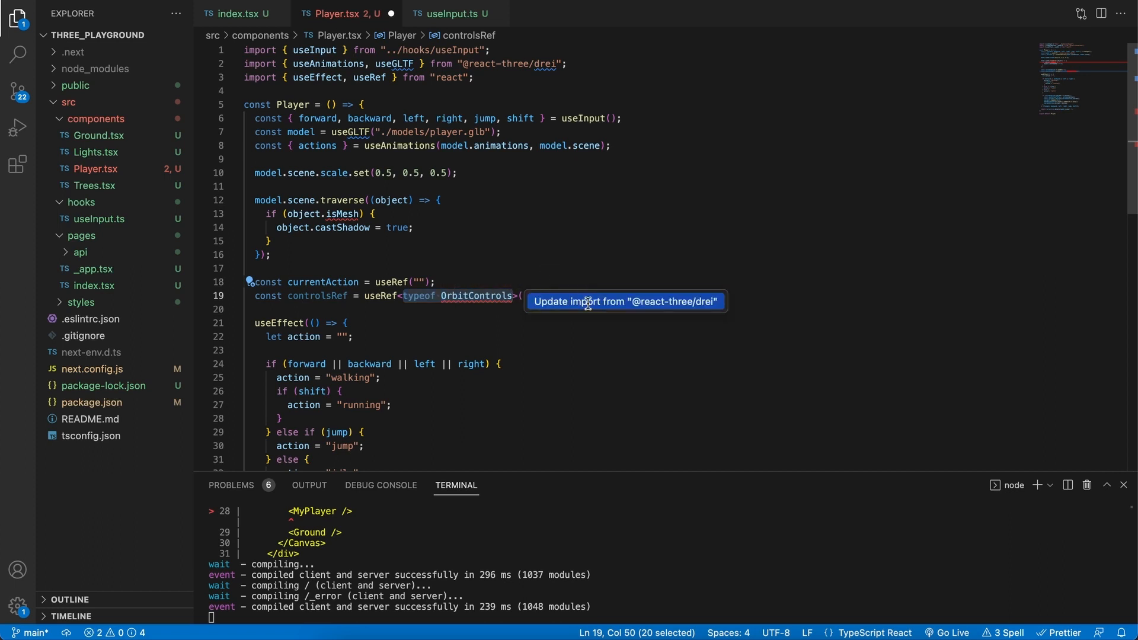
left_click(625, 301)
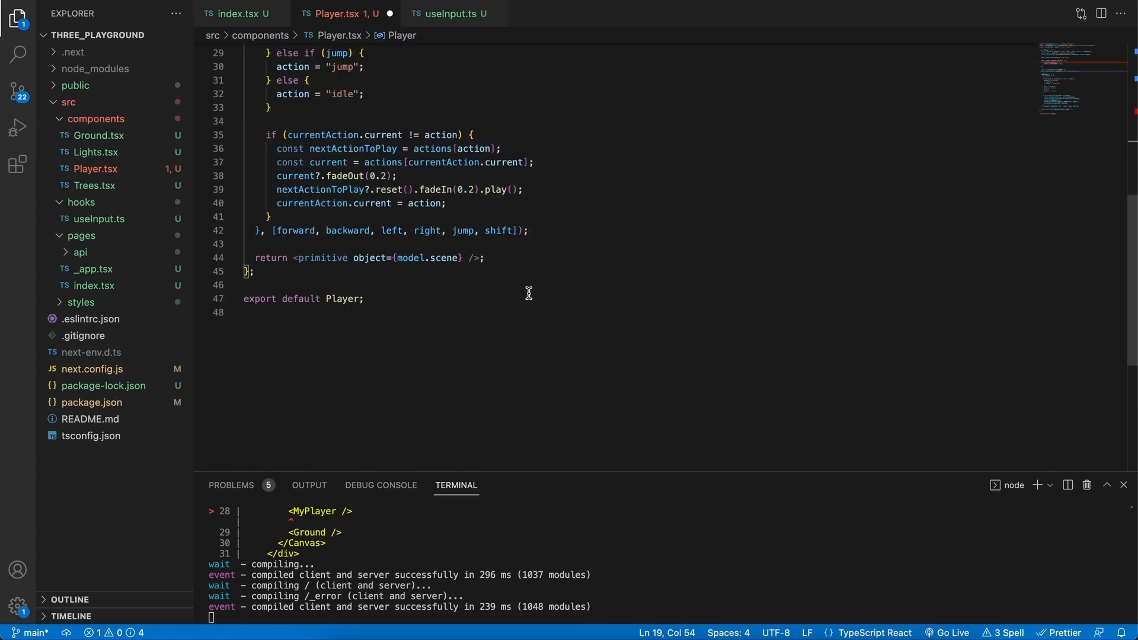
left_click_drag(293, 258, 470, 258)
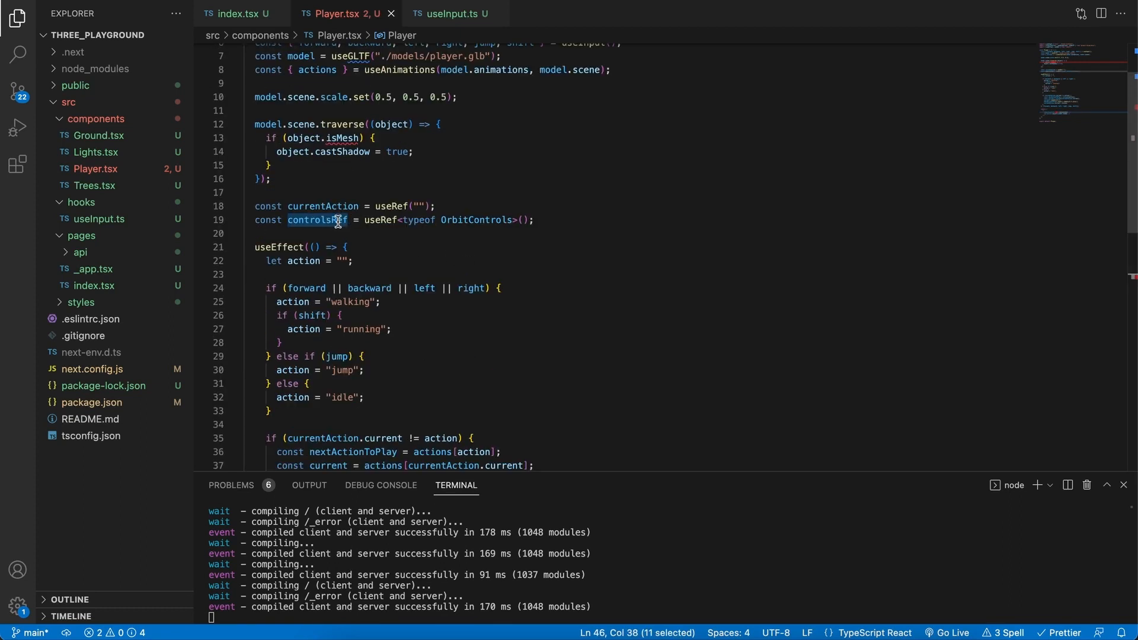
Step: Add const camera = useThree((state) => state.camera); below controlsRef
type("const camera")
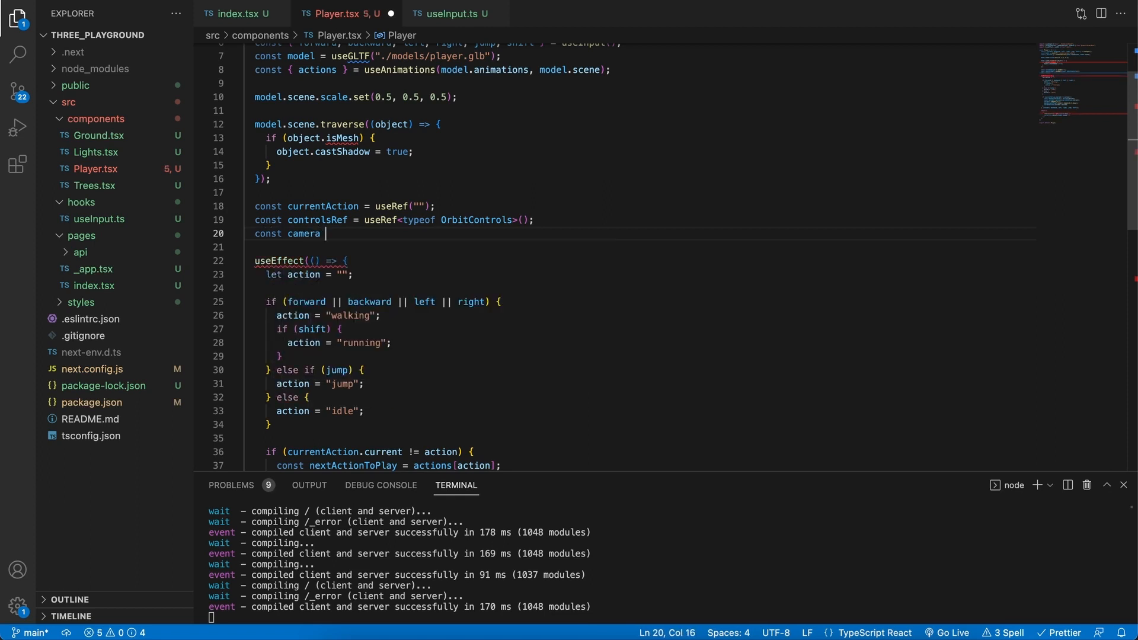
type("=")
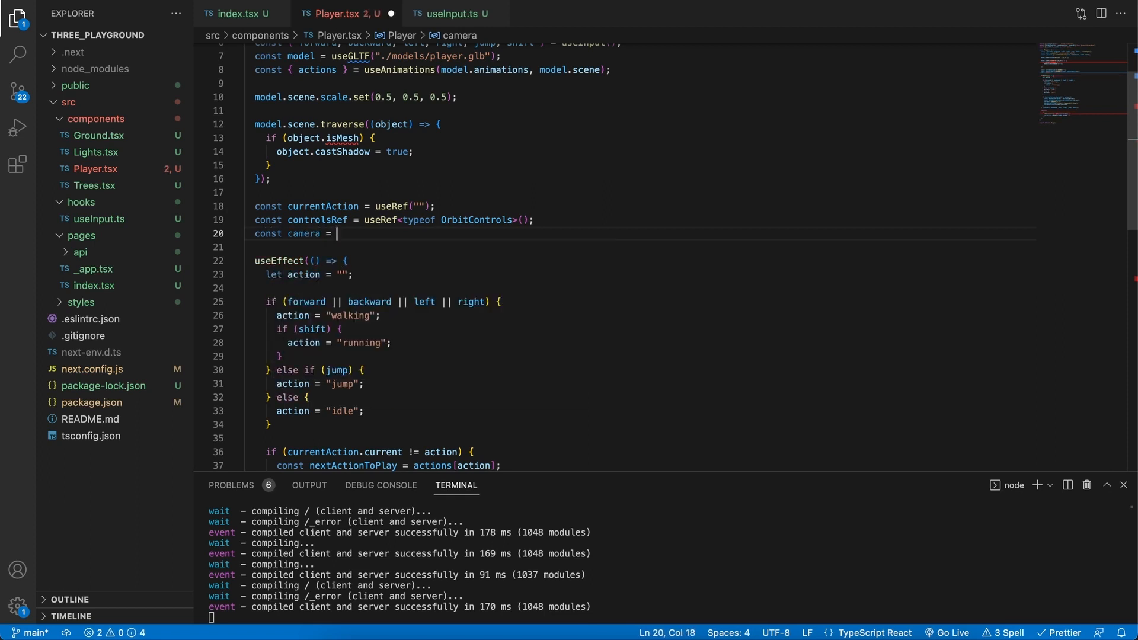
type("useTree")
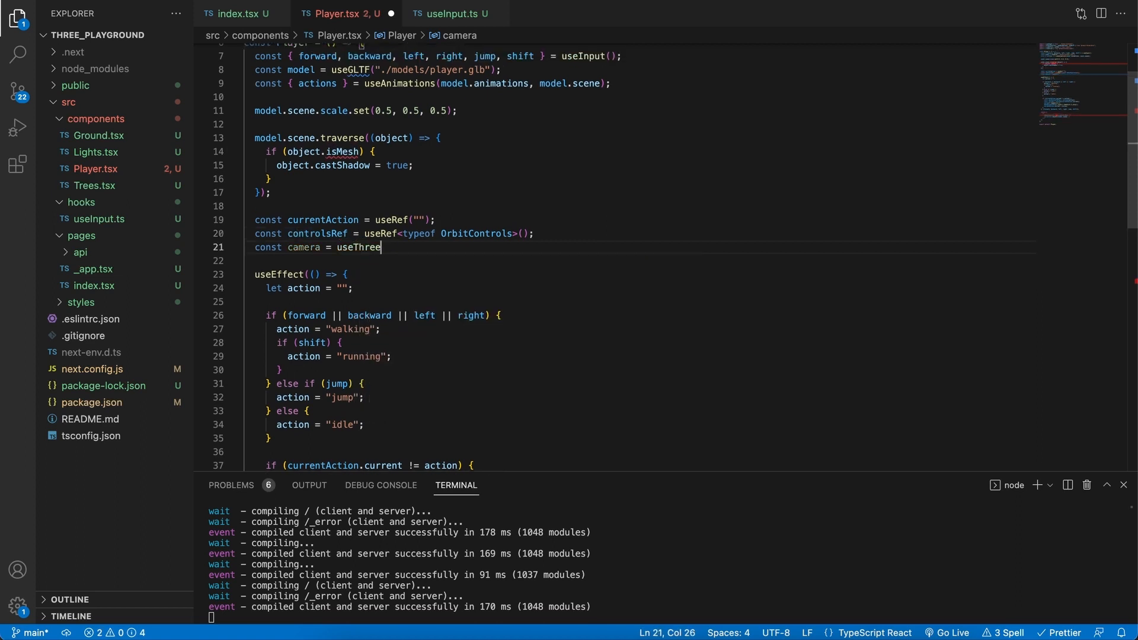
type("(state =>")
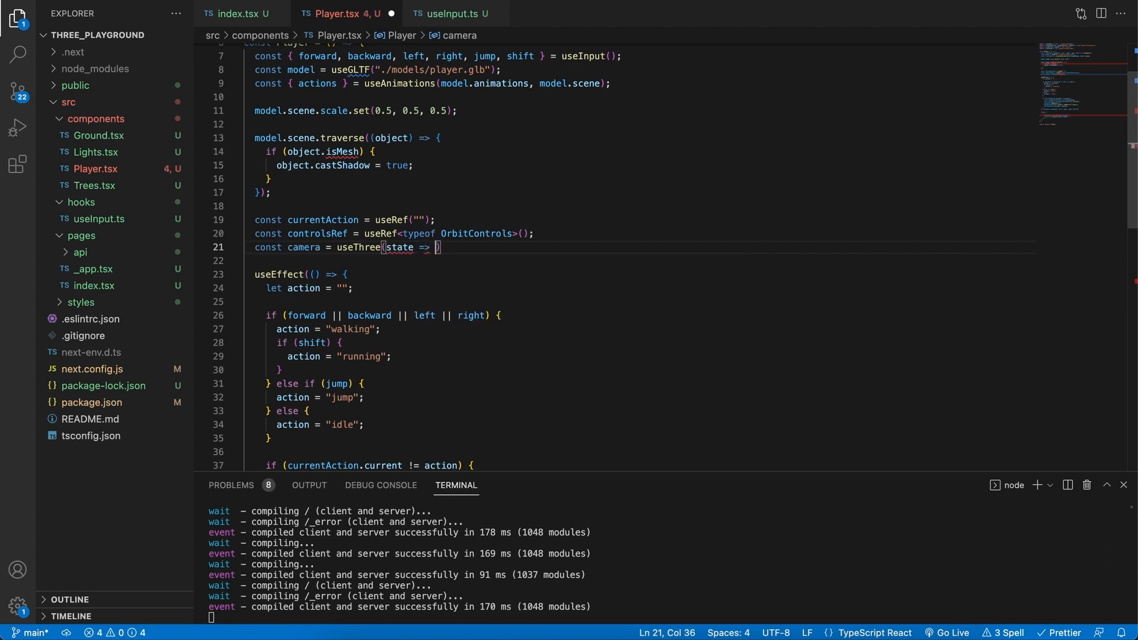
type("state.camera")
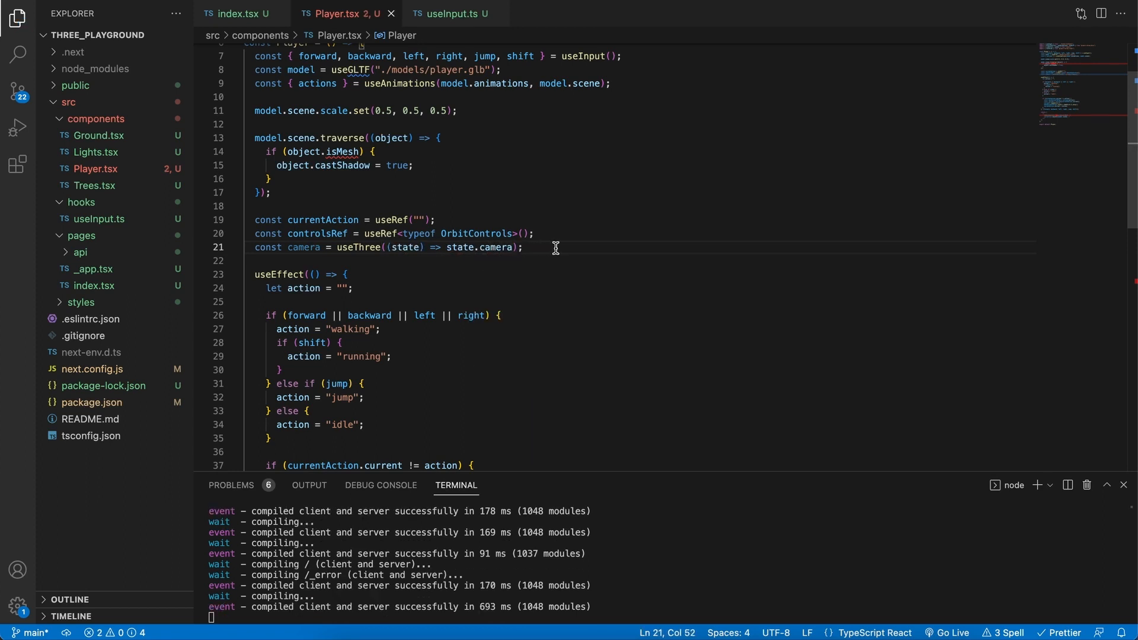
double_click(316, 233)
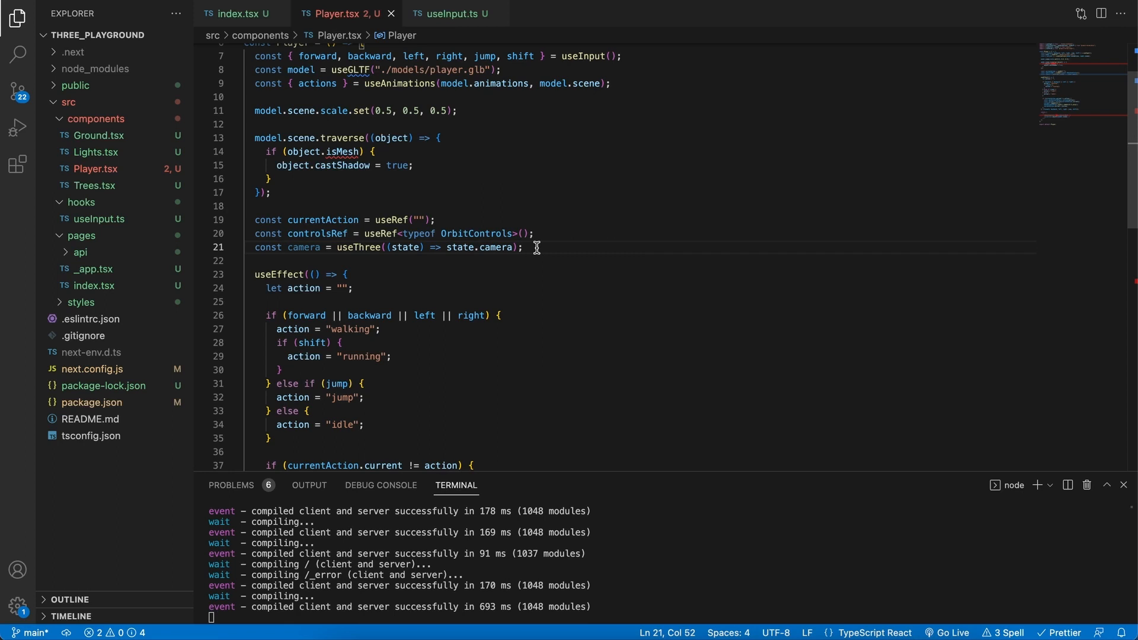
Step: Add an empty useFrame((state, delta) => {}); callback after the useEffect block
scroll("down", 3)
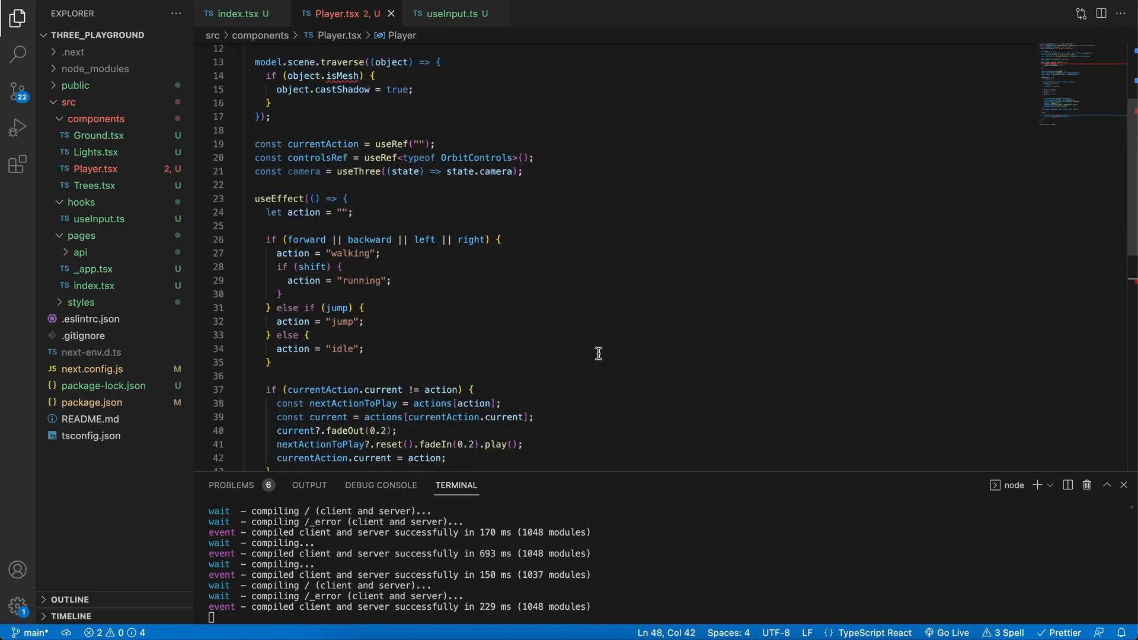
mouse_move(600, 355)
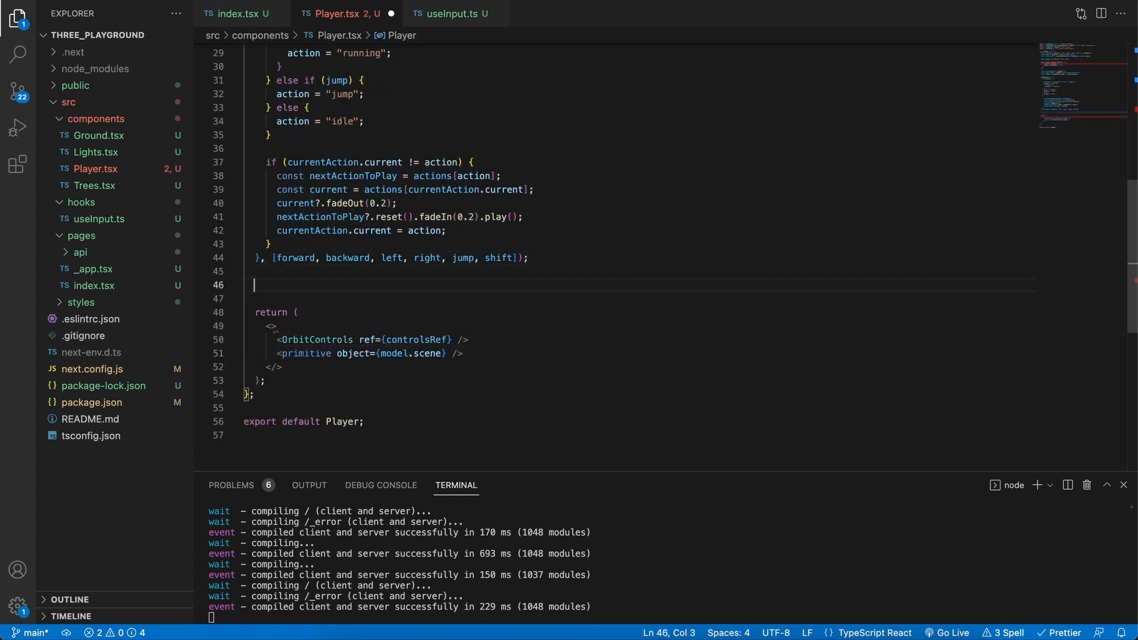
type("useFrame(")
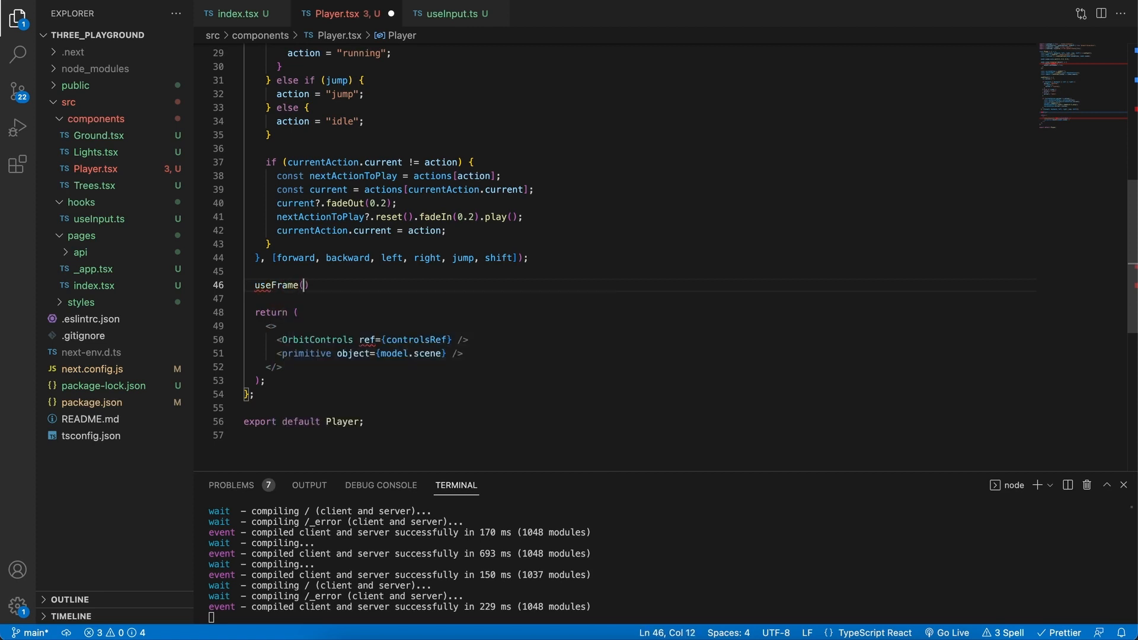
type(";")
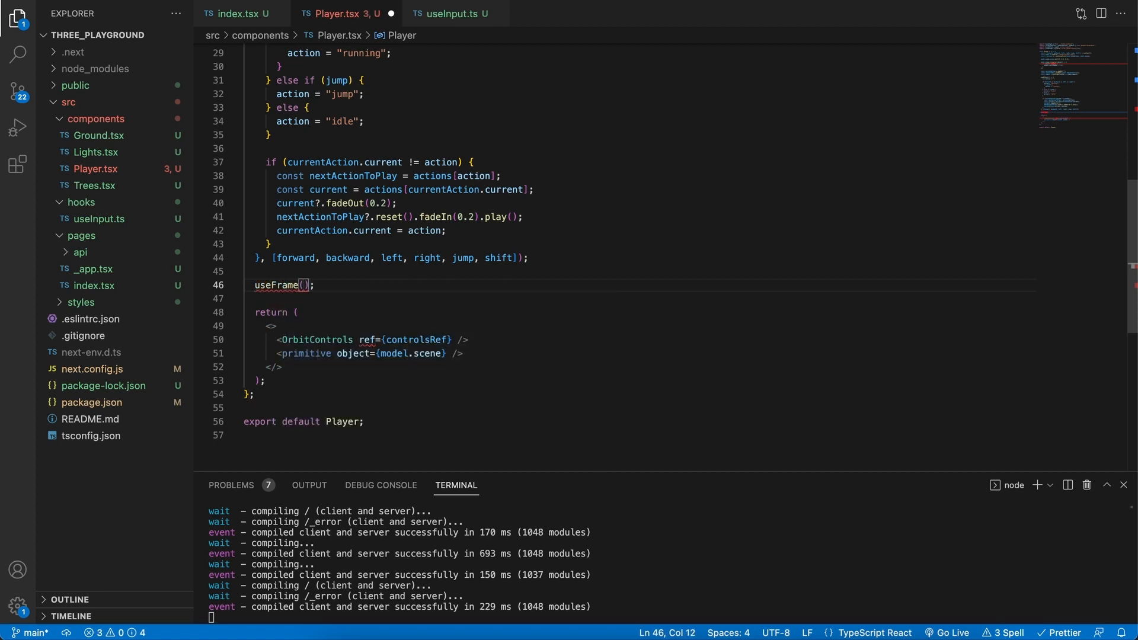
type("() =>")
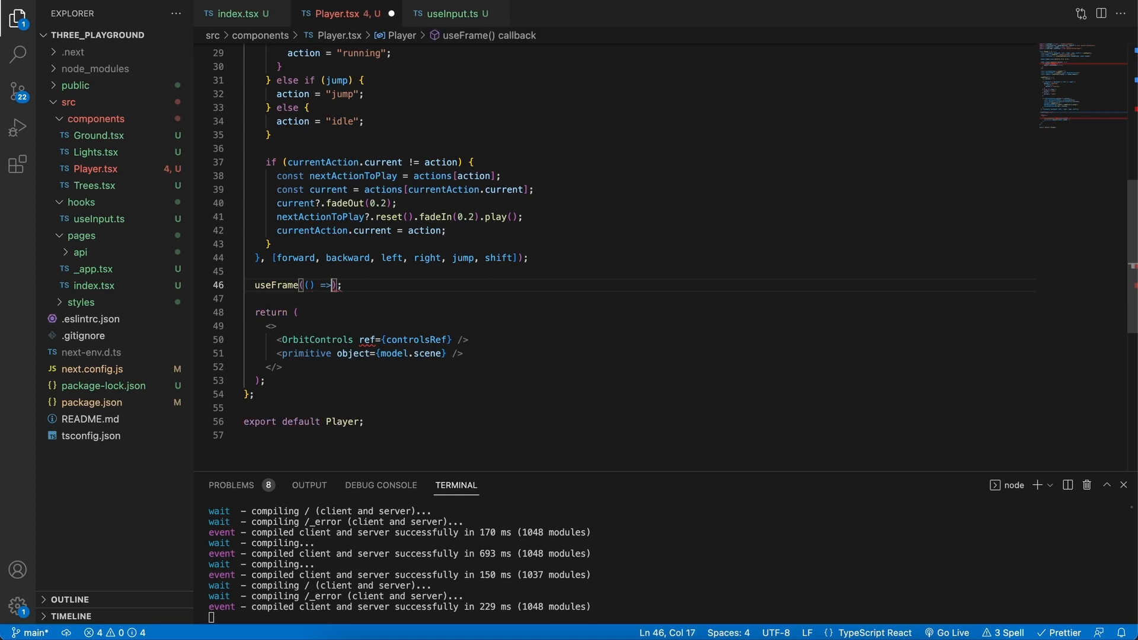
type("{}")
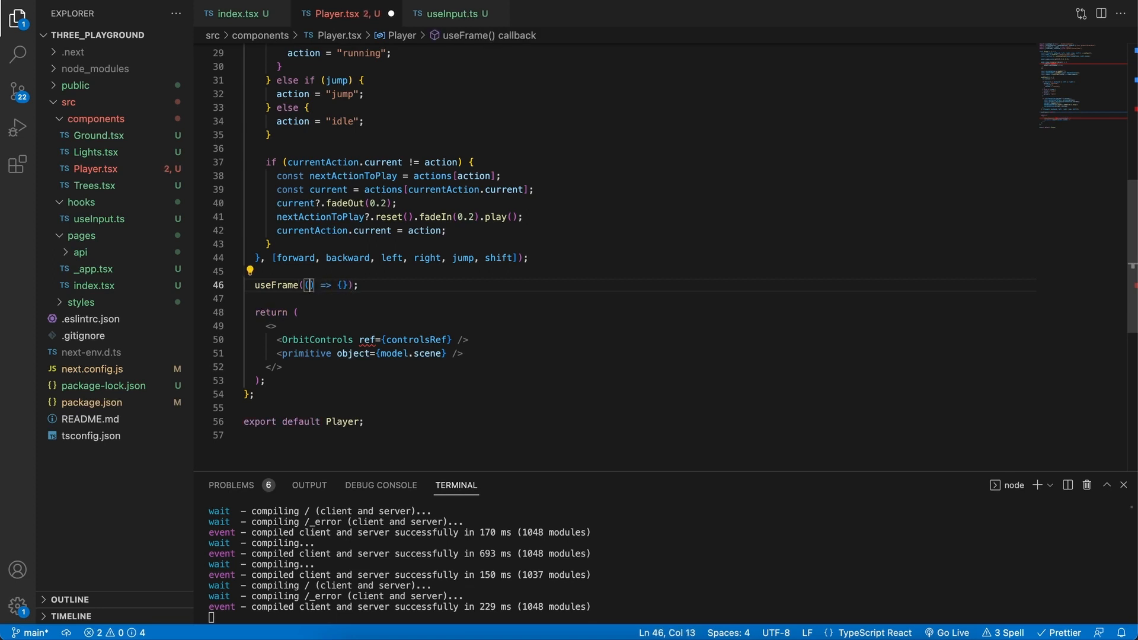
type("state")
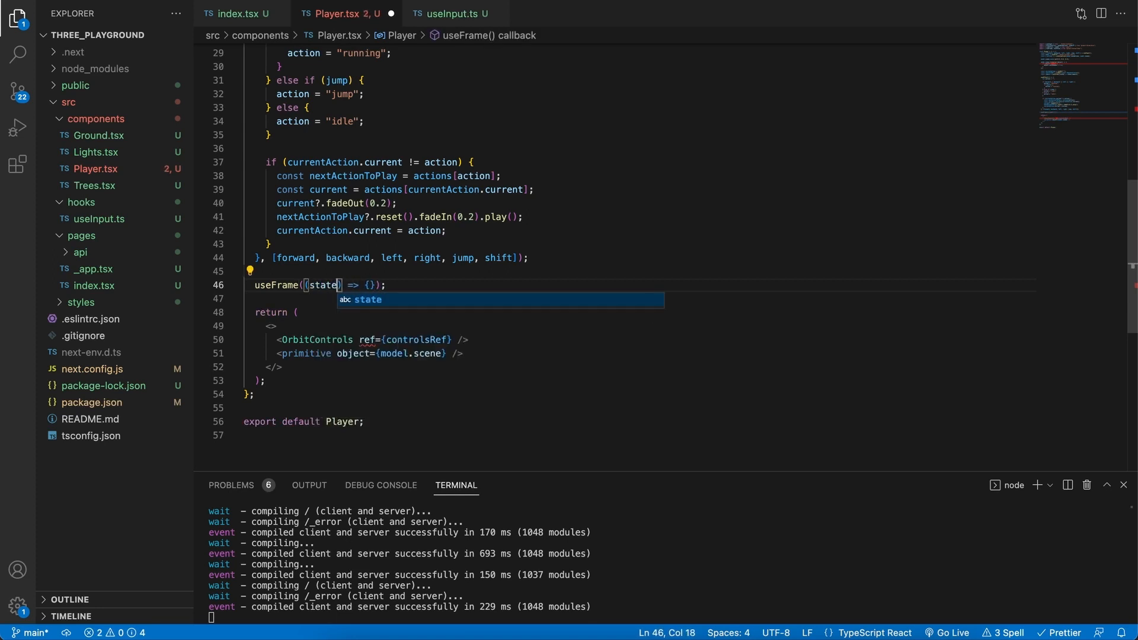
type(", delta")
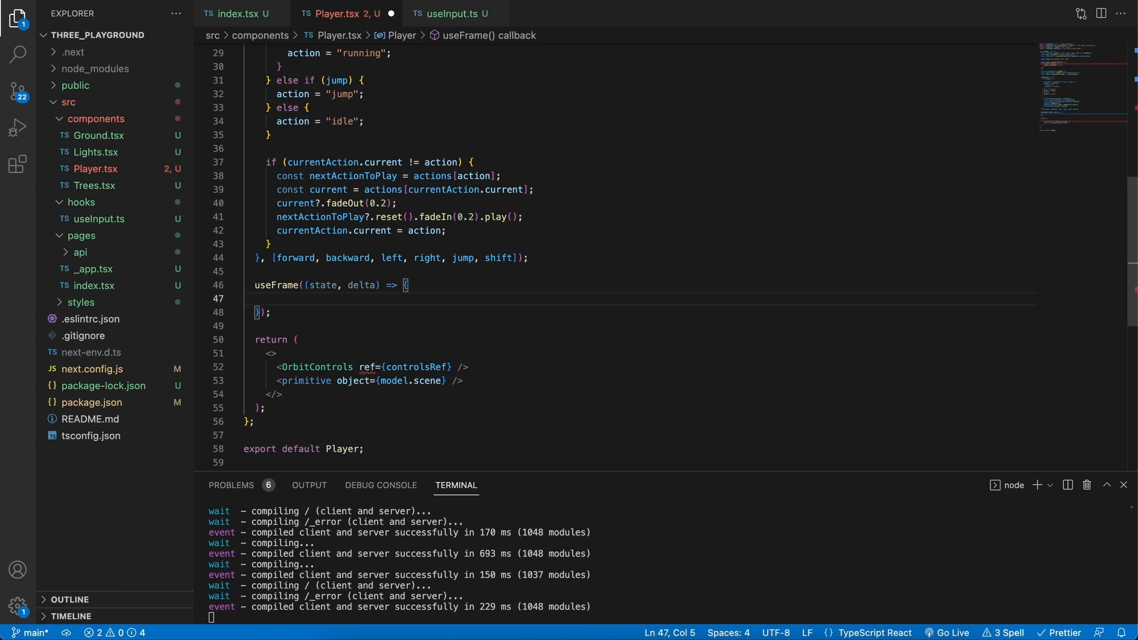
mouse_move(499, 327)
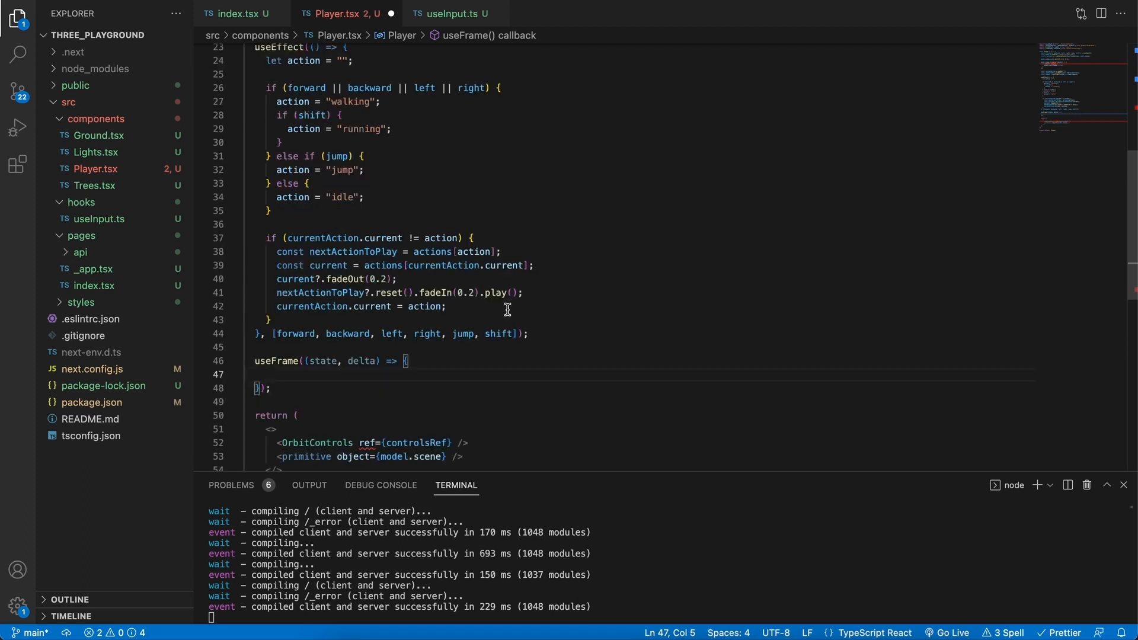
mouse_move(355, 101)
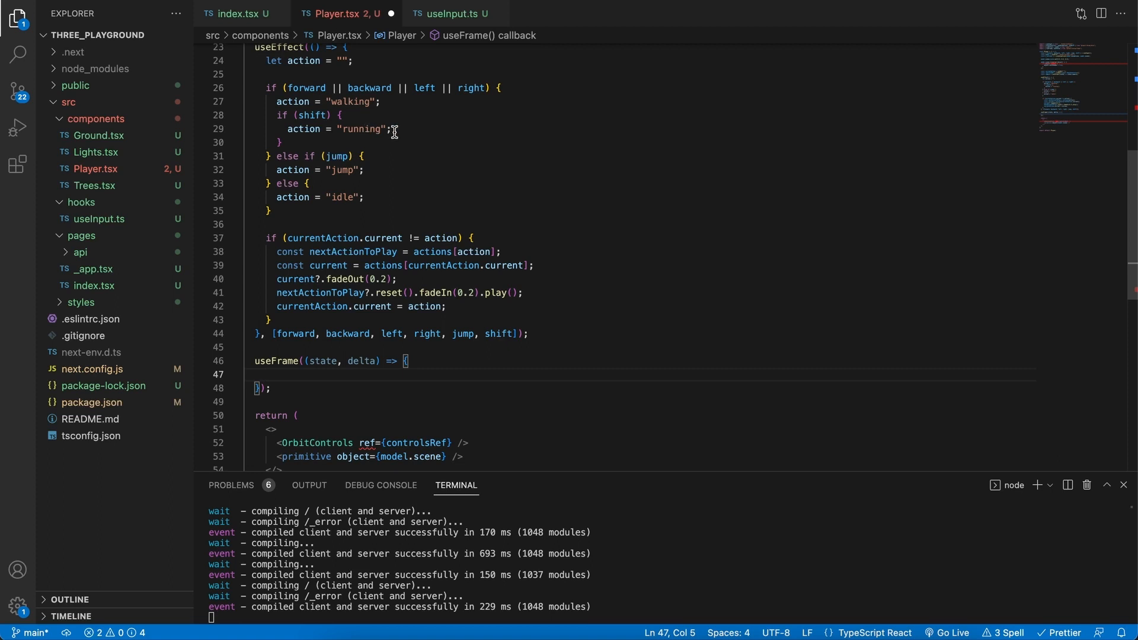
mouse_move(389, 143)
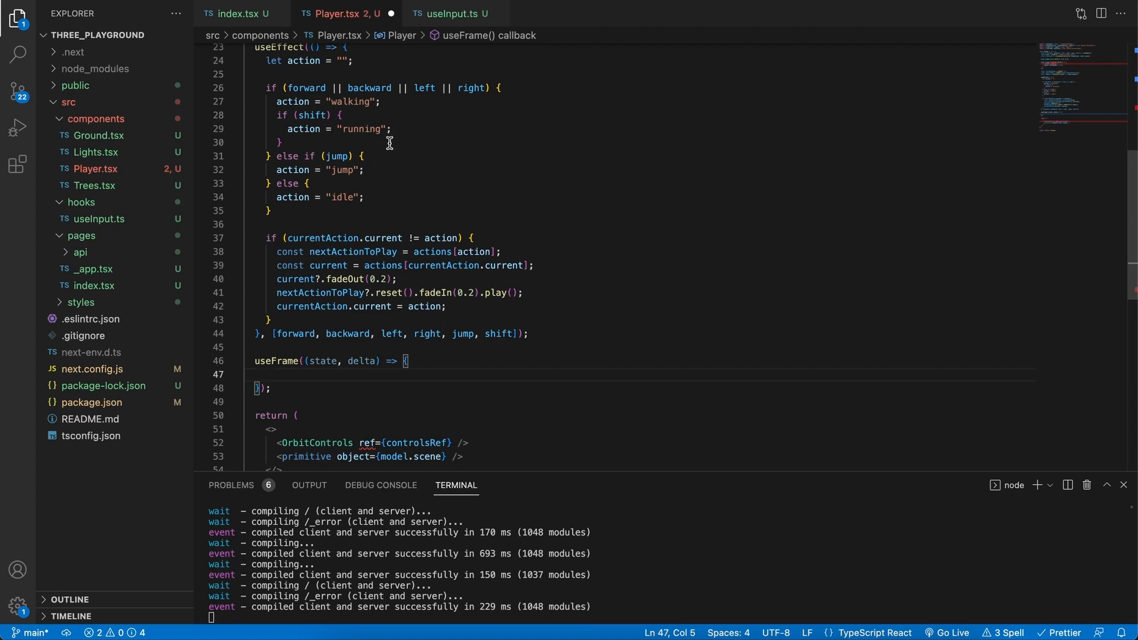
mouse_move(383, 131)
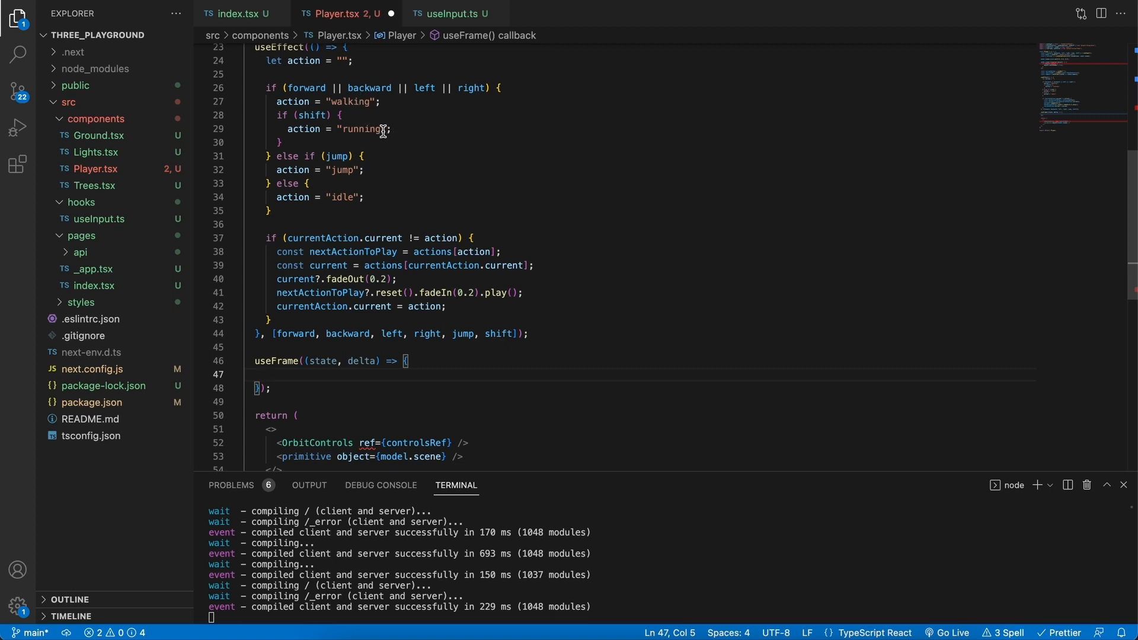
mouse_move(432, 143)
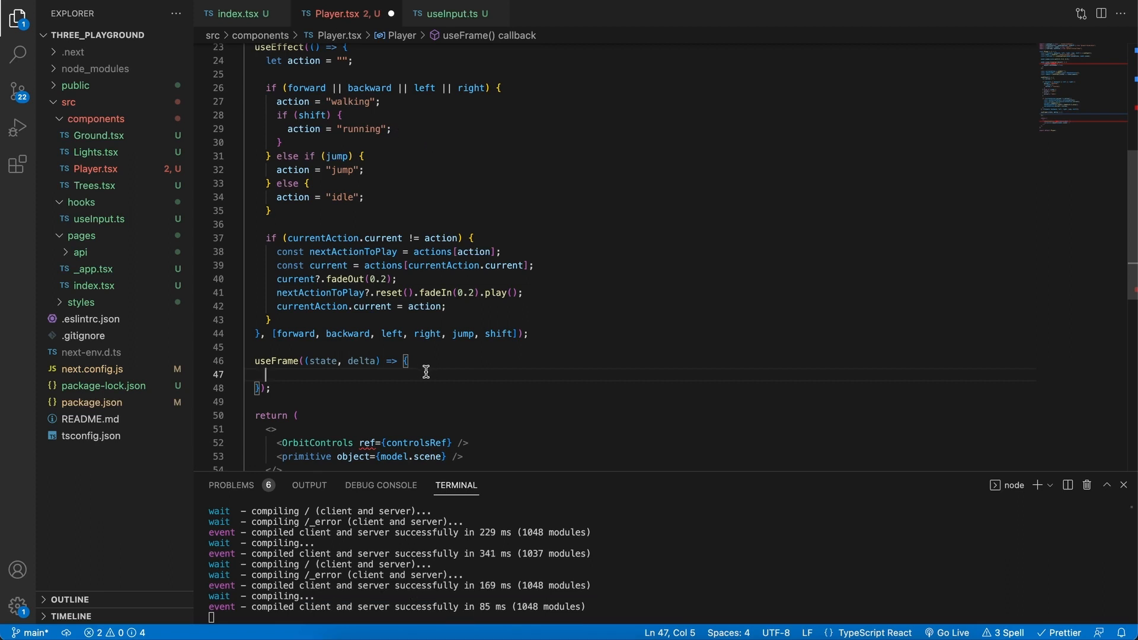
mouse_move(372, 289)
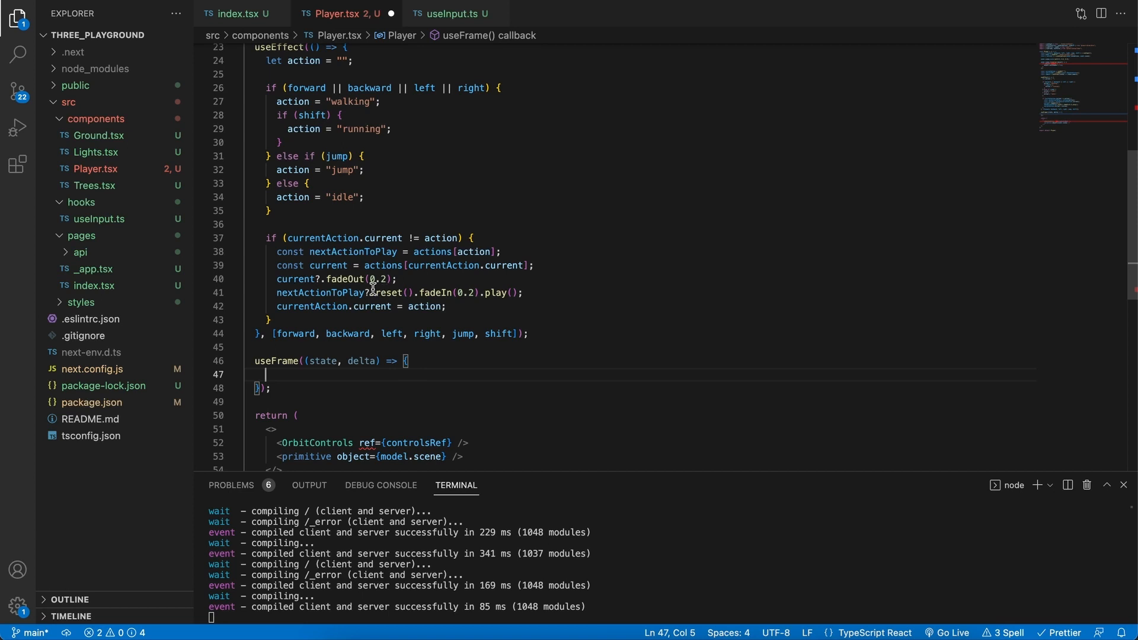
double_click(312, 306)
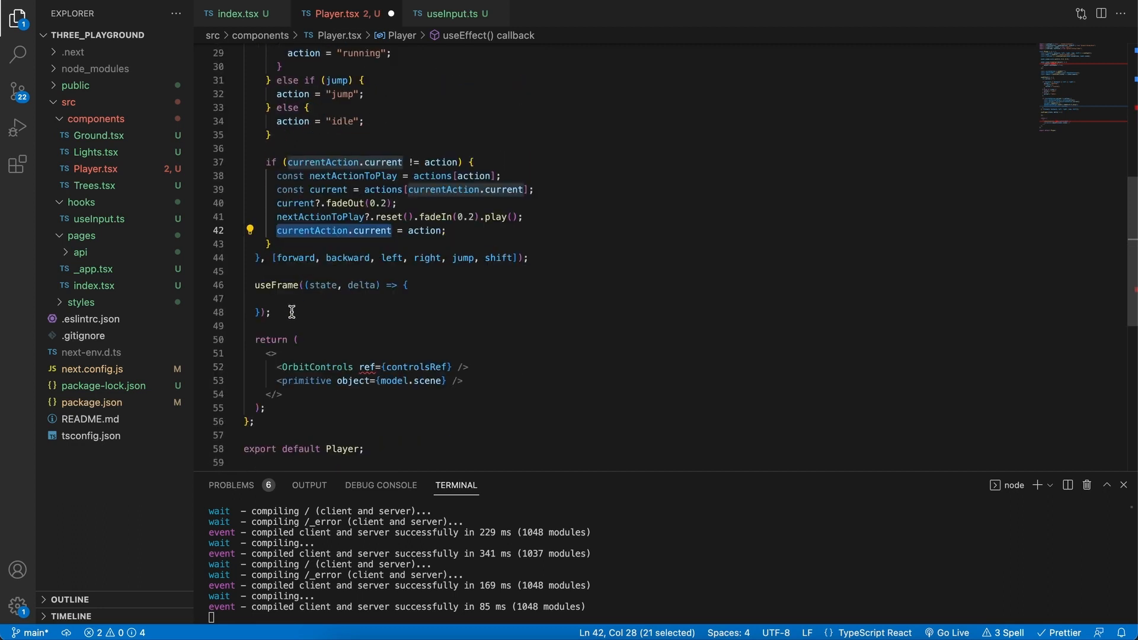
Step: In useFrame, add if currentAction is "running" || "walking", then model.scene.position.x += 0.1
type("if")
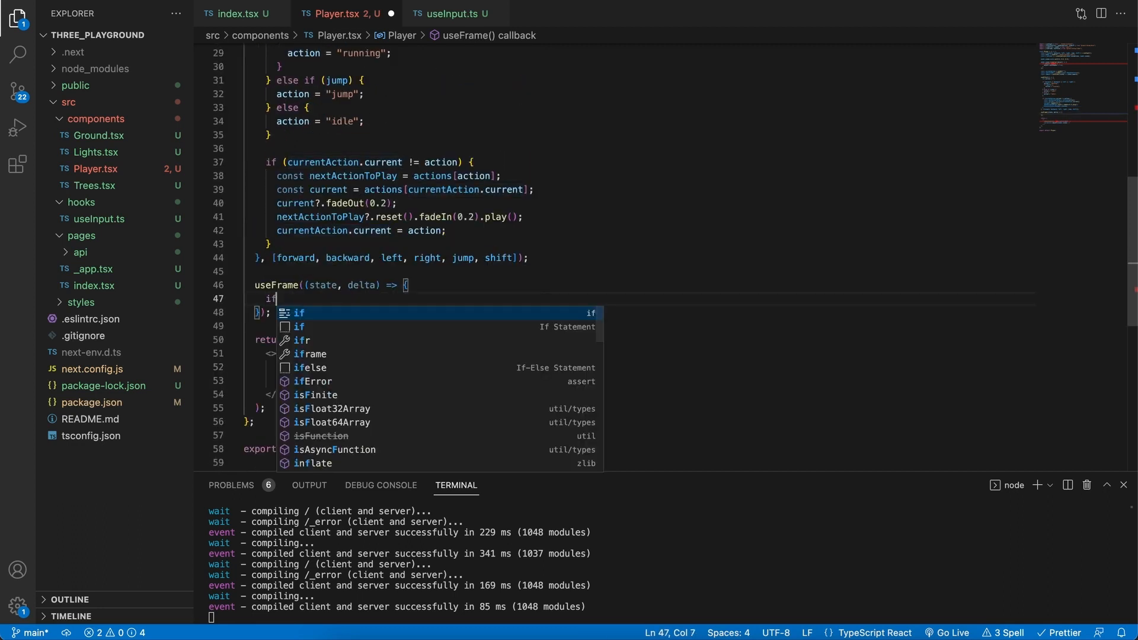
type("(currentAction.current == \"runnin")
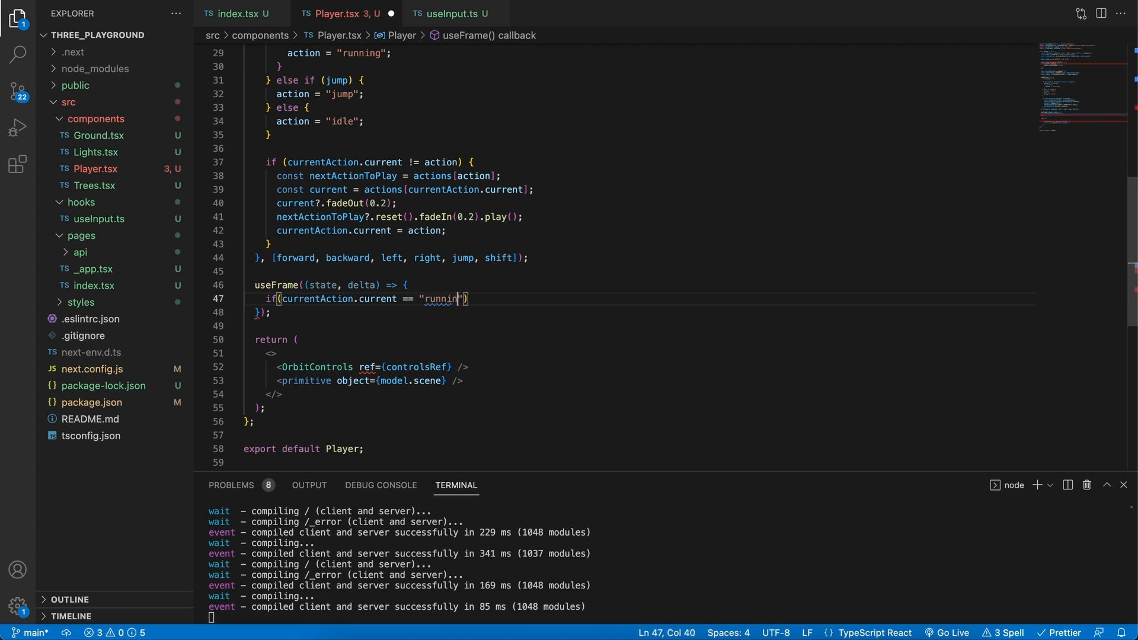
type("g\" || currentAction.current ==")
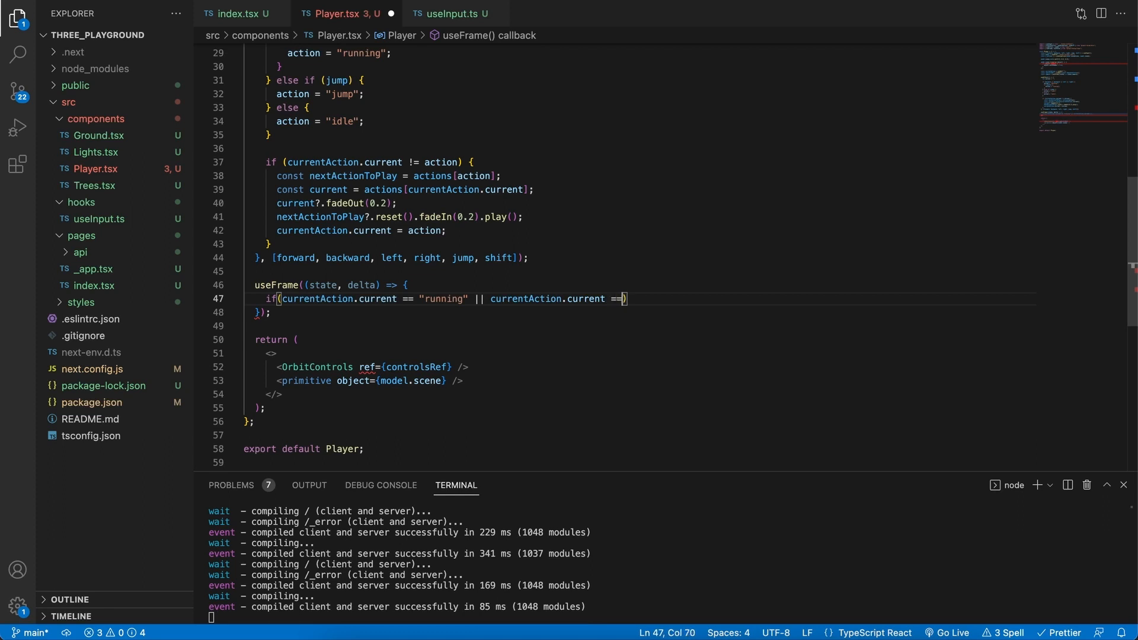
type("\"walking\"")
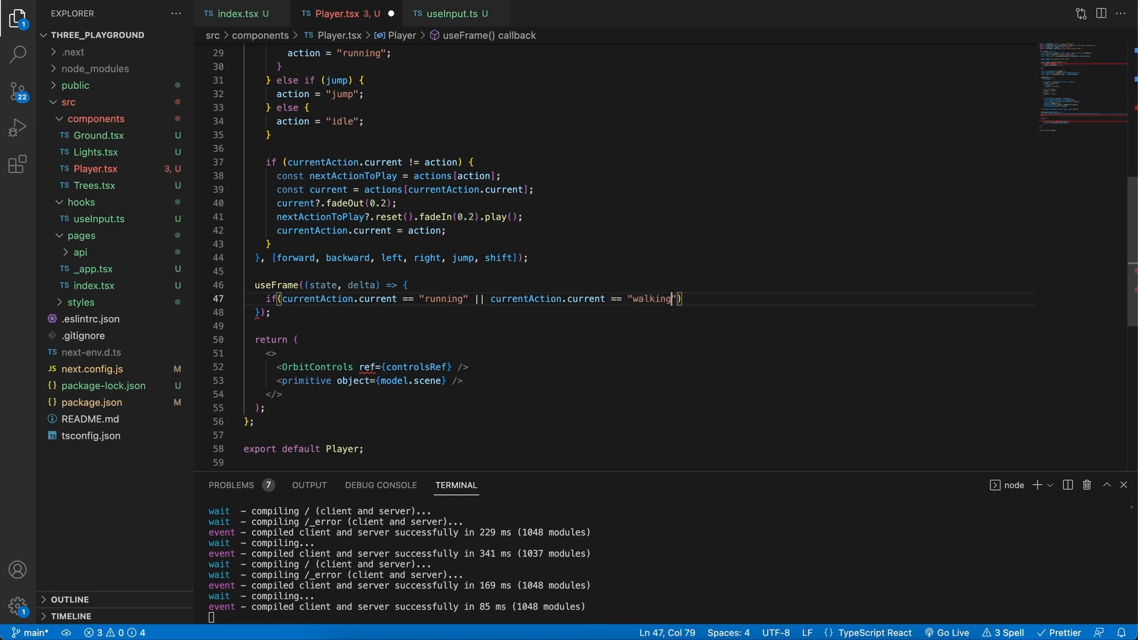
type("{")
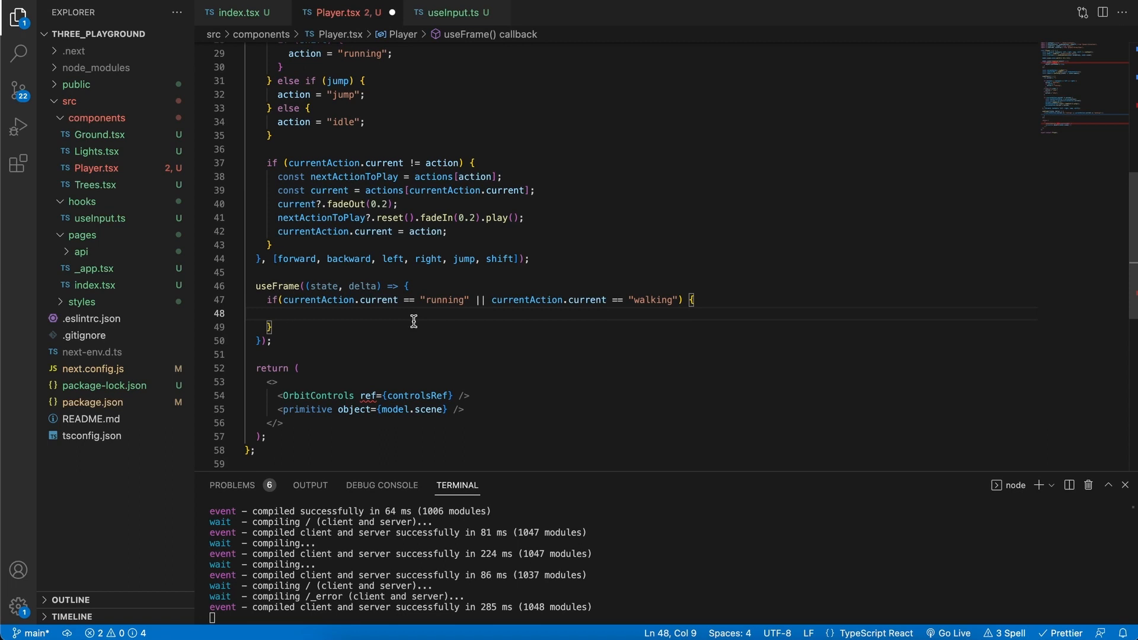
type("model")
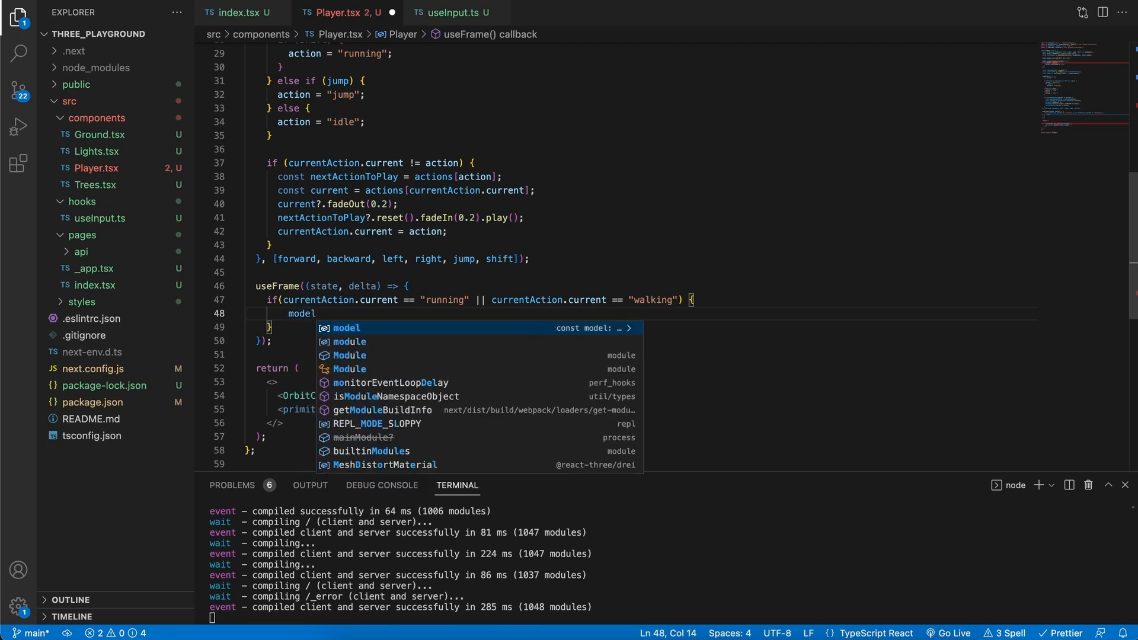
type(".scene")
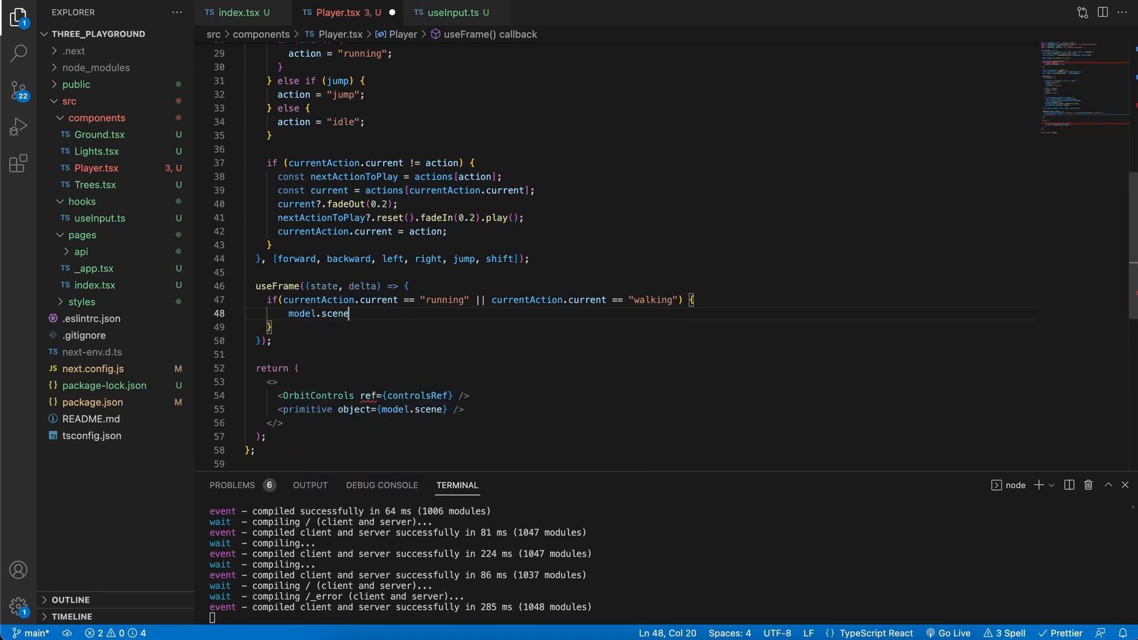
type(".position.x")
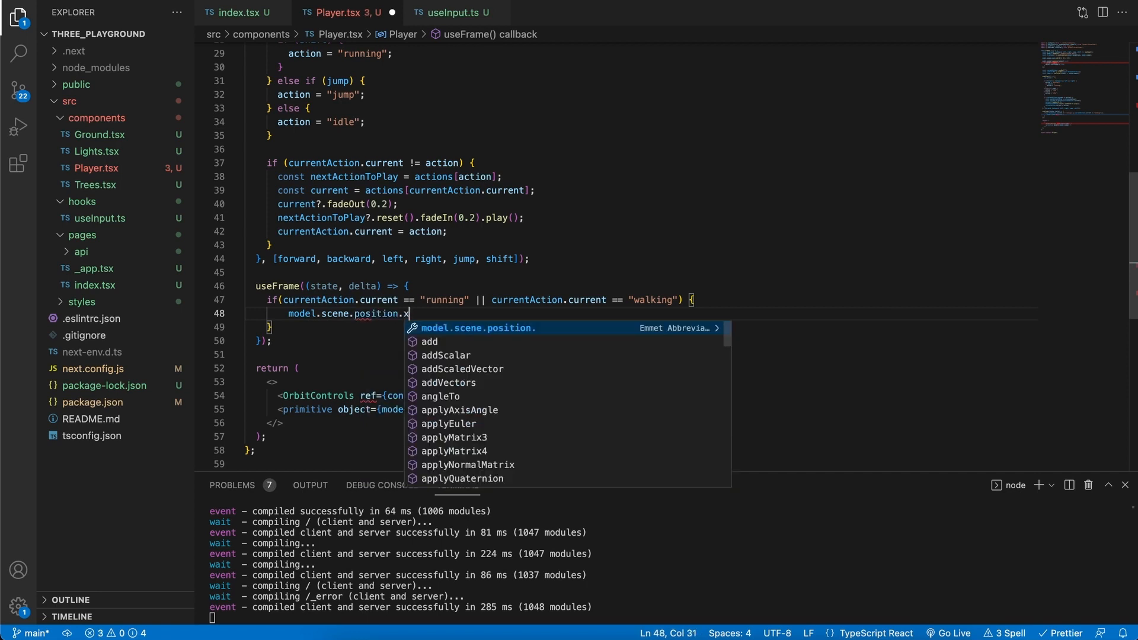
type("+=")
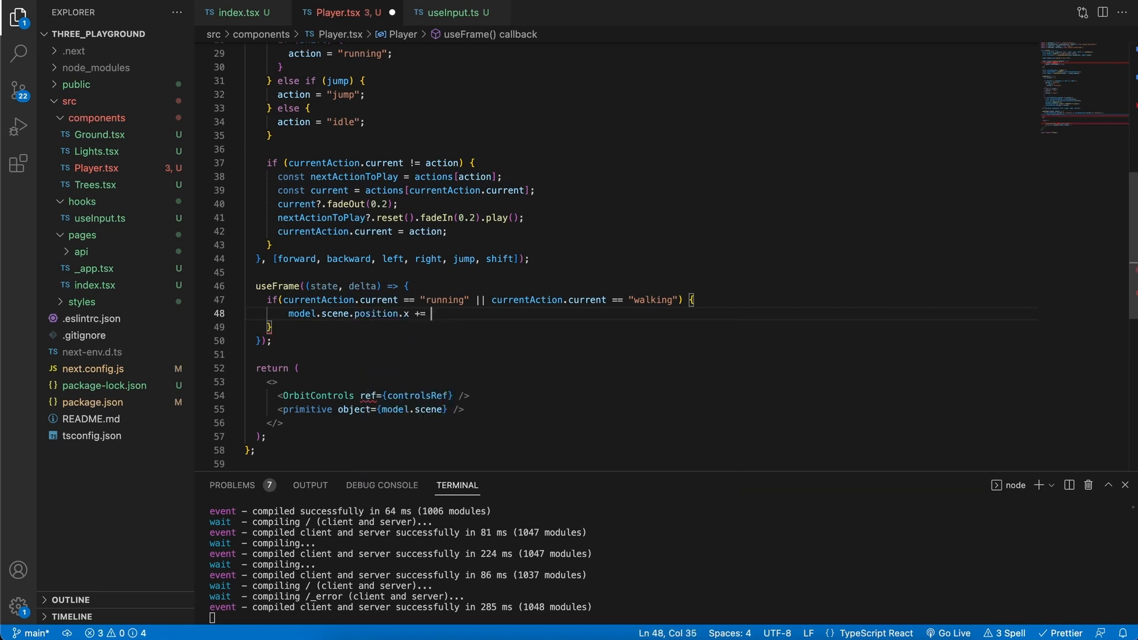
type("0.1;")
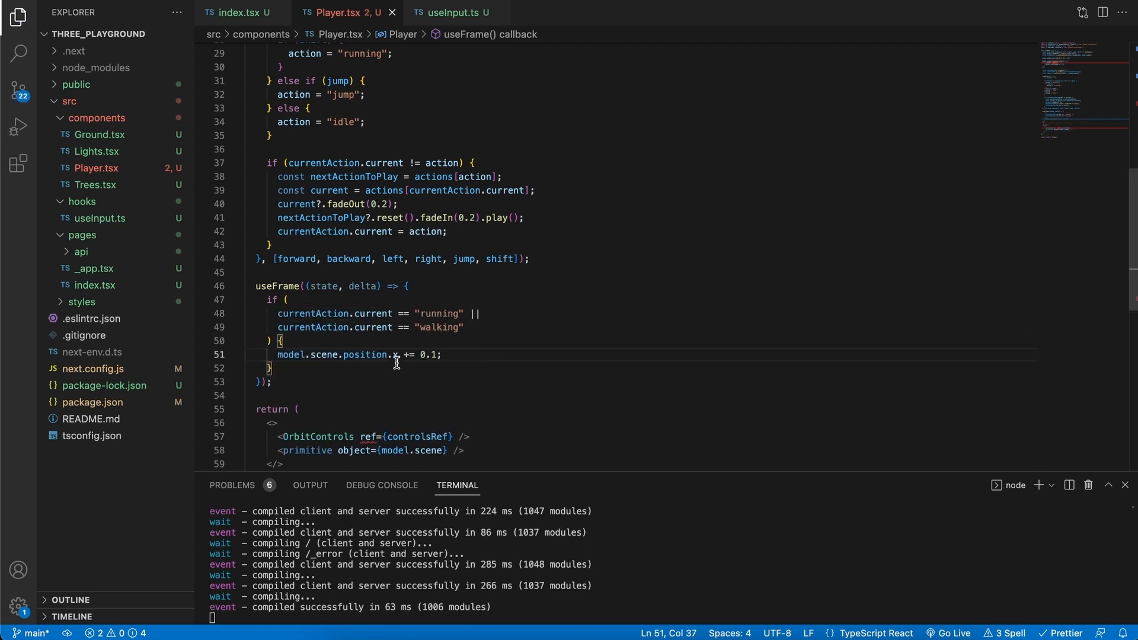
mouse_move(516, 526)
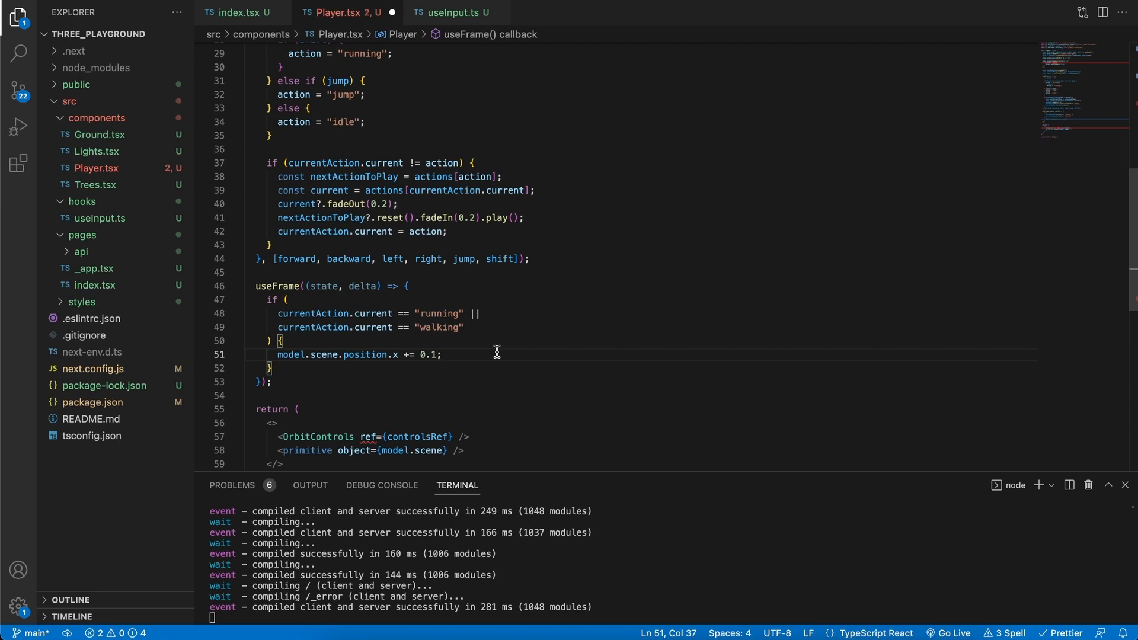
mouse_move(471, 356)
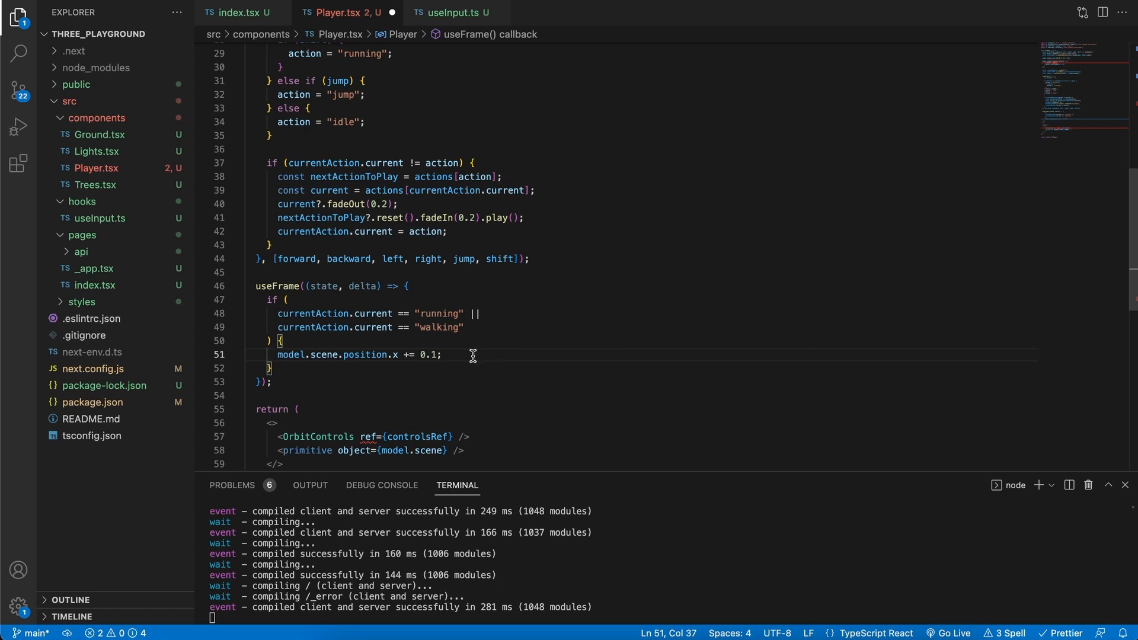
Step: Replace the x increment with angleYCameraDirection = Math.atan2 of camera-minus-model x and z positions
triple_click(355, 355)
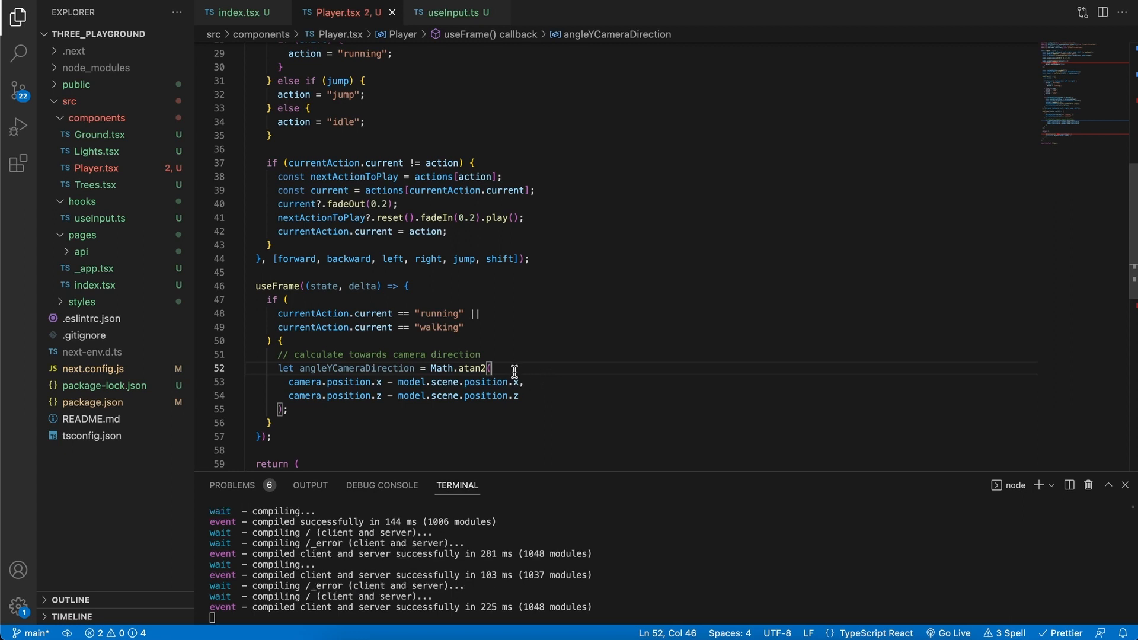
mouse_move(475, 366)
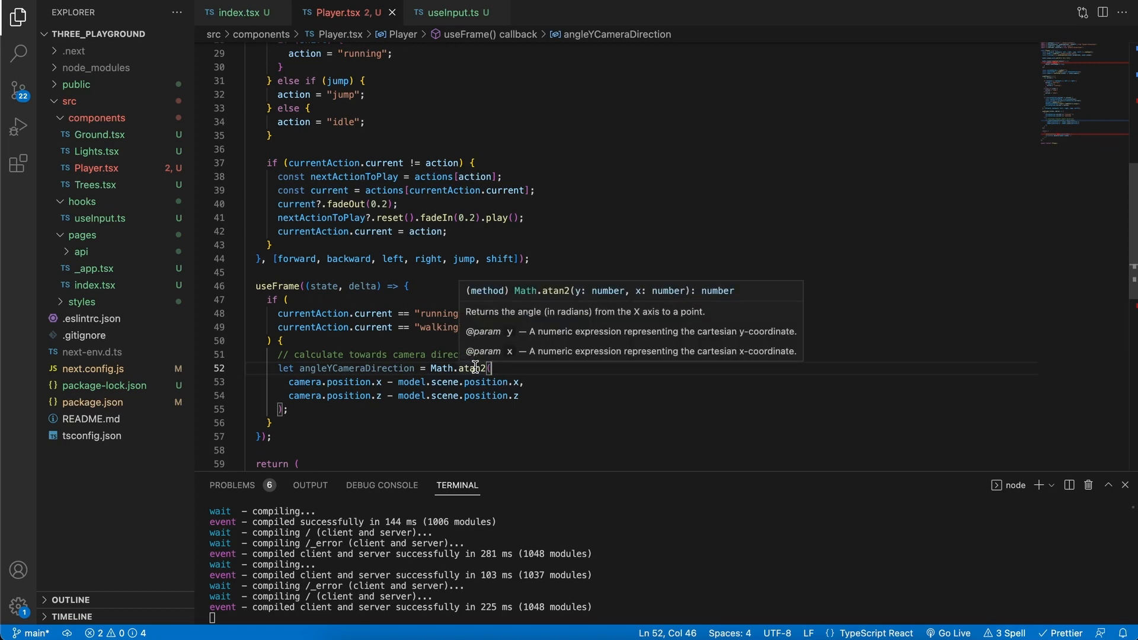
double_click(304, 381)
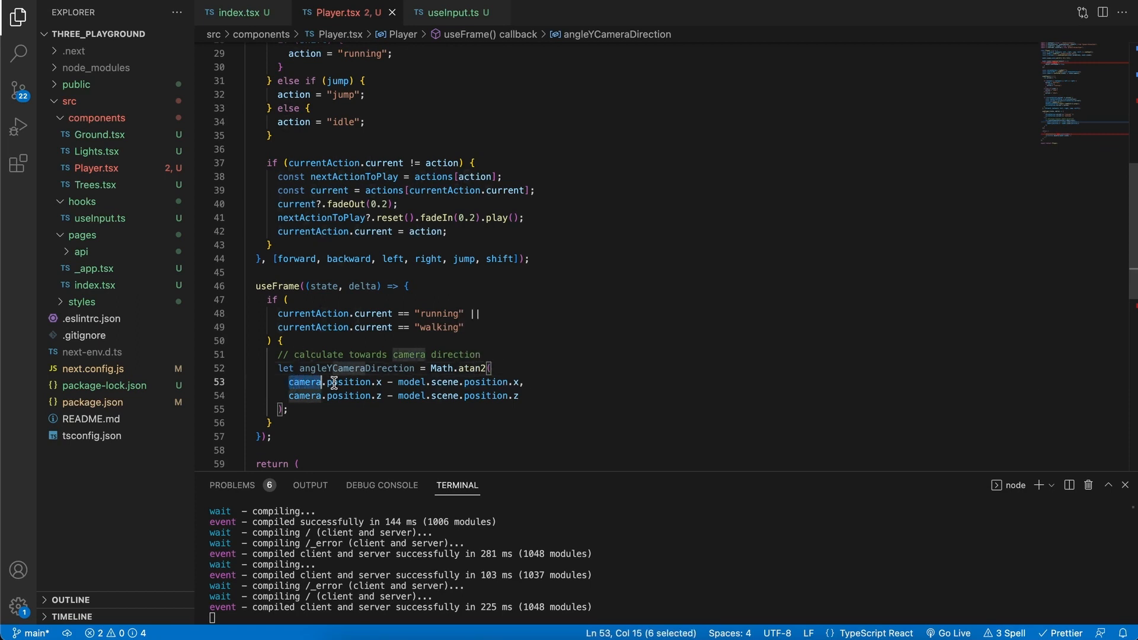
left_click_drag(330, 382, 497, 381)
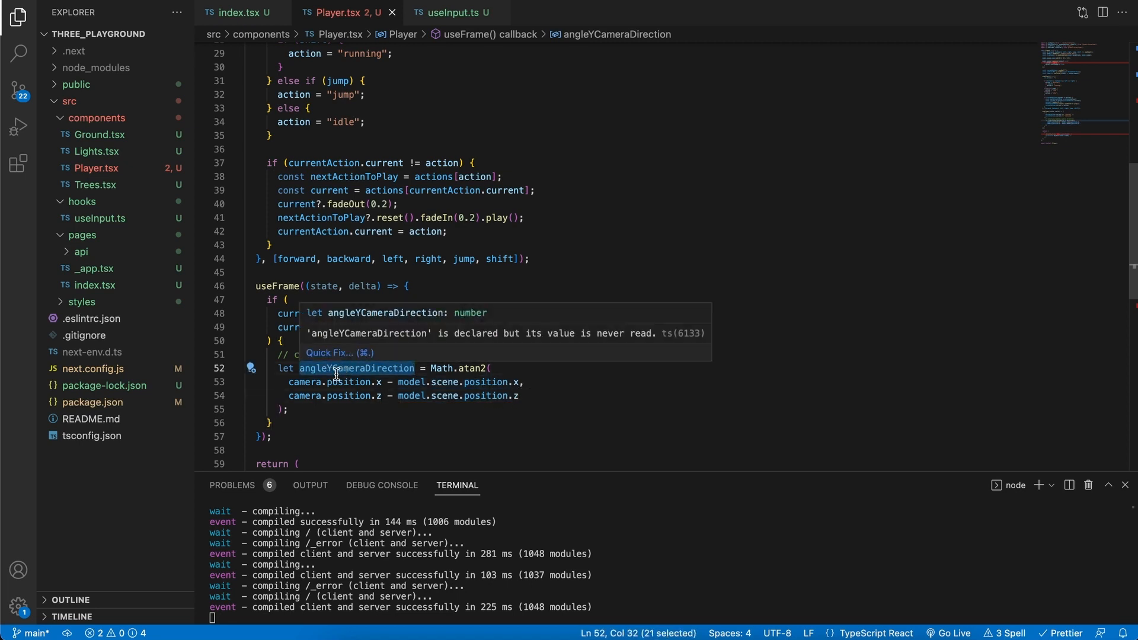
mouse_move(323, 372)
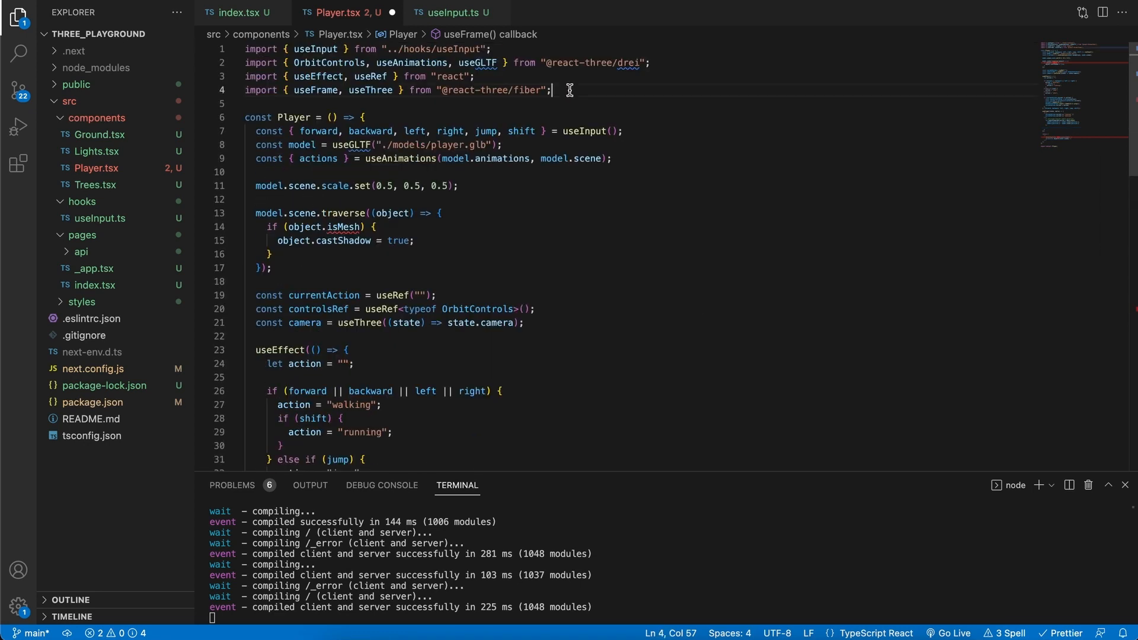
Step: Insert a directionOffset helper below the imports with Math.PI offsets for w, a, s, d and diagonals
key("Enter")
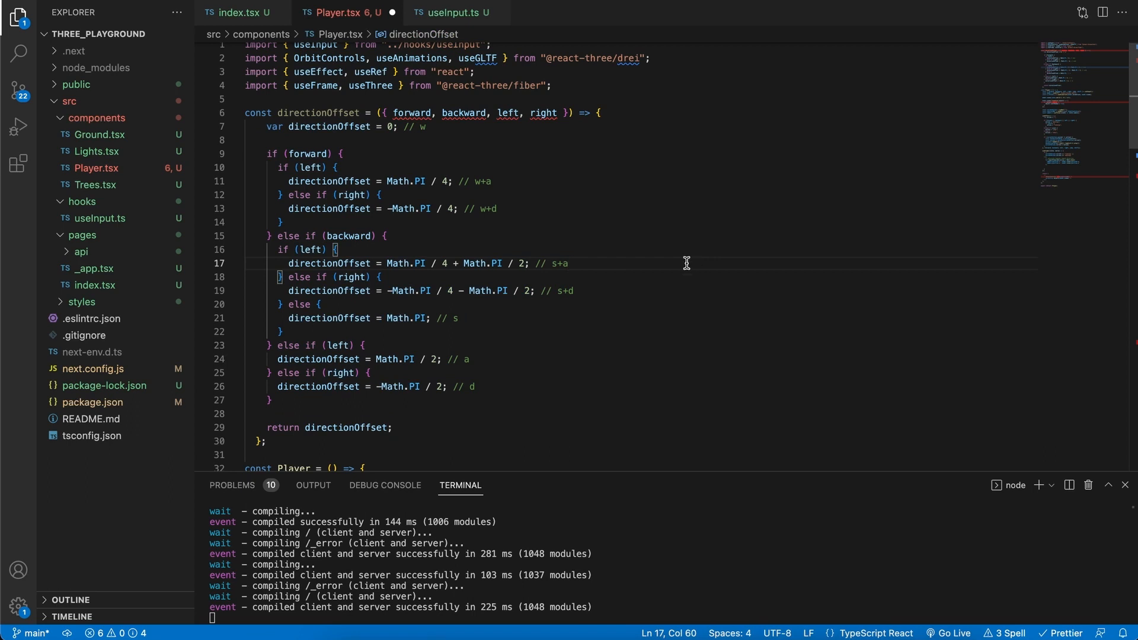
mouse_move(682, 263)
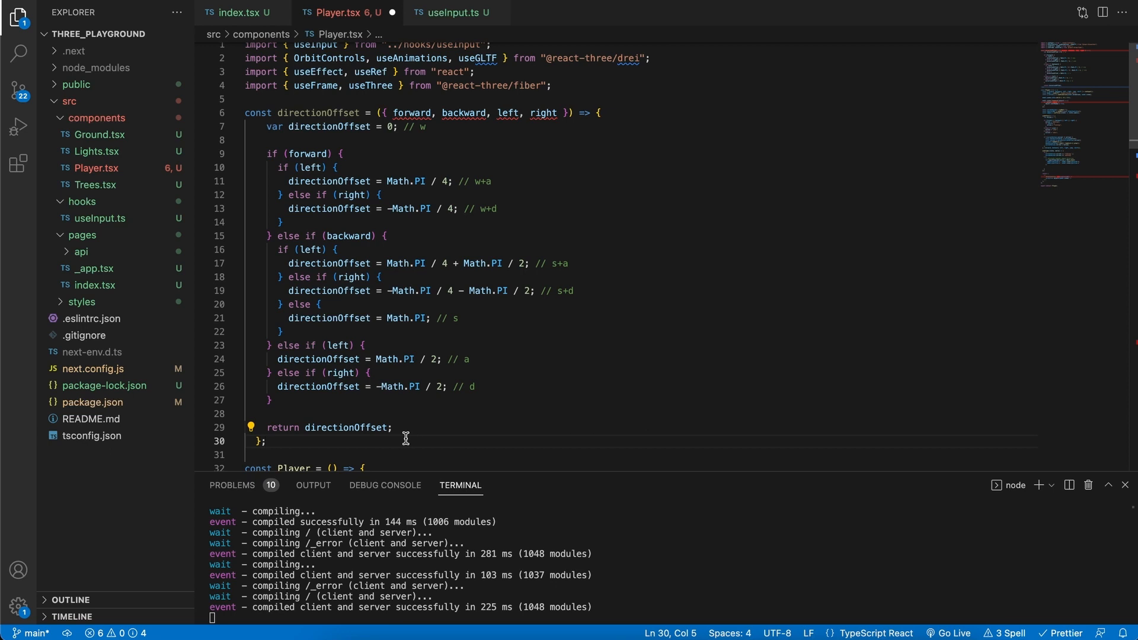
mouse_move(333, 117)
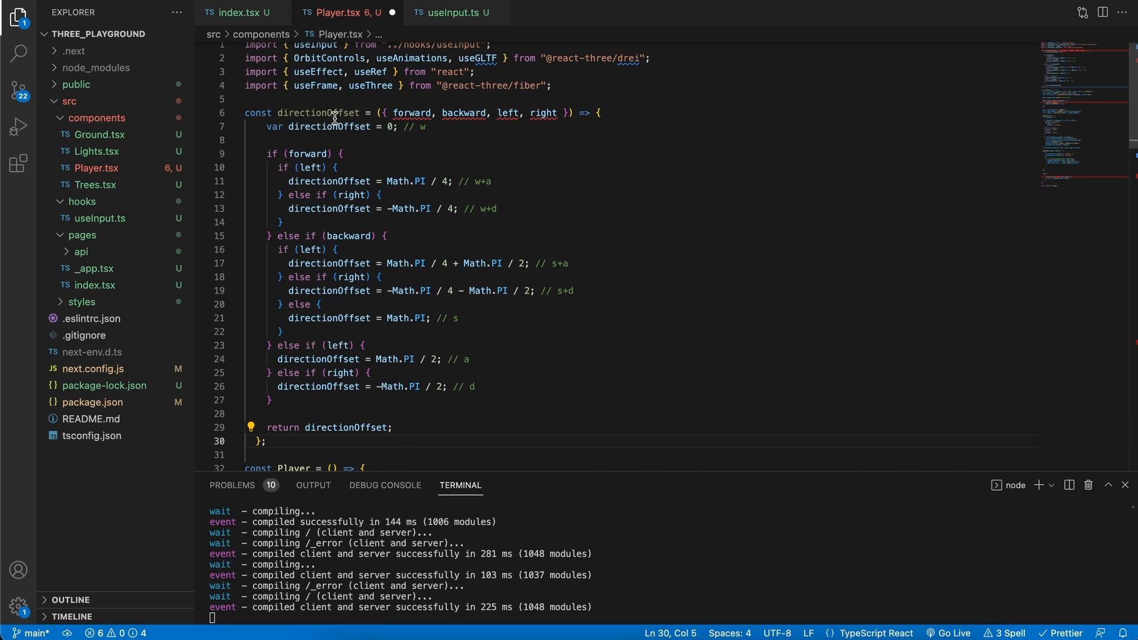
double_click(328, 126)
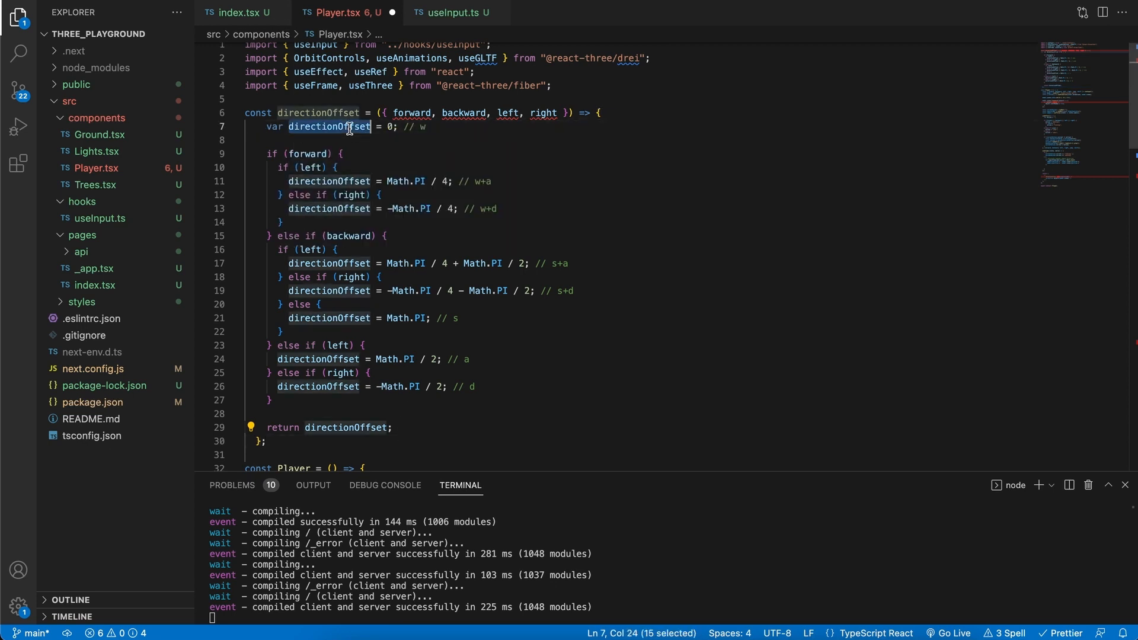
left_click(327, 126)
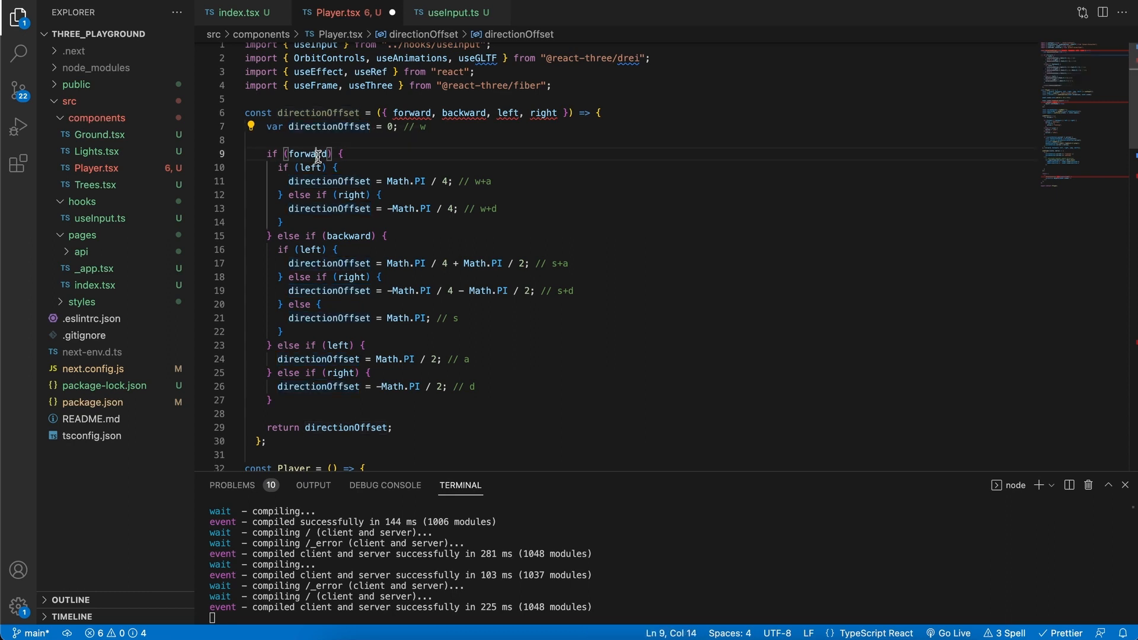
double_click(307, 152)
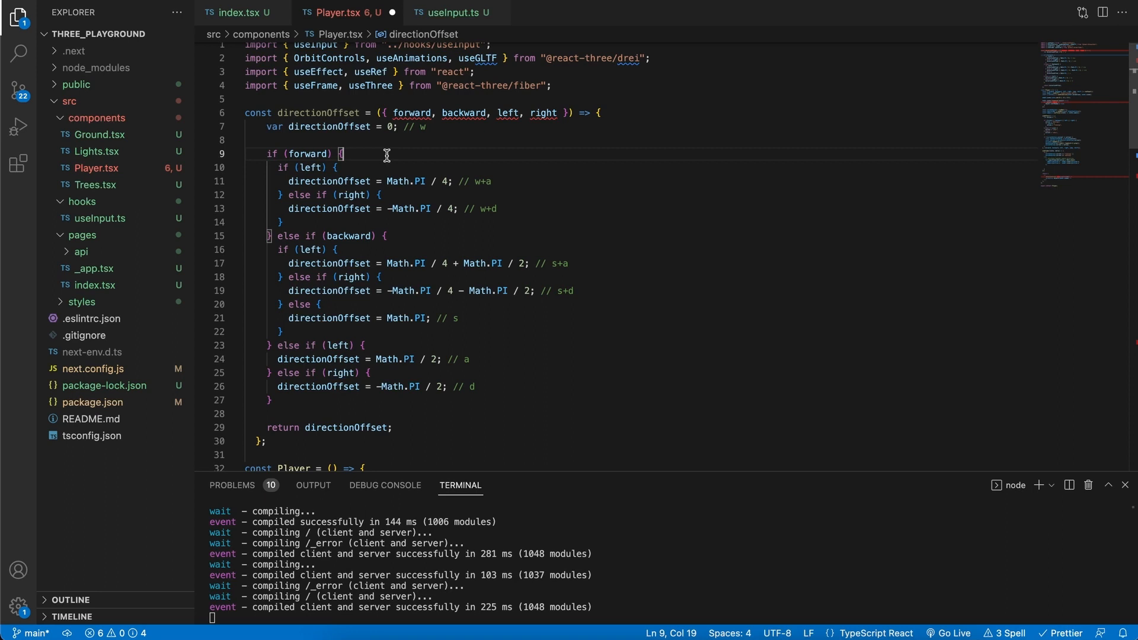
mouse_move(432, 201)
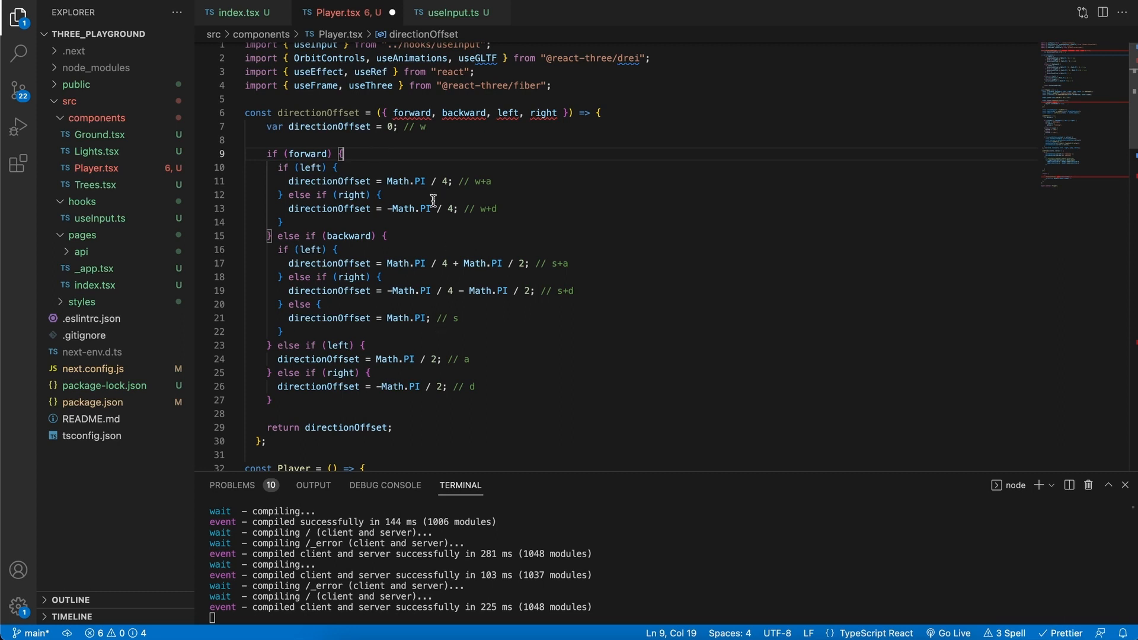
Step: Add newDirectionOffset = directionOffset({forward, backward, left, right}) under a diagonal movement comment in useFrame
scroll("down", 3)
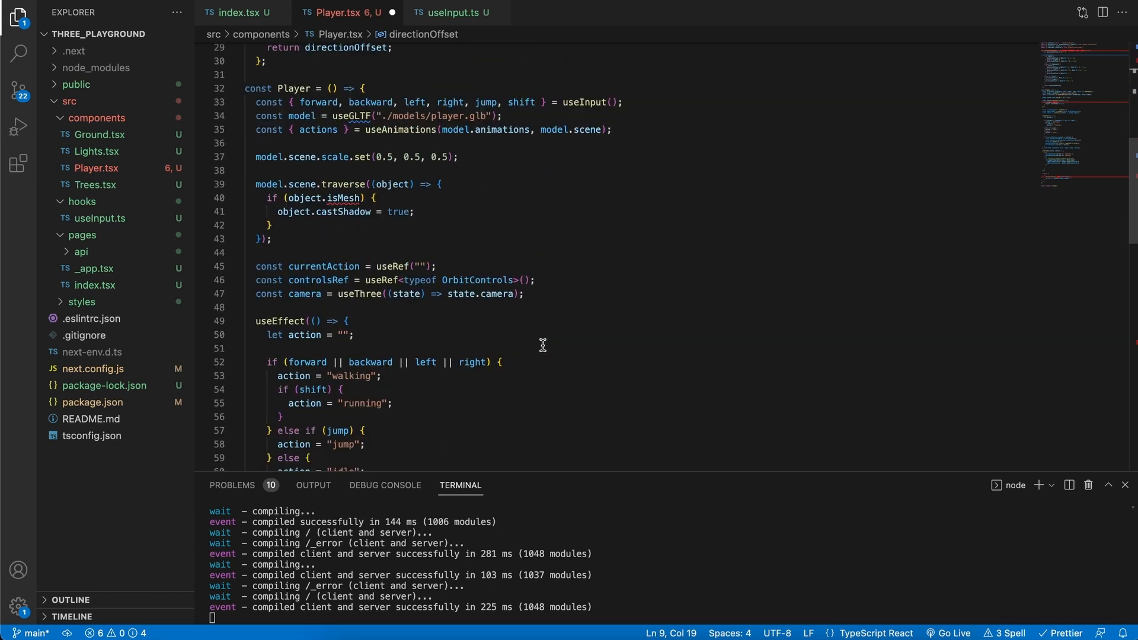
scroll("down", 3)
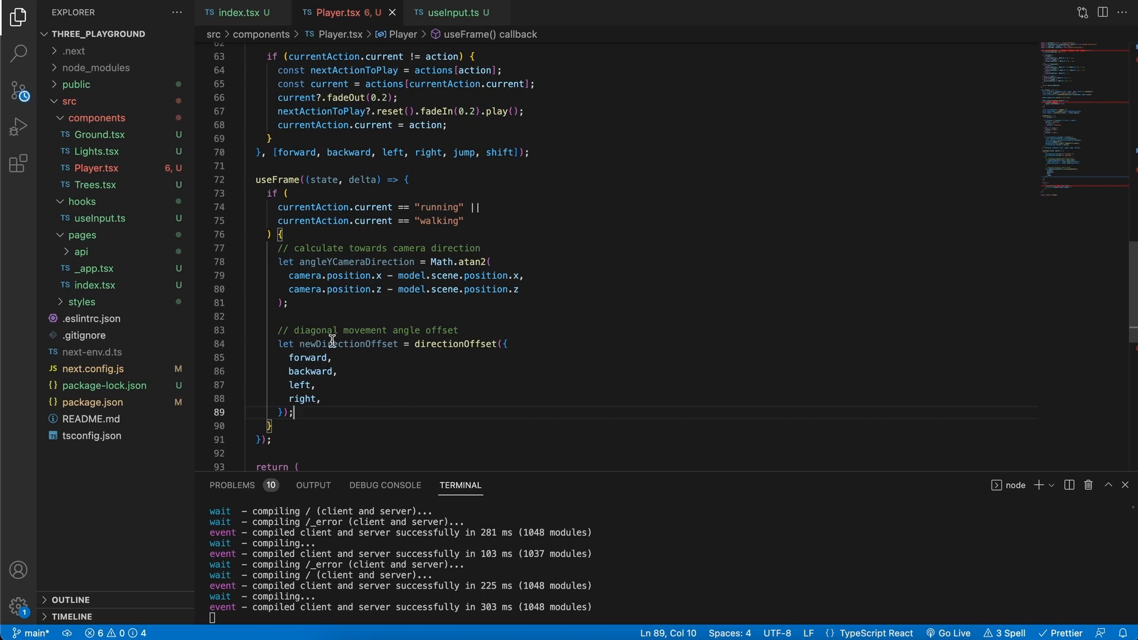
double_click(454, 343)
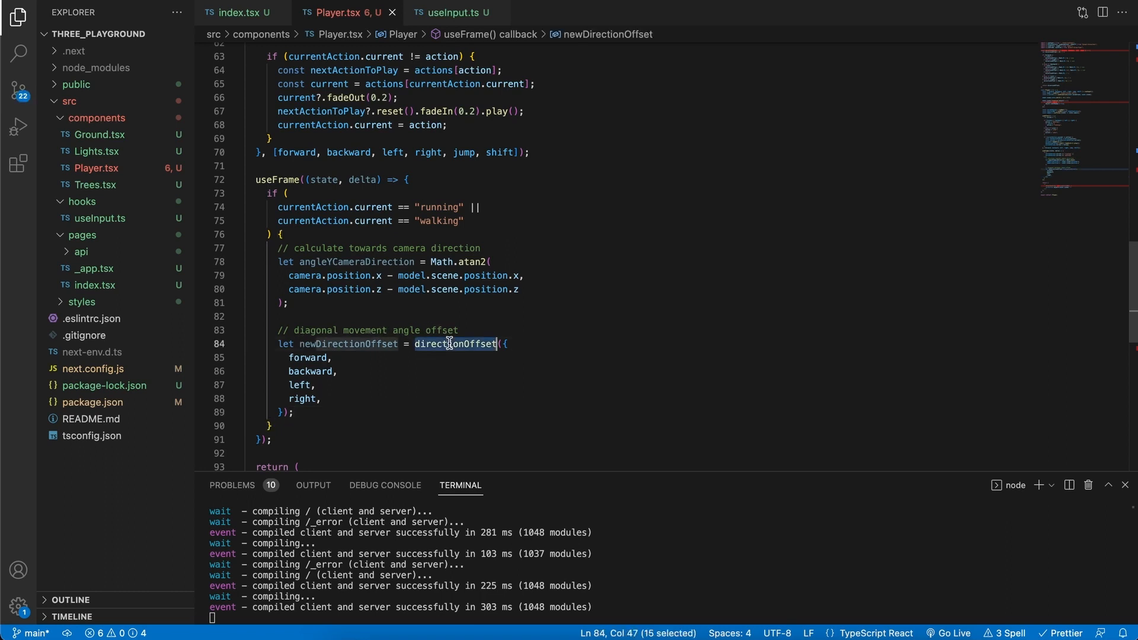
double_click(338, 343)
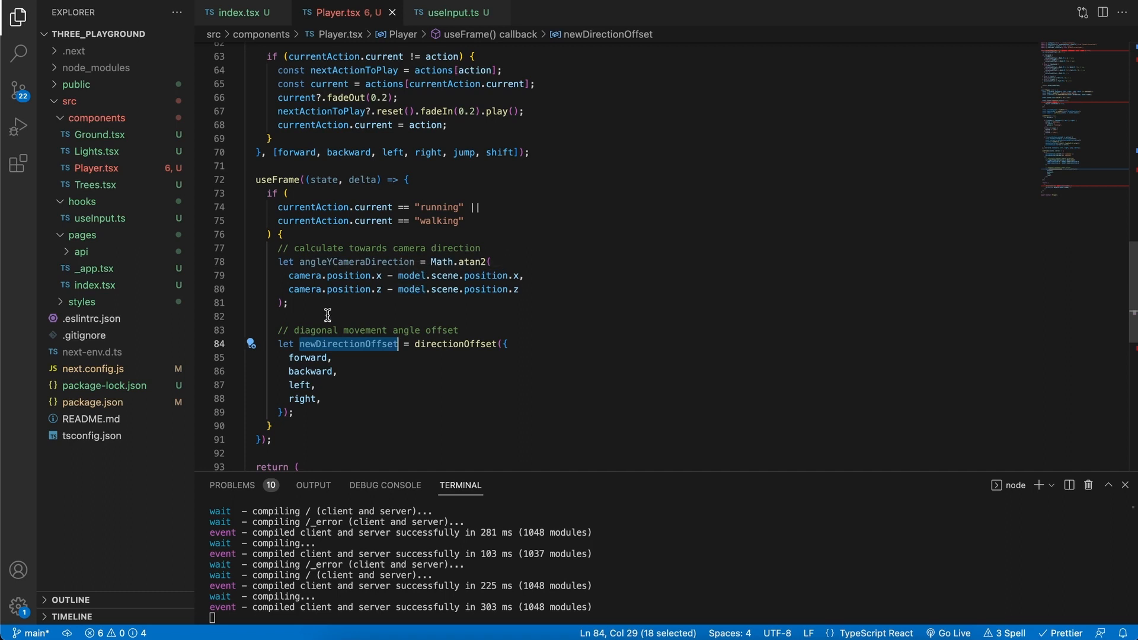
mouse_move(327, 292)
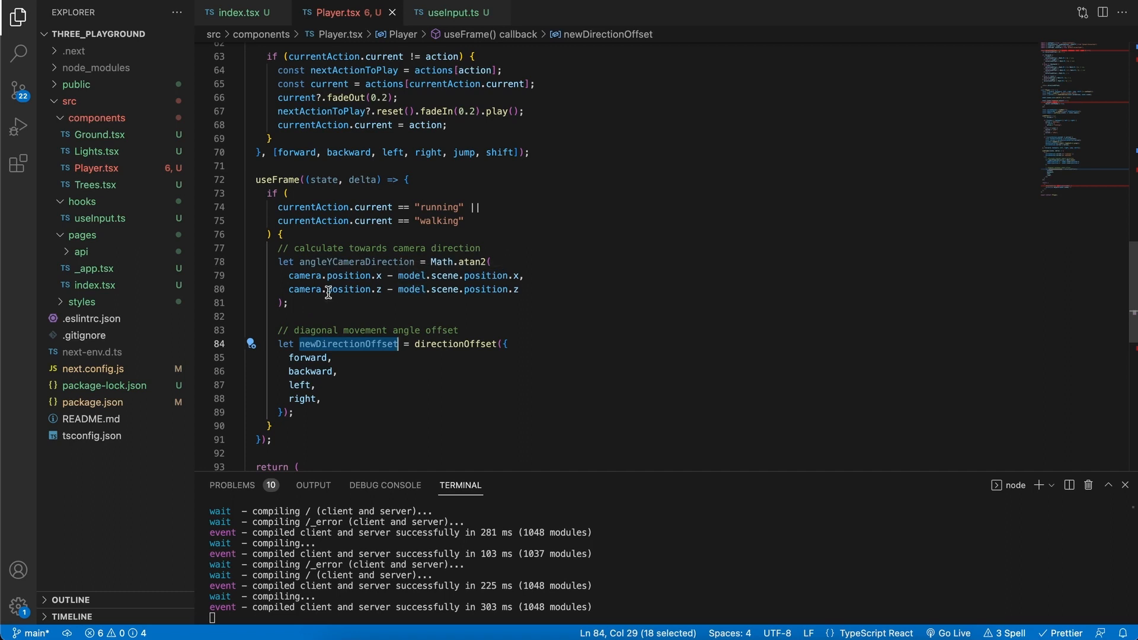
mouse_move(414, 272)
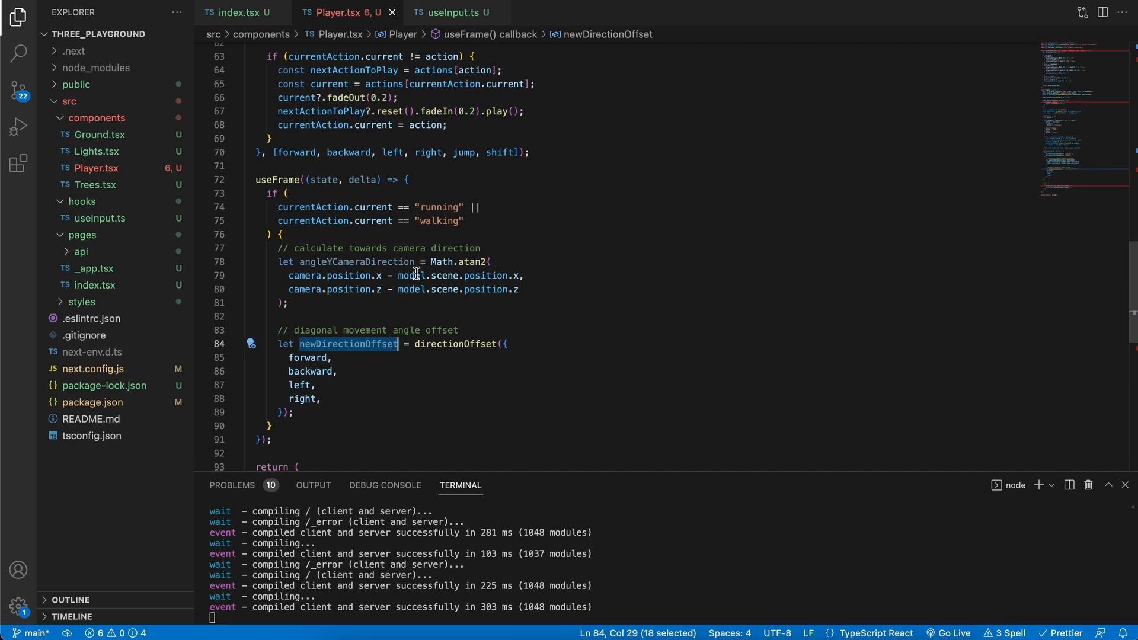
mouse_move(390, 372)
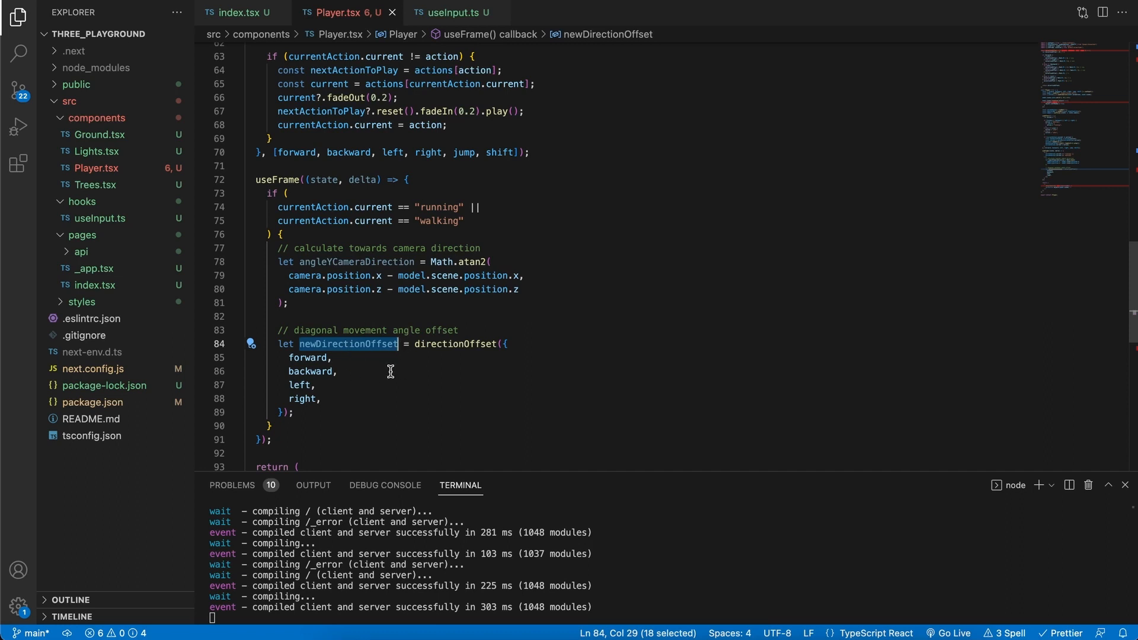
mouse_move(313, 357)
type("let cameraTarget = new THREE.Vector3();")
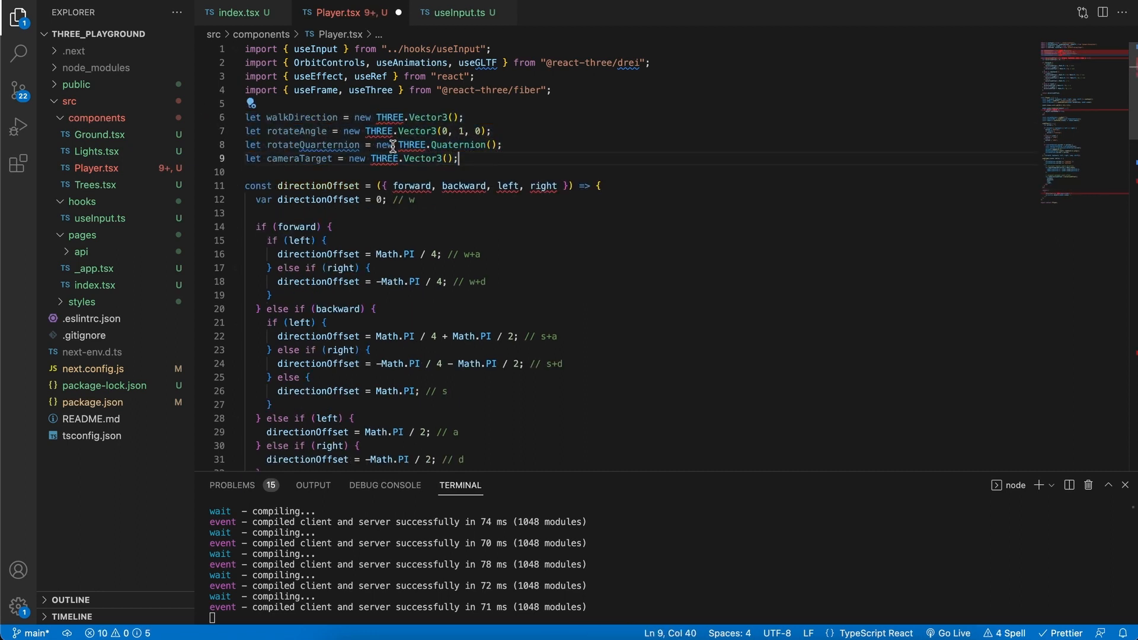
mouse_move(301, 116)
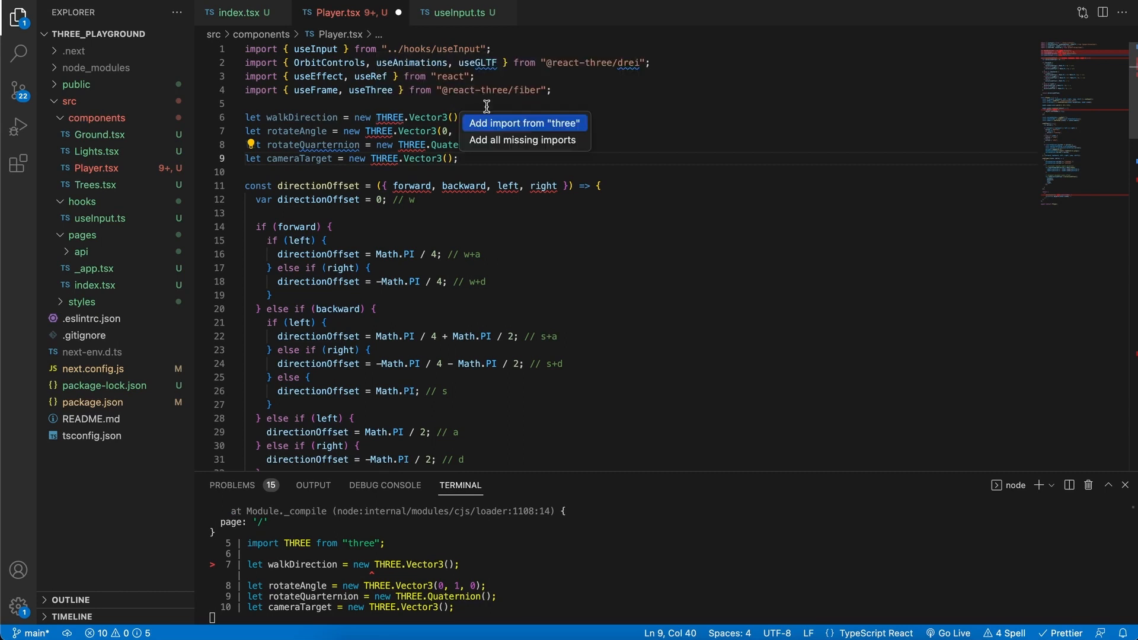
Step: Add the missing THREE import from 'three' for the Vector3/Quaternion declarations
left_click(523, 122)
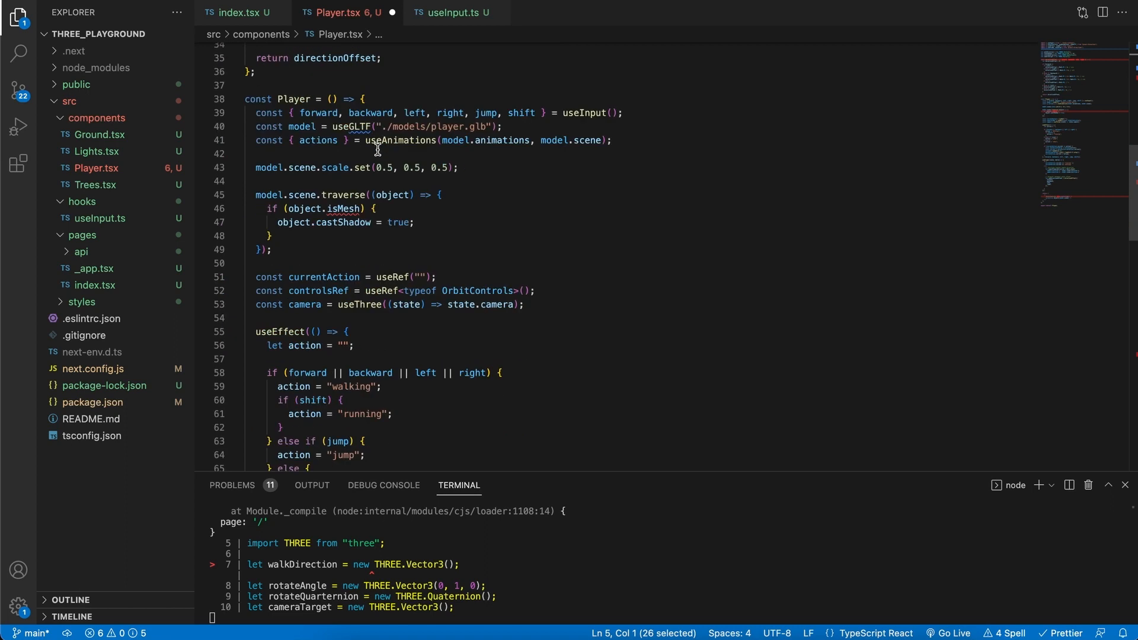
Step: Finish model.scene.quaternion.rotateTowards(rotateQuarternion, 0.2) under the // rotate model comment
scroll("down", 3)
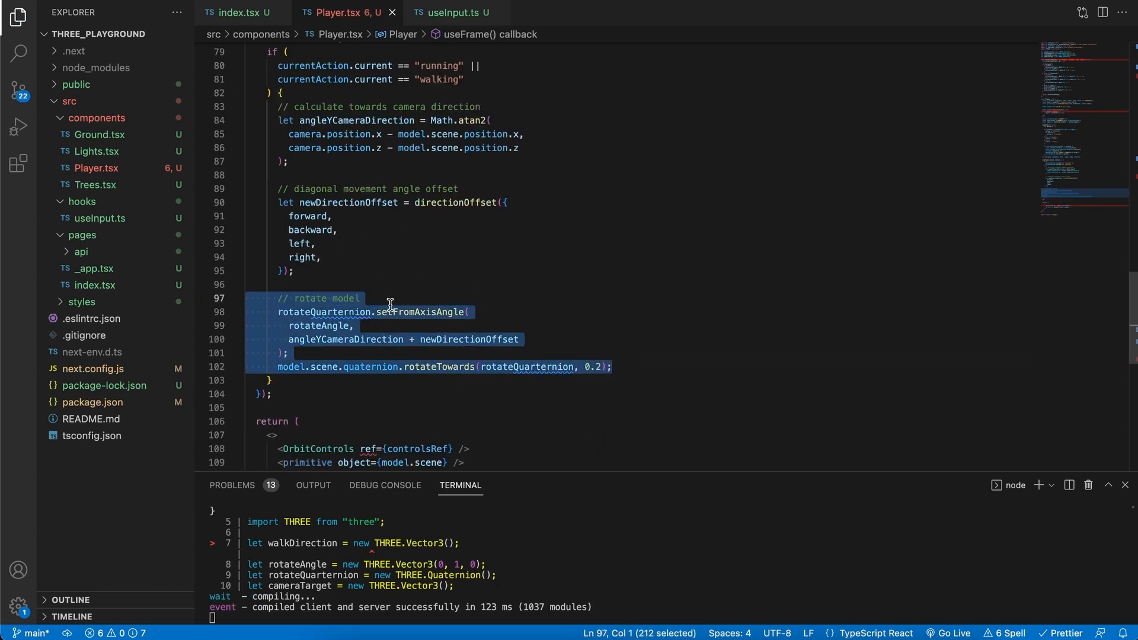
left_click(494, 312)
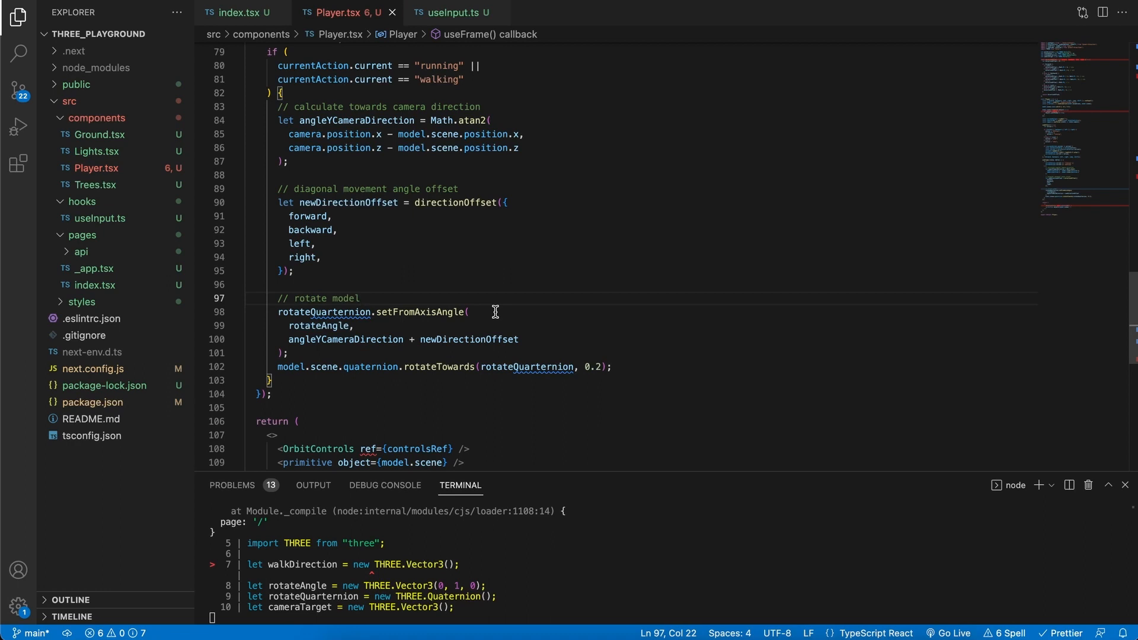
mouse_move(343, 321)
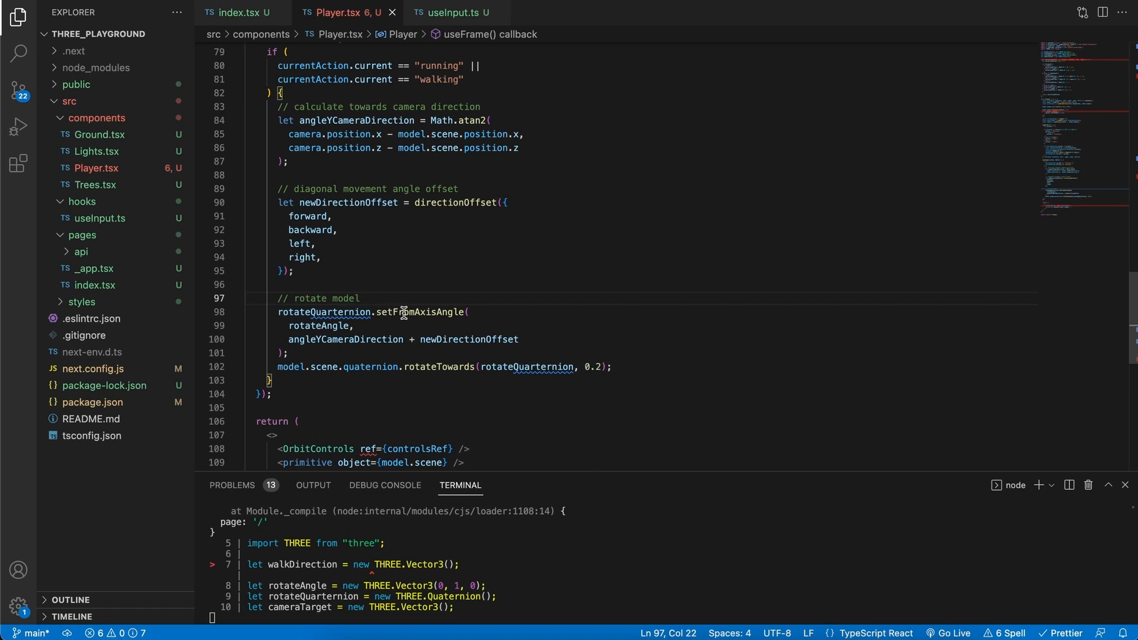
mouse_move(360, 320)
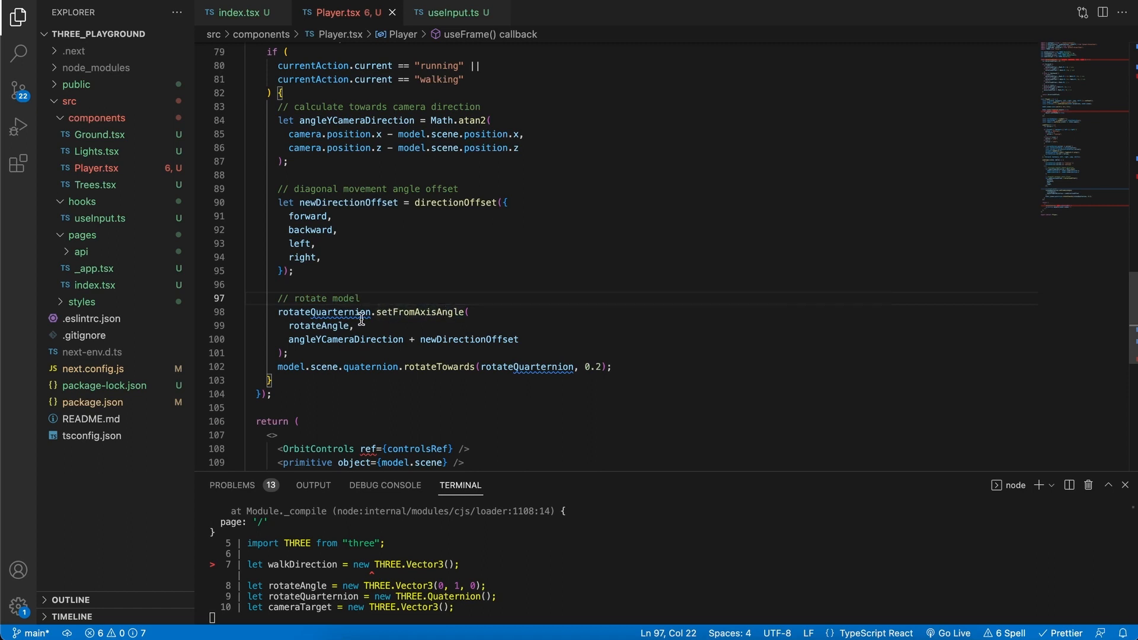
double_click(318, 326)
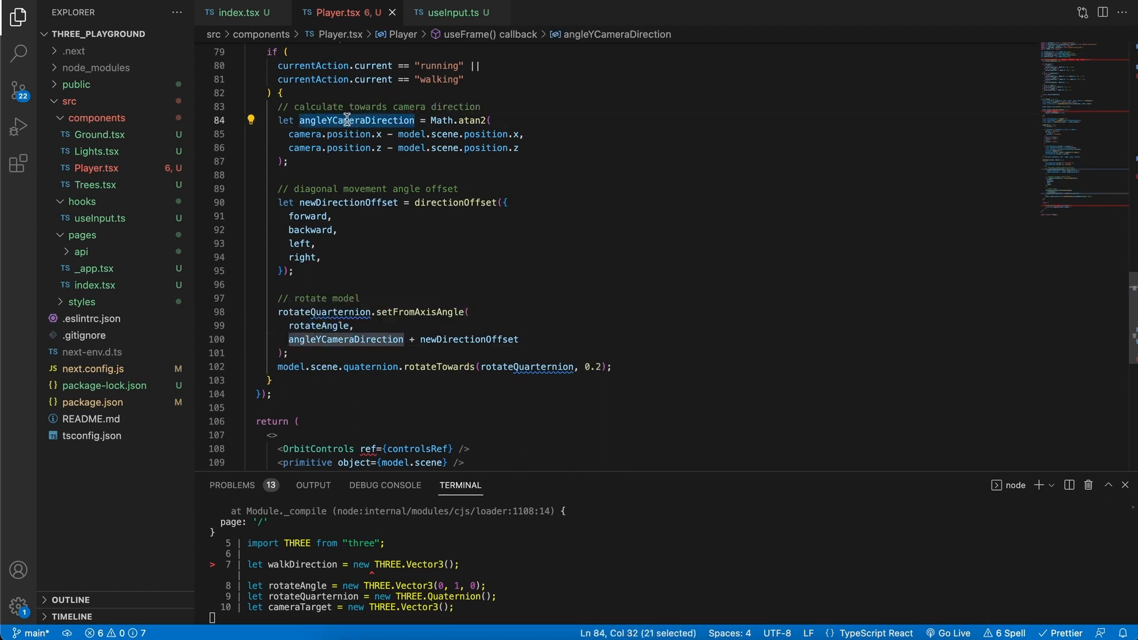
double_click(469, 339)
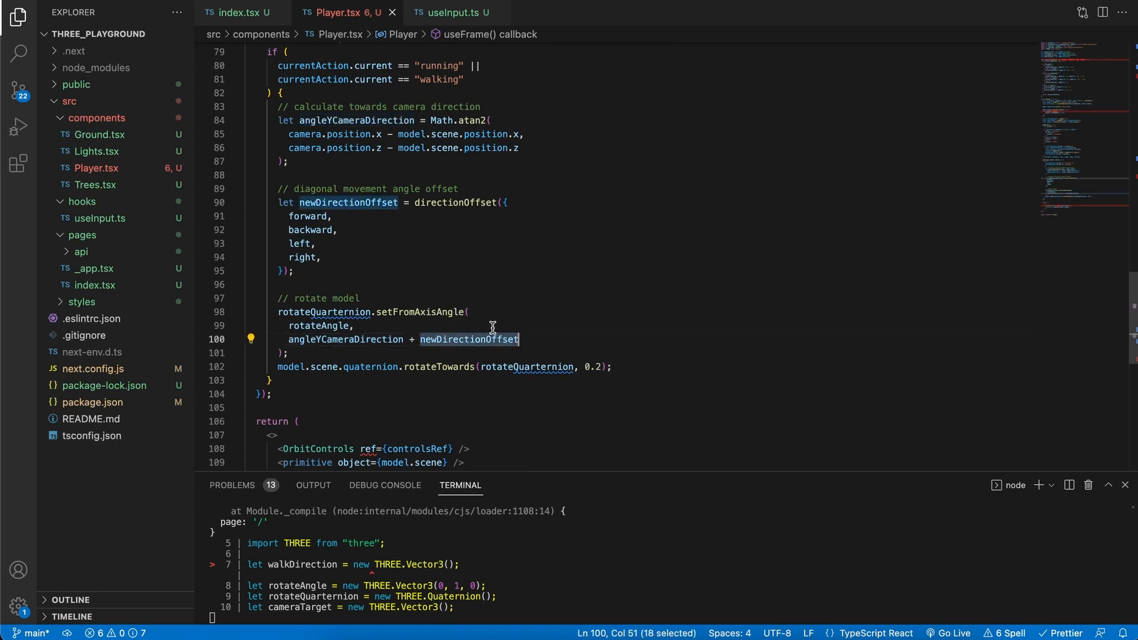
mouse_move(498, 324)
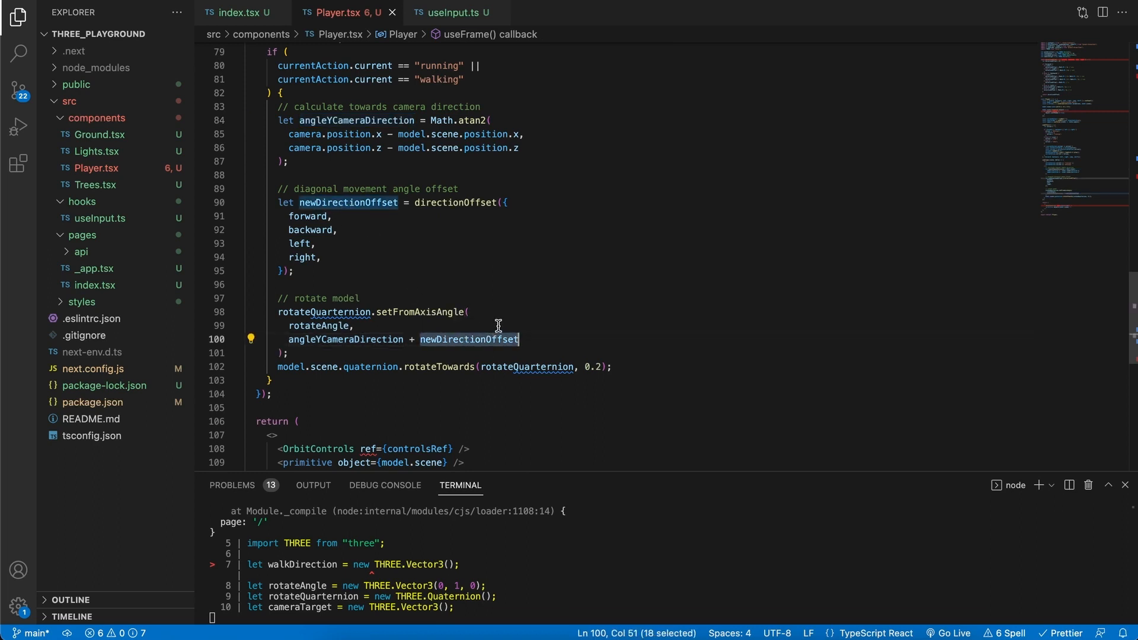
mouse_move(474, 343)
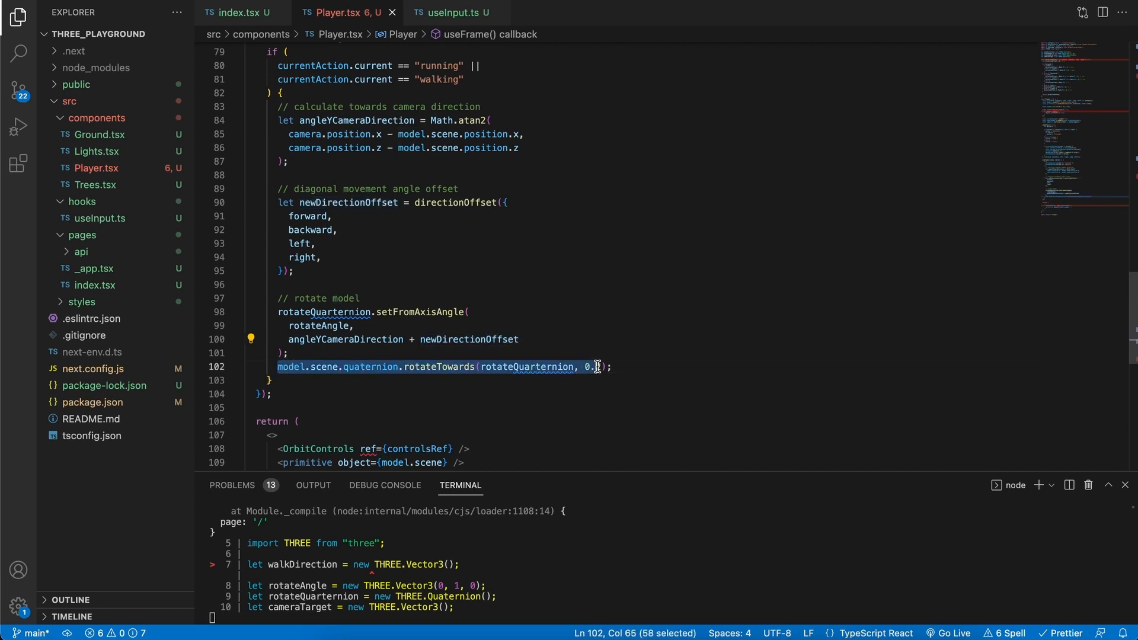
type("0.2")
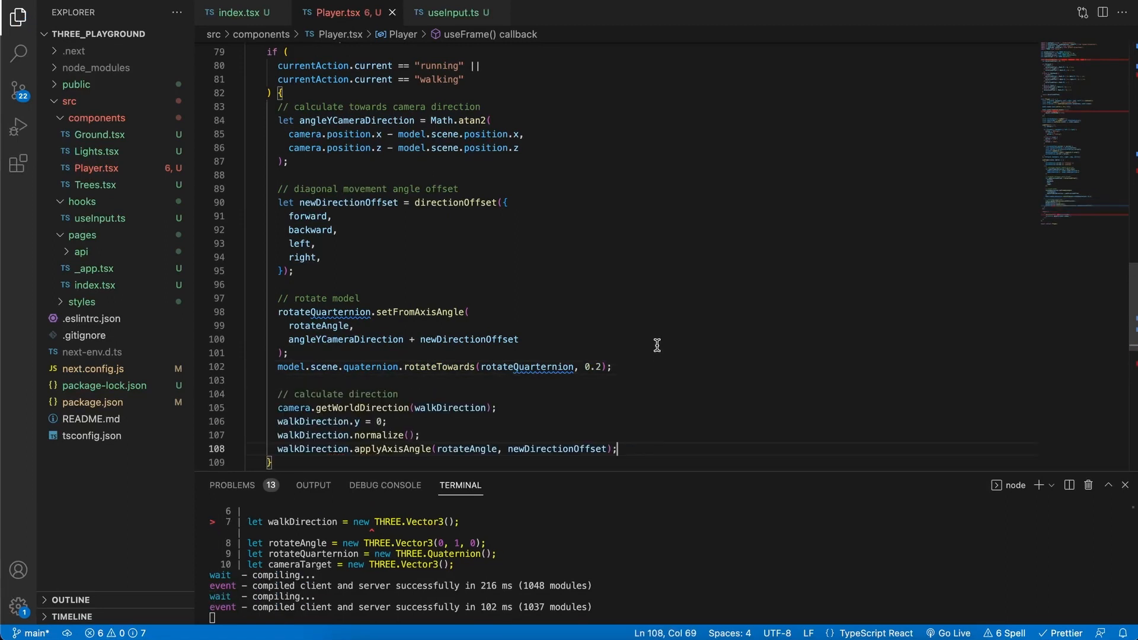
Step: Review the walkDirection block: getWorldDirection, y set to 0, normalize, applyAxisAngle by newDirectionOffset
scroll("down", 3)
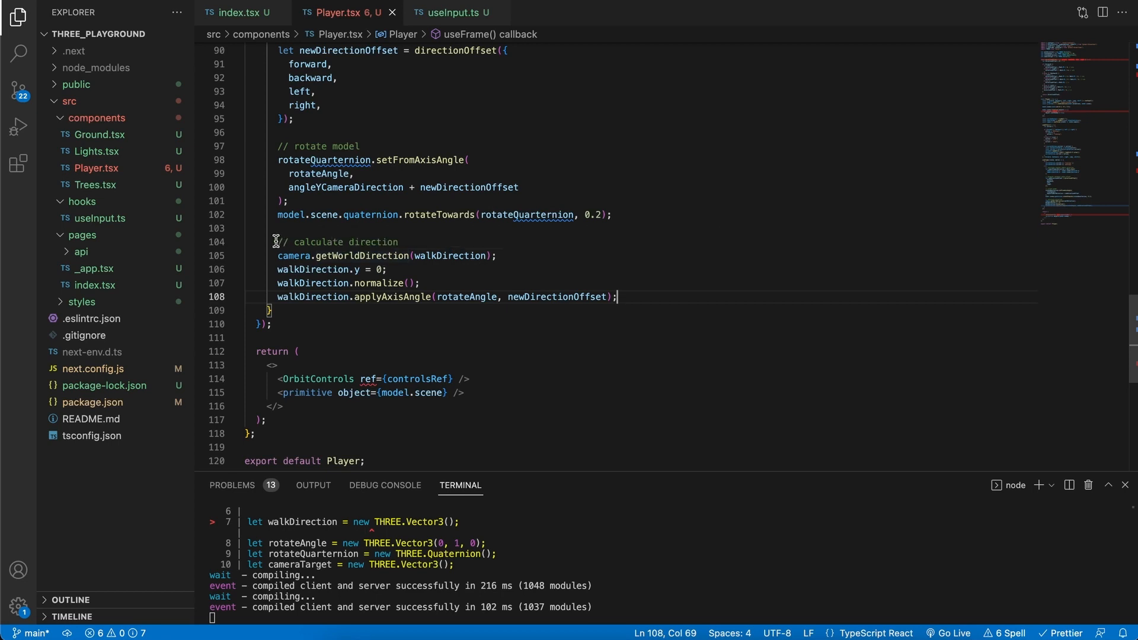
left_click_drag(277, 241, 617, 297)
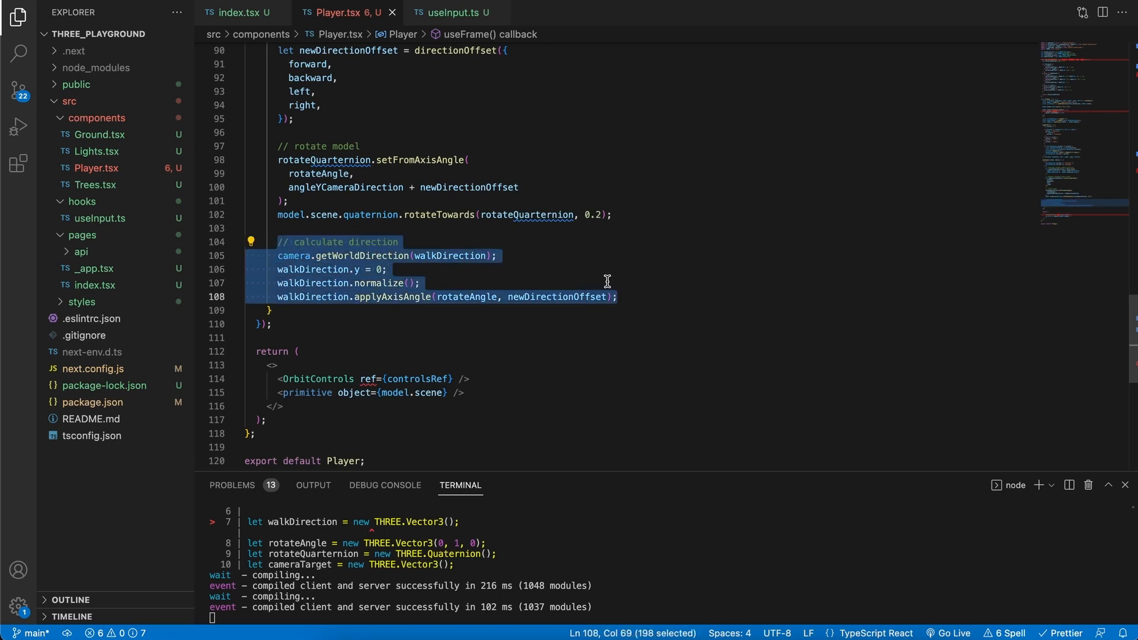
left_click(488, 255)
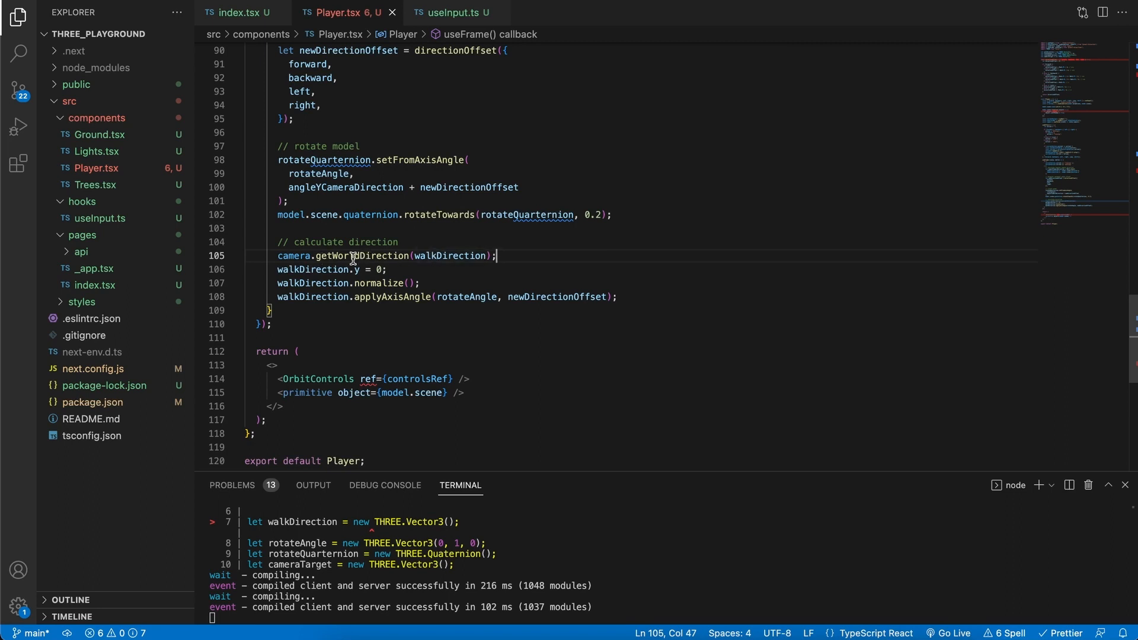
mouse_move(294, 255)
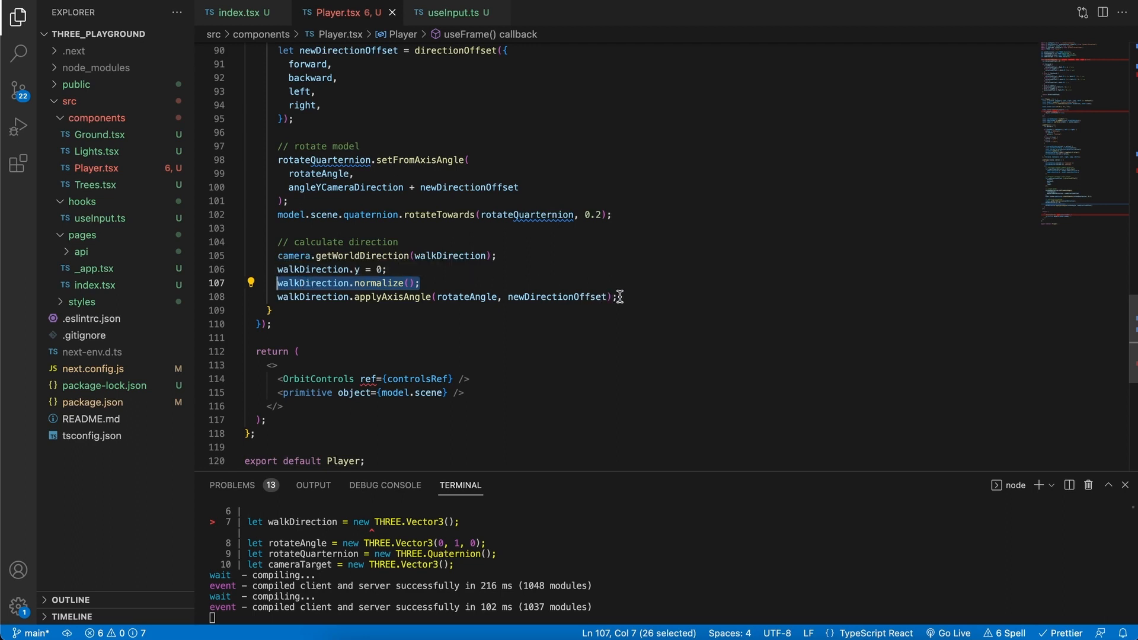
mouse_move(624, 294)
type("const velocity = currentAction.current == \"running\" ? 10 : 5;")
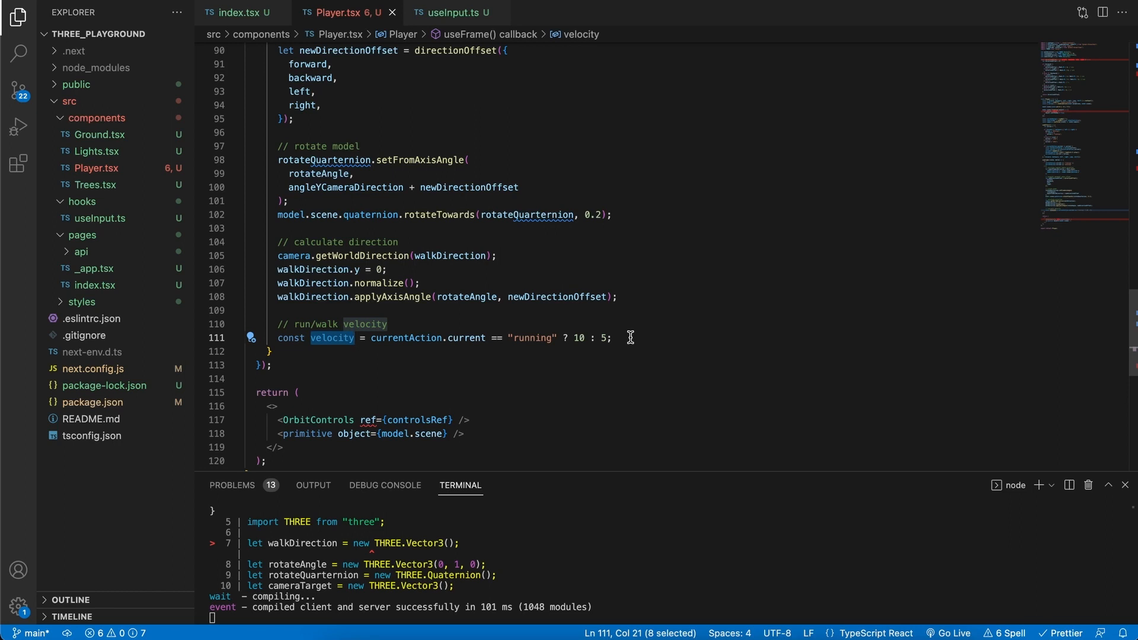
mouse_move(635, 339)
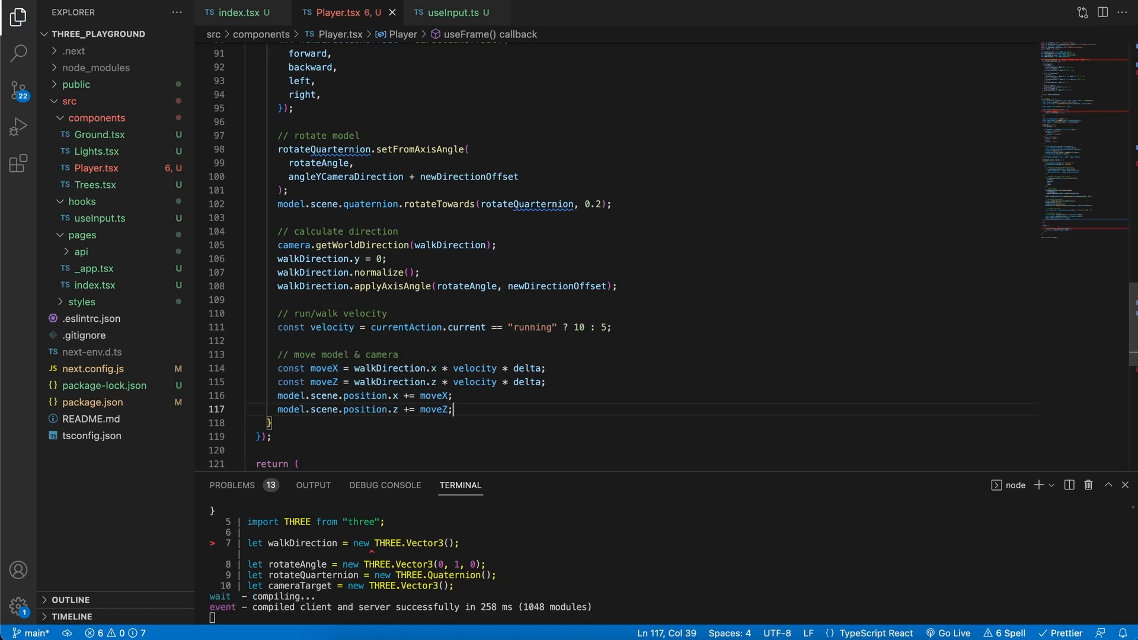
mouse_move(367, 386)
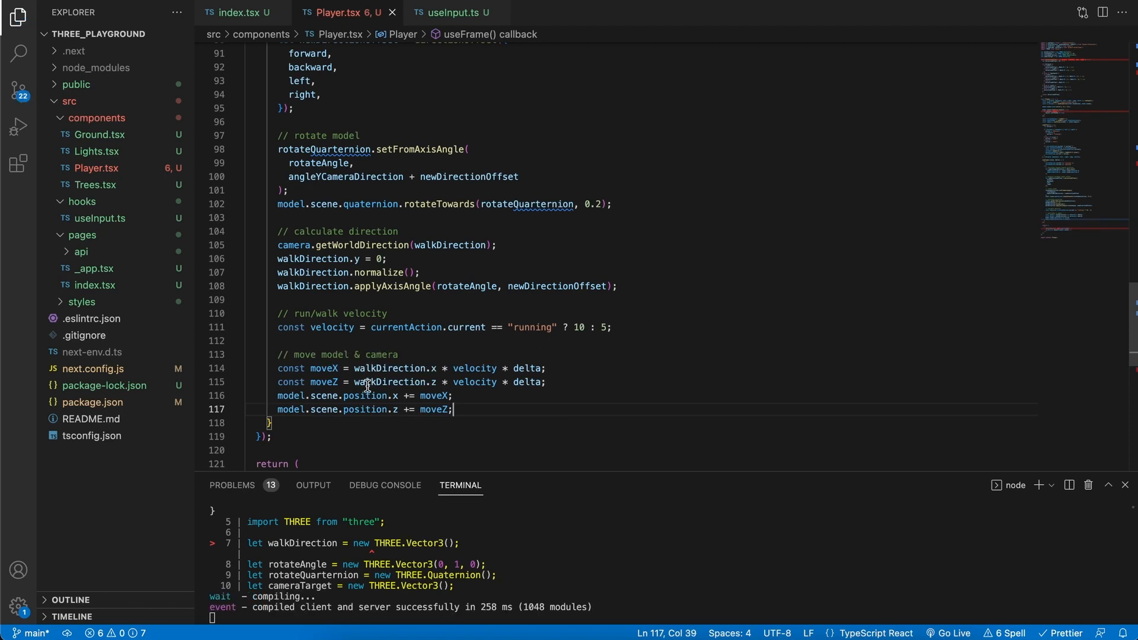
Step: Review moveX, moveZ and walkDirection in the block adding movement to model.scene.position
double_click(325, 368)
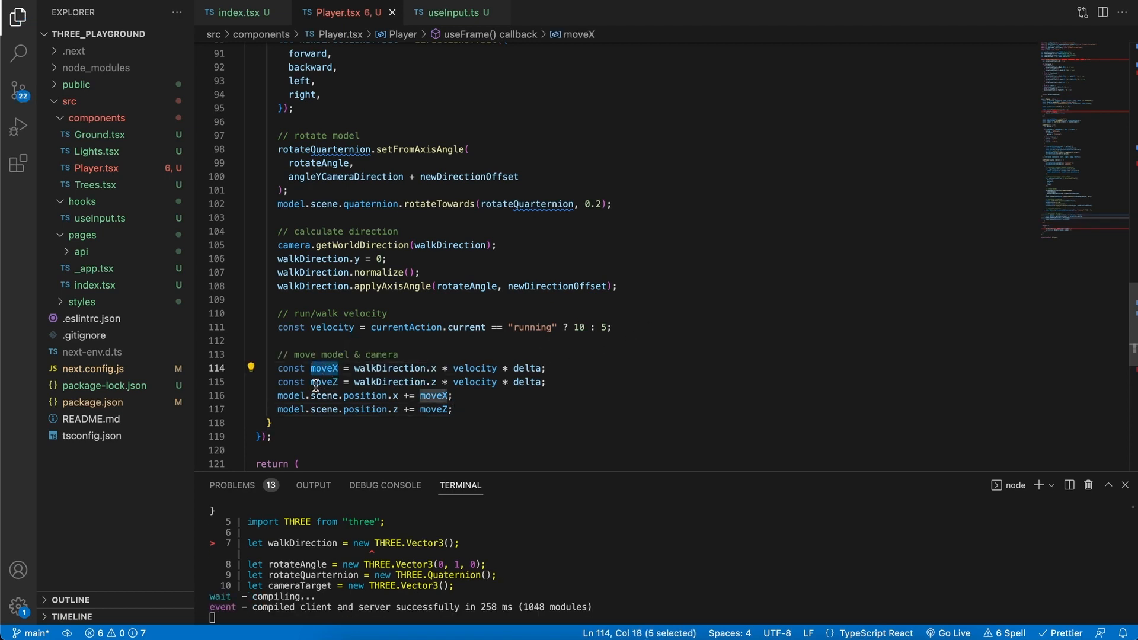
double_click(324, 382)
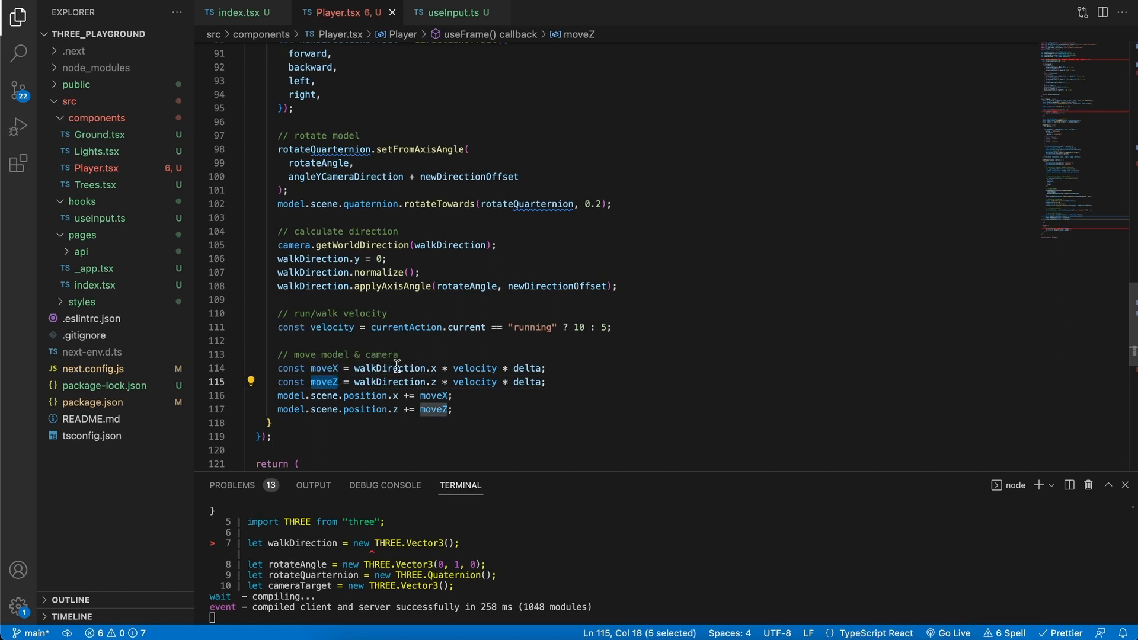
double_click(391, 368)
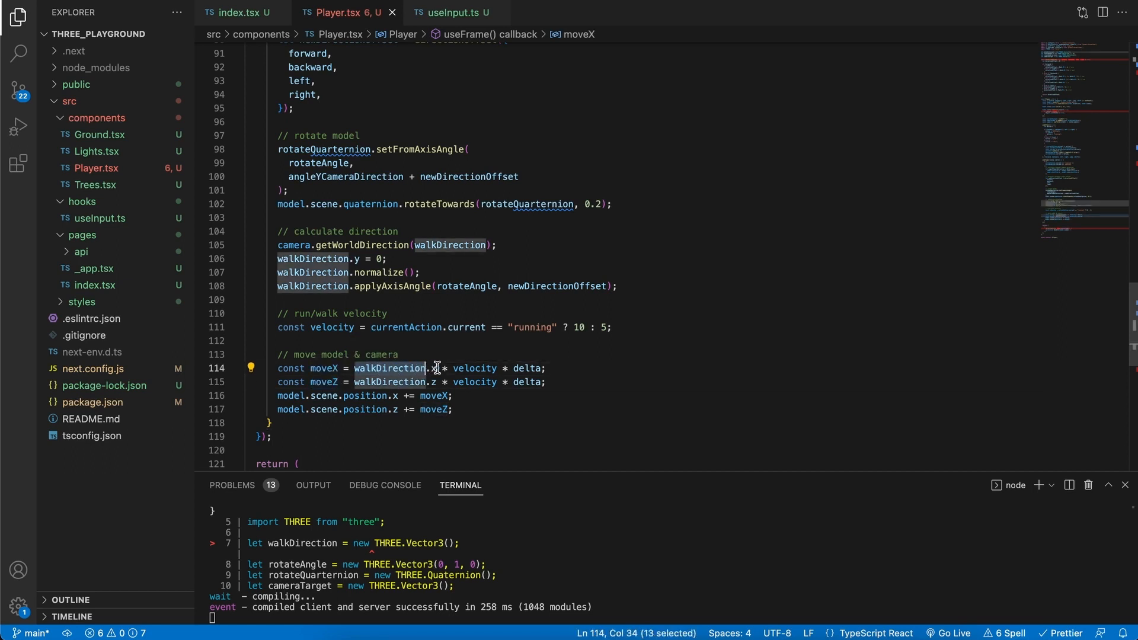
mouse_move(474, 368)
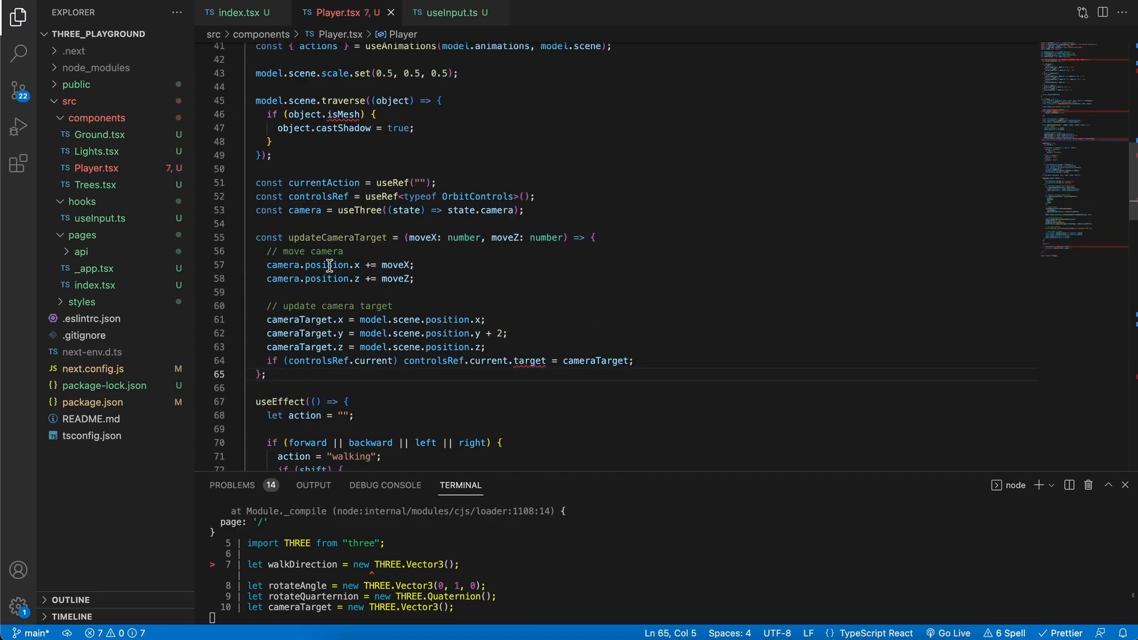
Step: Define updateCameraTarget, moving camera.position and setting controlsRef.current.target two units above the model
double_click(337, 237)
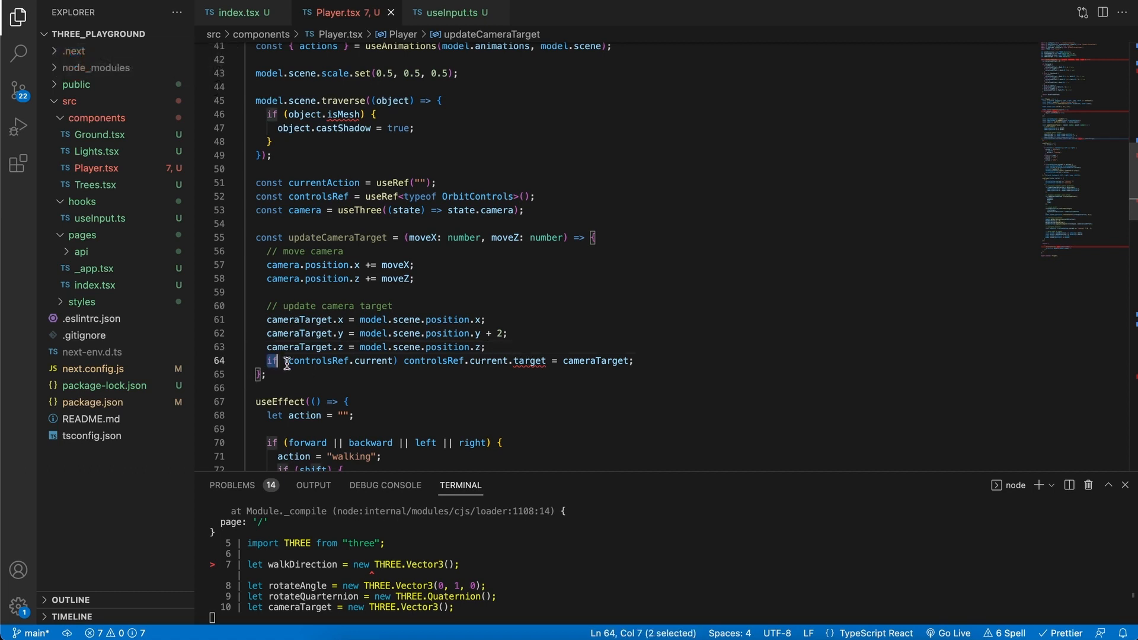
left_click(641, 361)
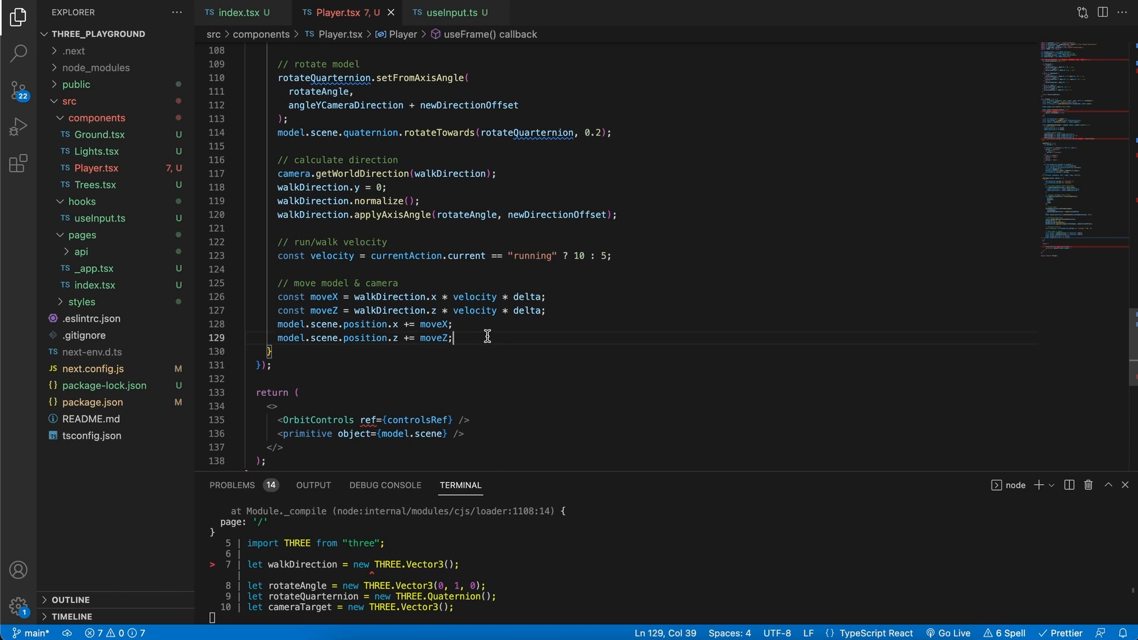
Step: Call updateCameraTarget(moveX, moveZ); at the end of the move model & camera block
type("updateCameraTarget(moveX, moveZ);")
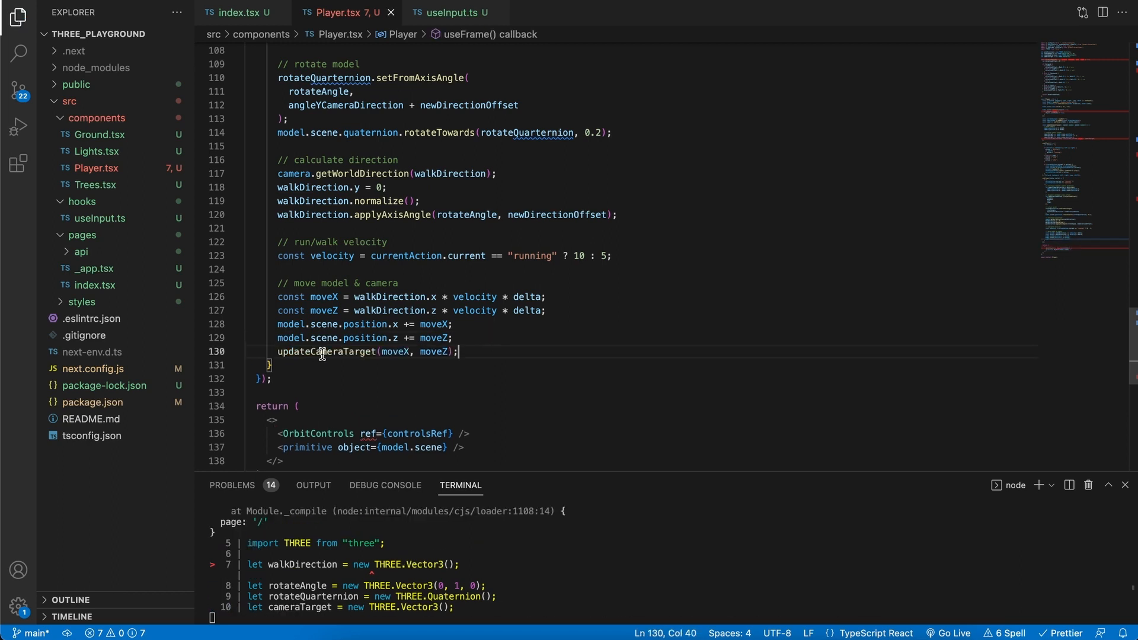
mouse_move(324, 297)
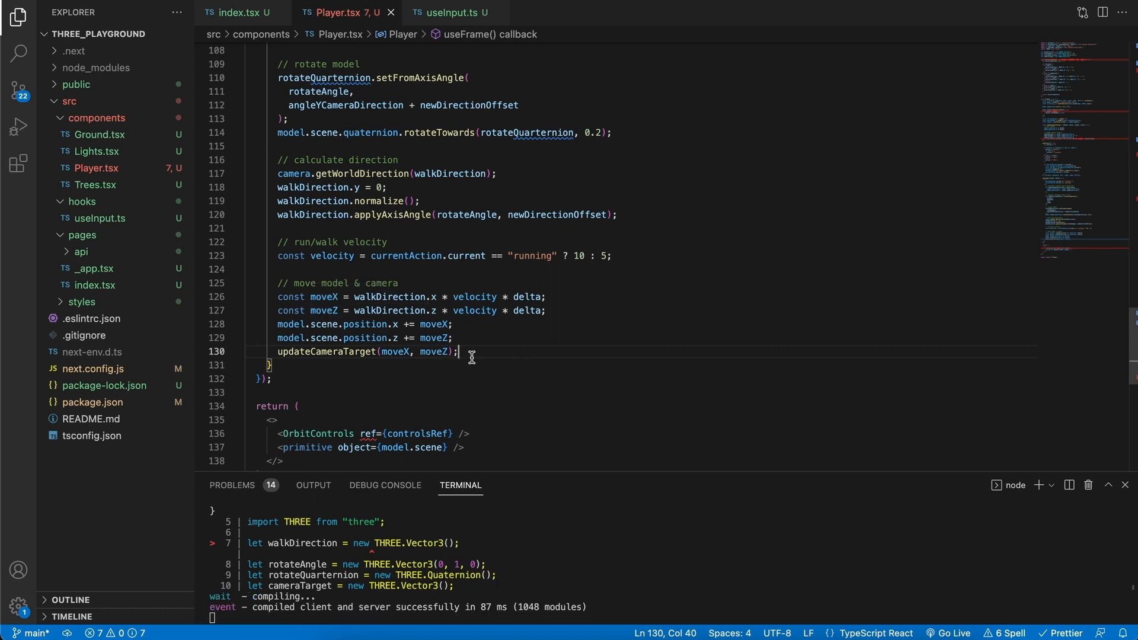
mouse_move(511, 557)
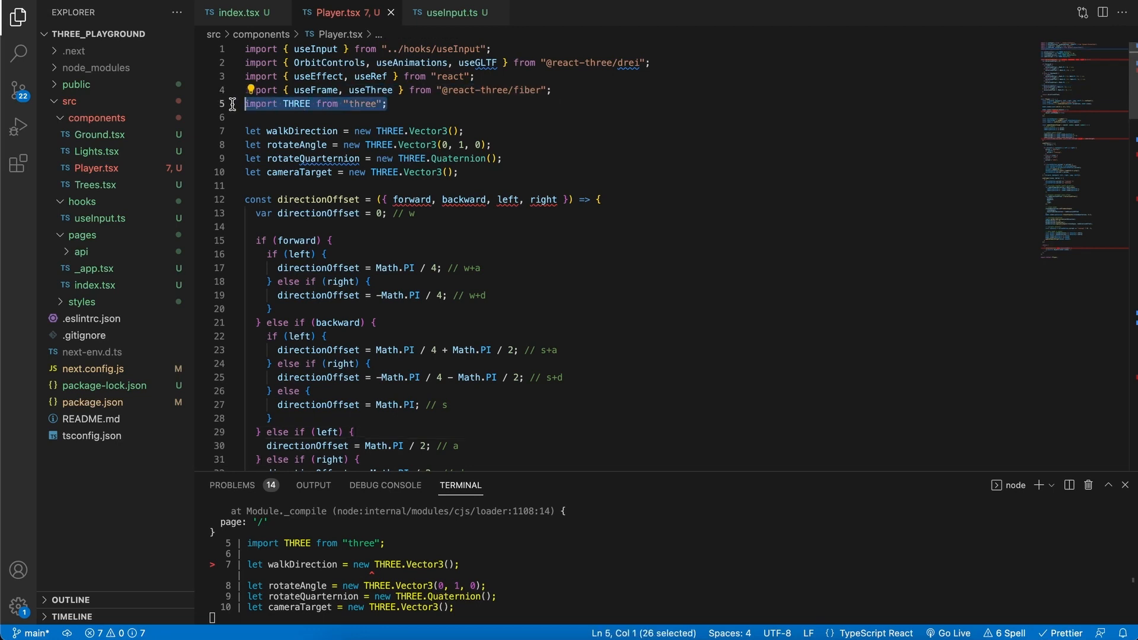
Step: Rewrite line 5 as import * as THREE from 'three';
type("import * as THREE from 'three';")
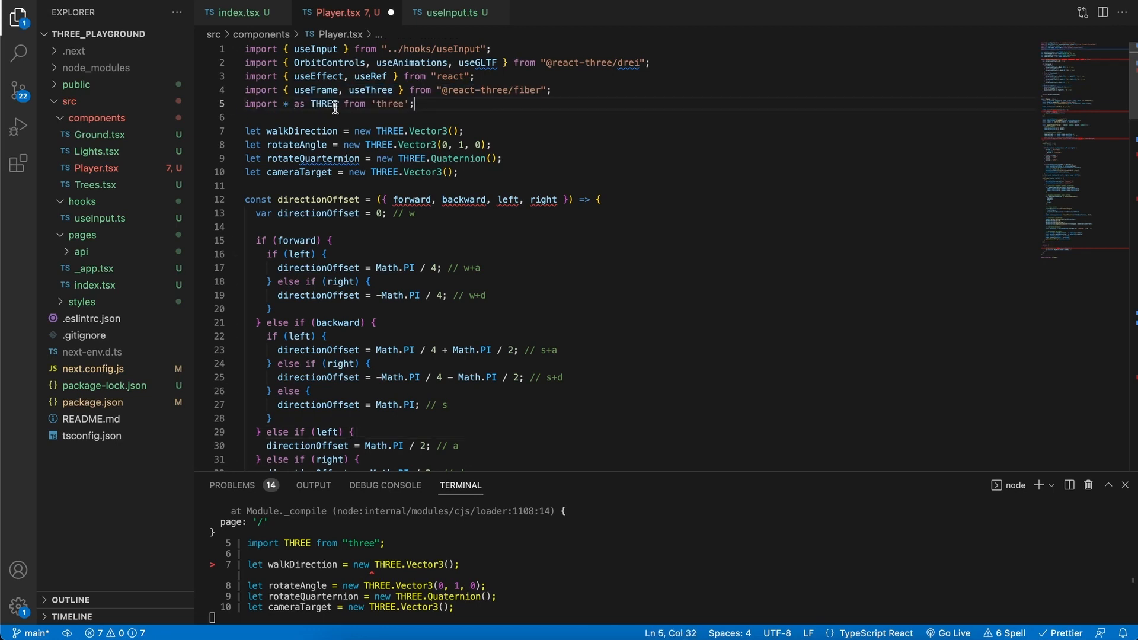
mouse_move(405, 112)
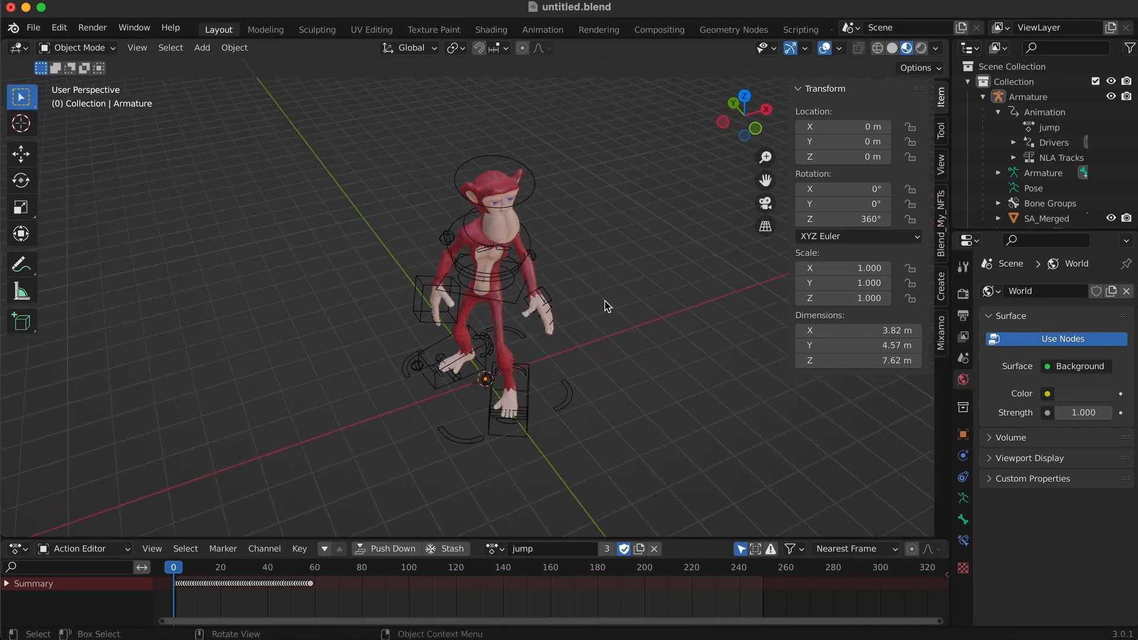
Step: Set the Armature's Z rotation to 180°, then box-select the armature and character mesh
left_click_drag(606, 304, 581, 414)
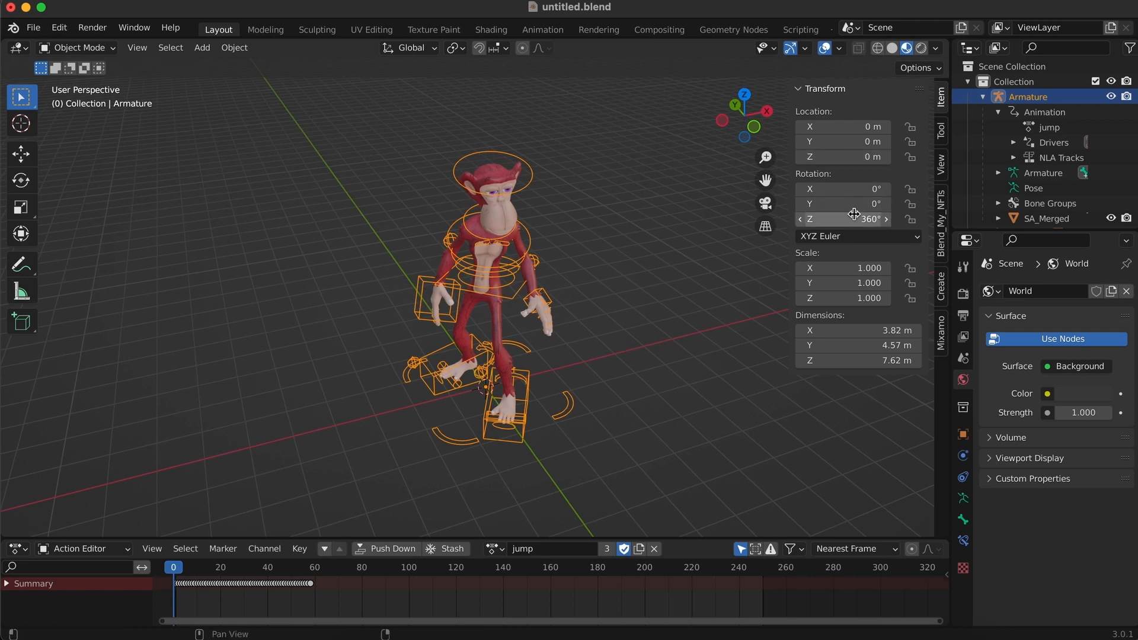
left_click_drag(841, 218, 857, 219)
type("180")
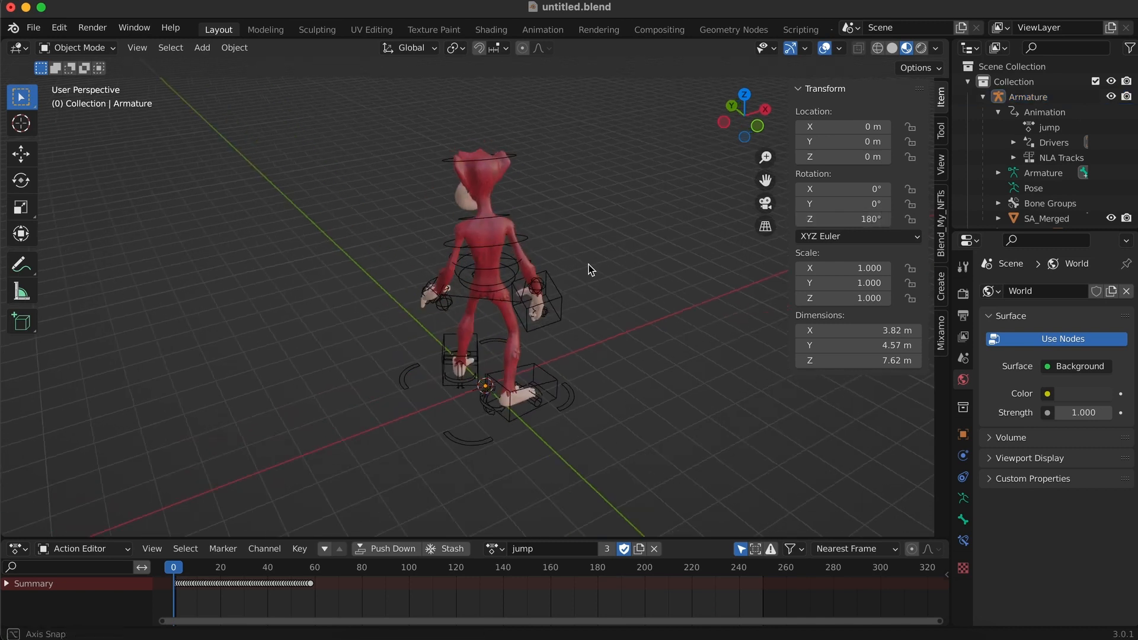
left_click_drag(588, 269, 499, 449)
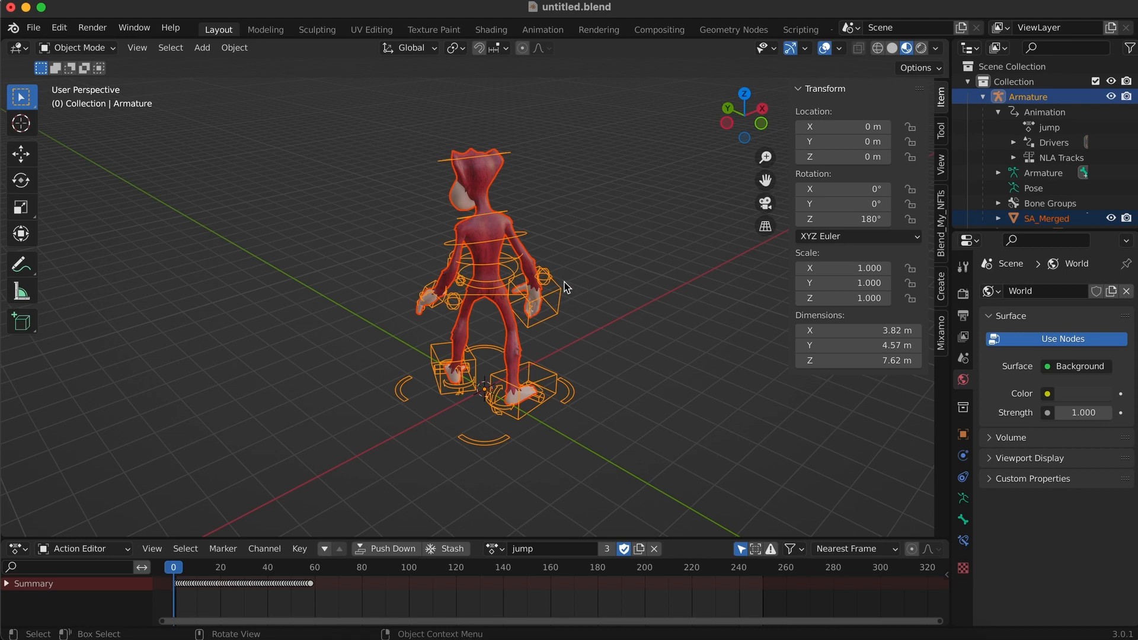
left_click(32, 28)
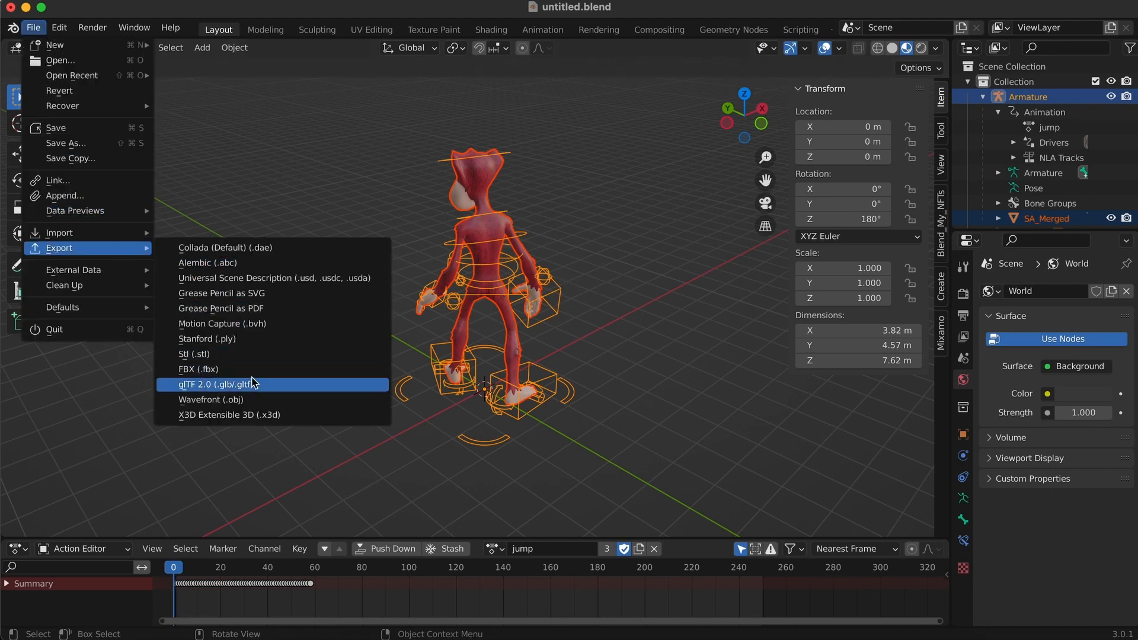
Step: Export the selection as glTF 2.0 player.glb with Include > Selected Objects enabled
left_click(217, 384)
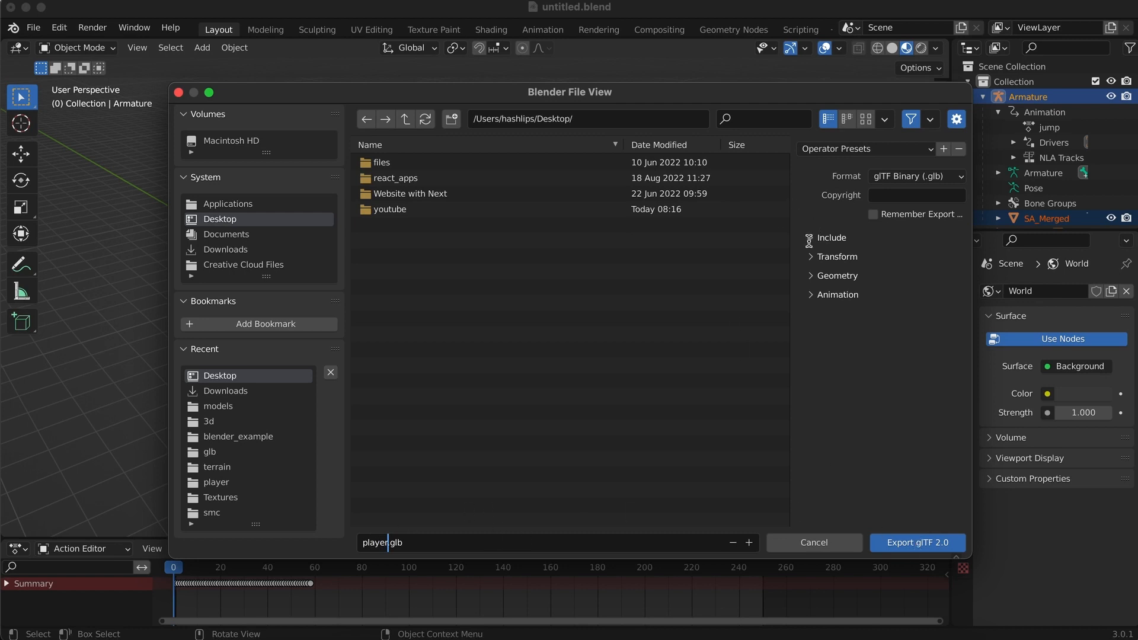
left_click(827, 237)
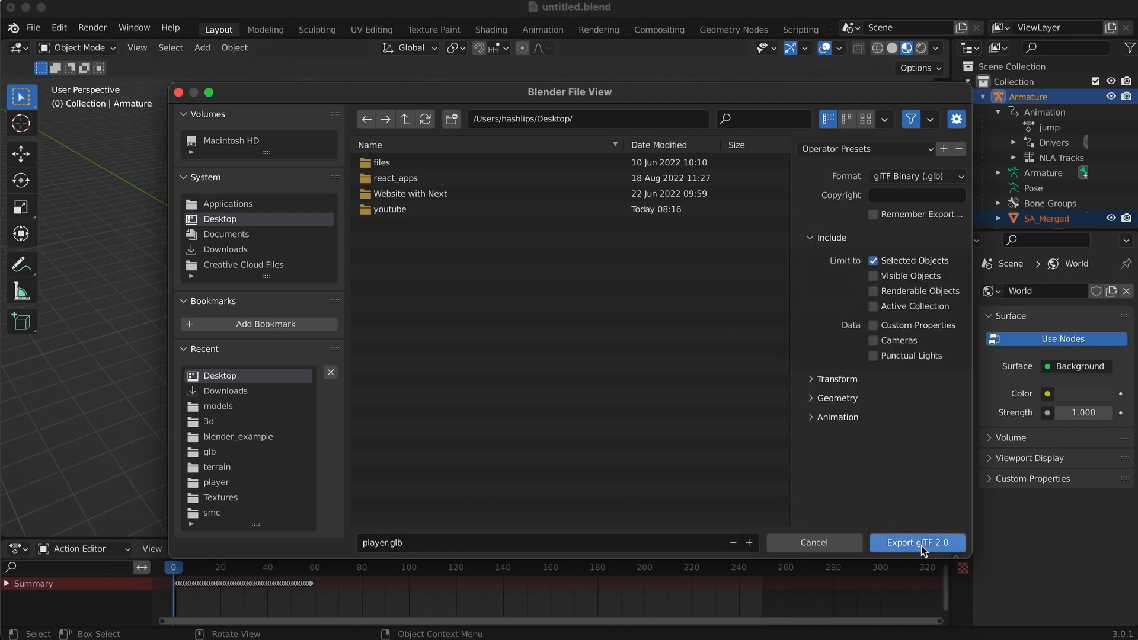
left_click(918, 542)
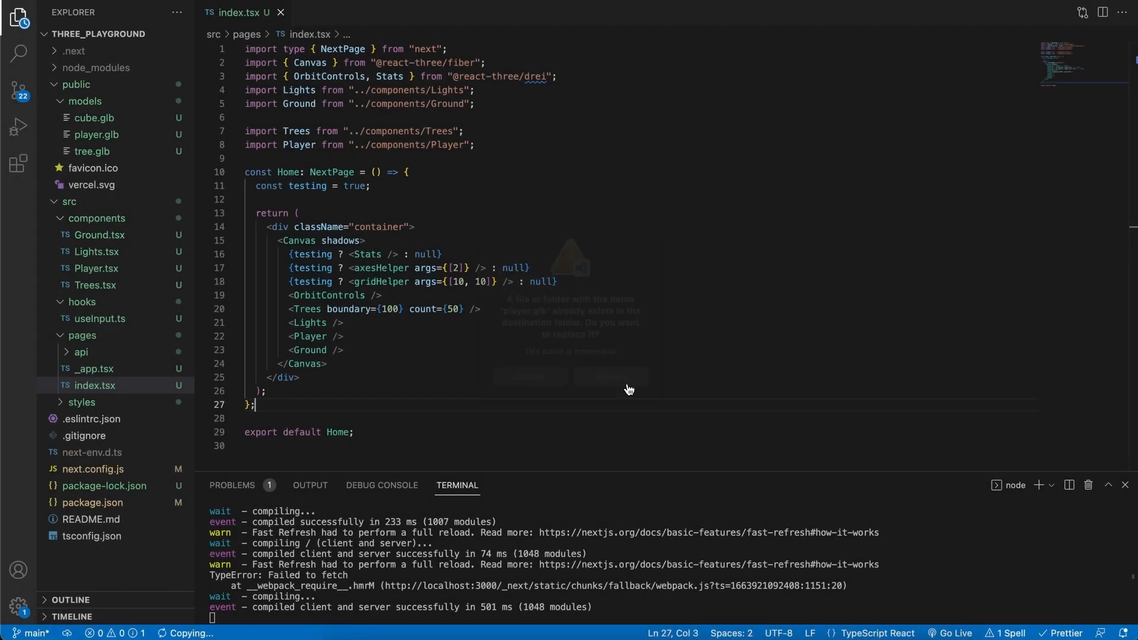
Step: Open the newly replaced player.glb from public/models in the editor
left_click(96, 134)
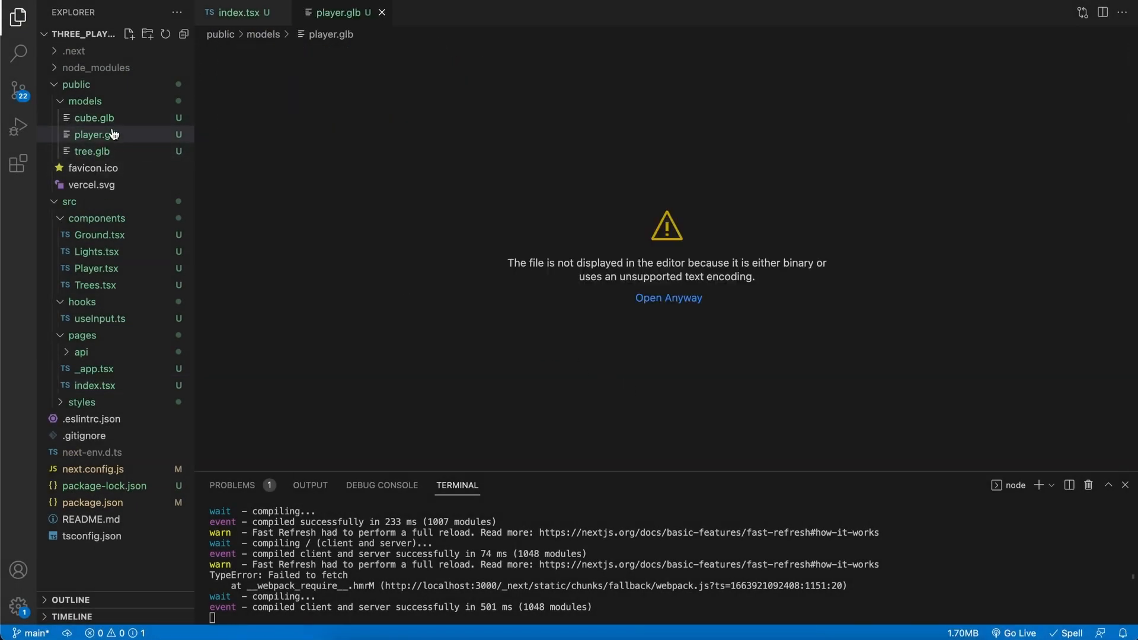